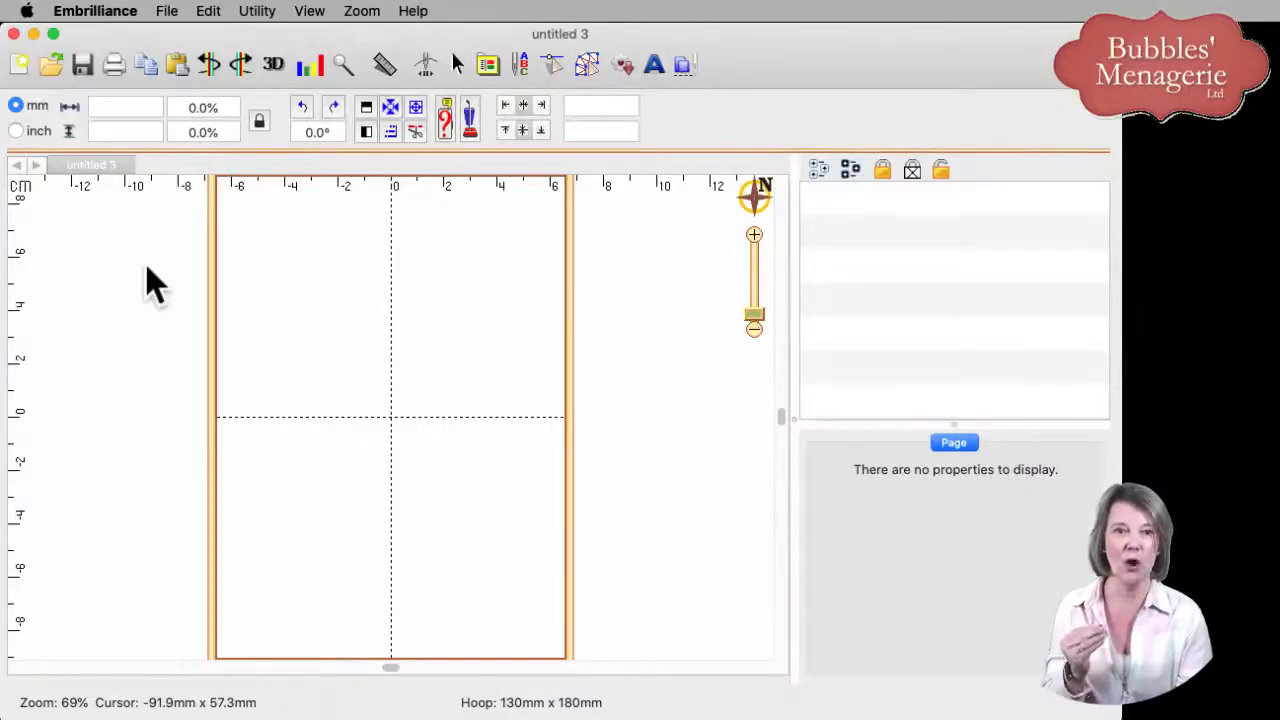
pyautogui.moveTo(60, 100)
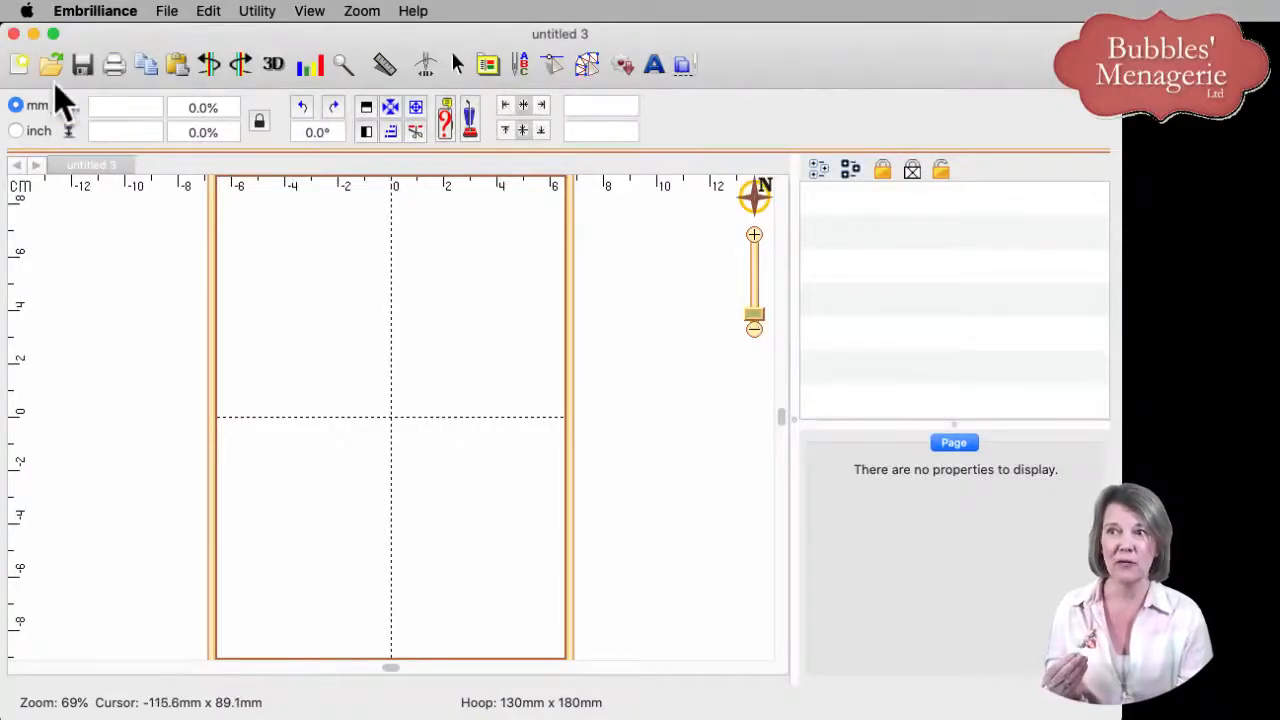
pyautogui.moveTo(50, 64)
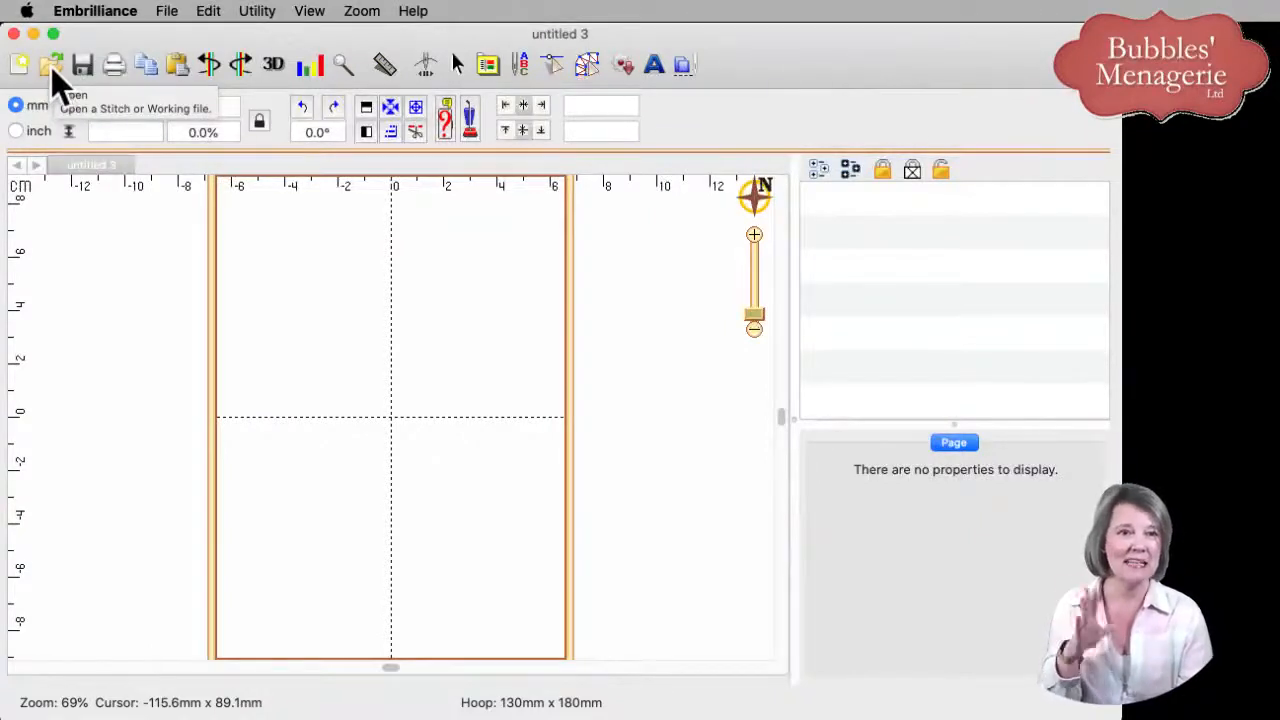
# Step: Bring up the Open dialog for an existing stitch or working file
pyautogui.click(52, 64)
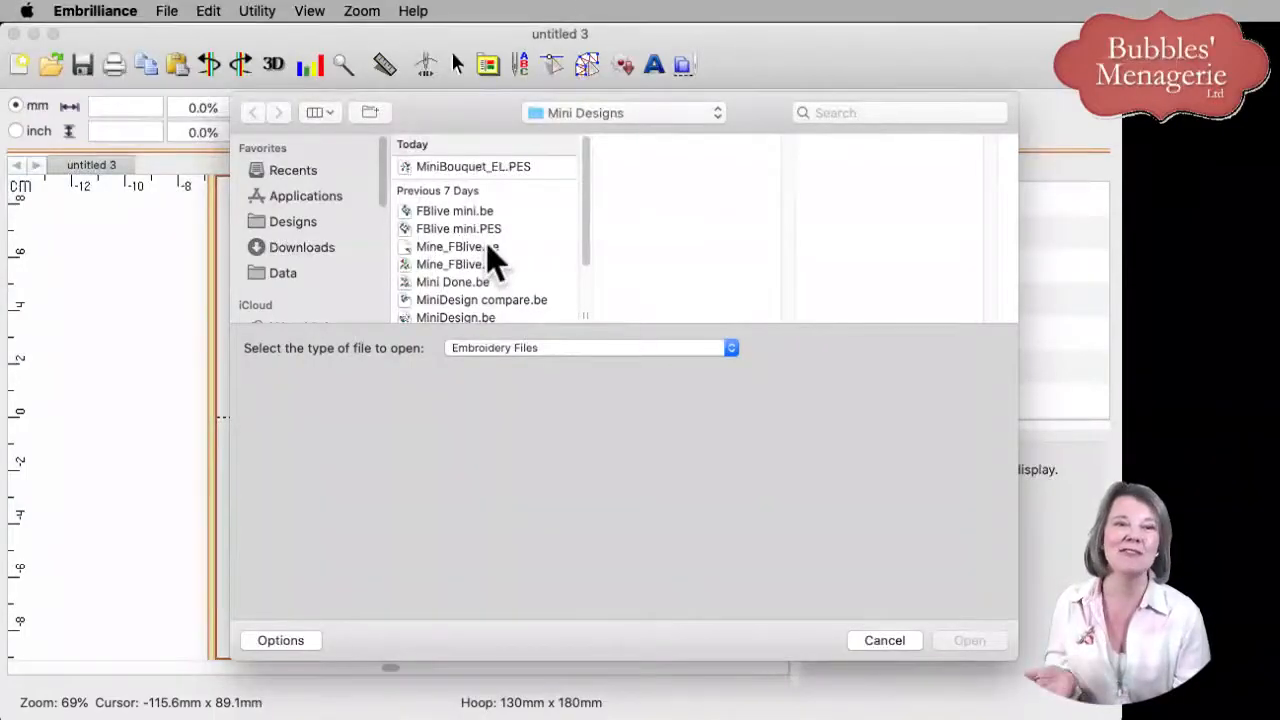
pyautogui.moveTo(430, 196)
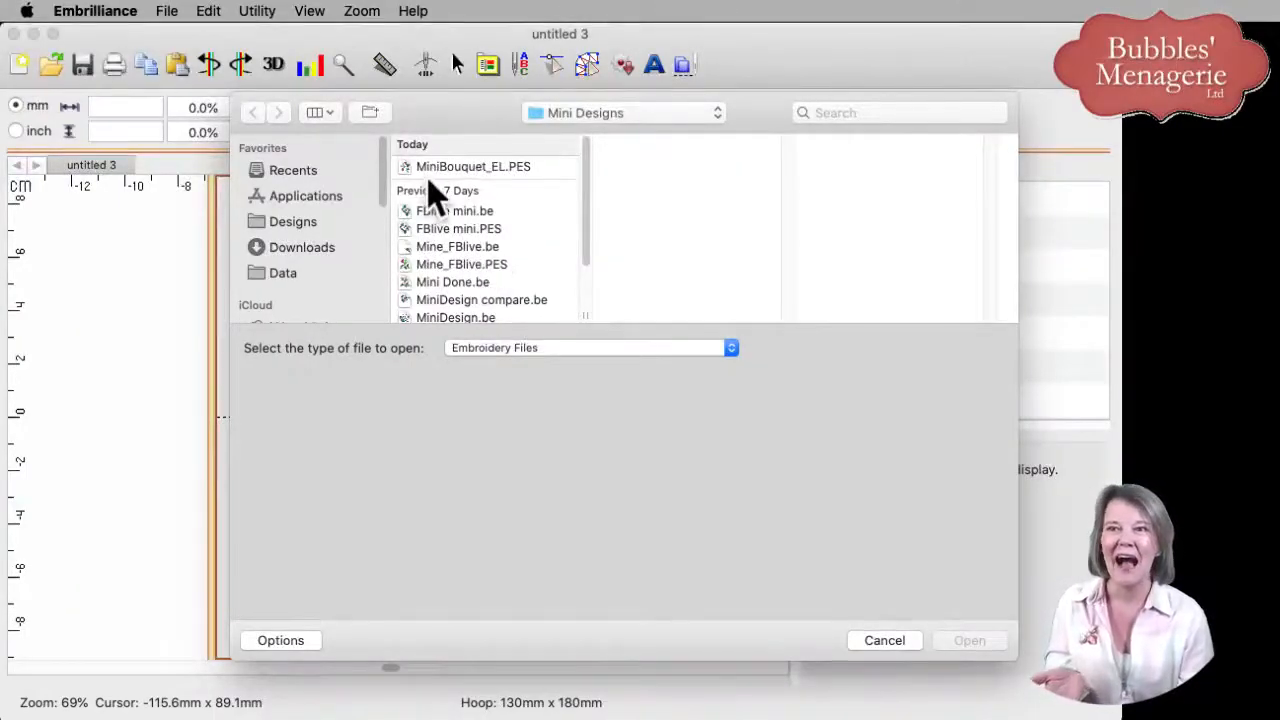
# Step: Open MiniBouquet_EL.PES from the Mini Designs folder into the hoop
pyautogui.click(472, 166)
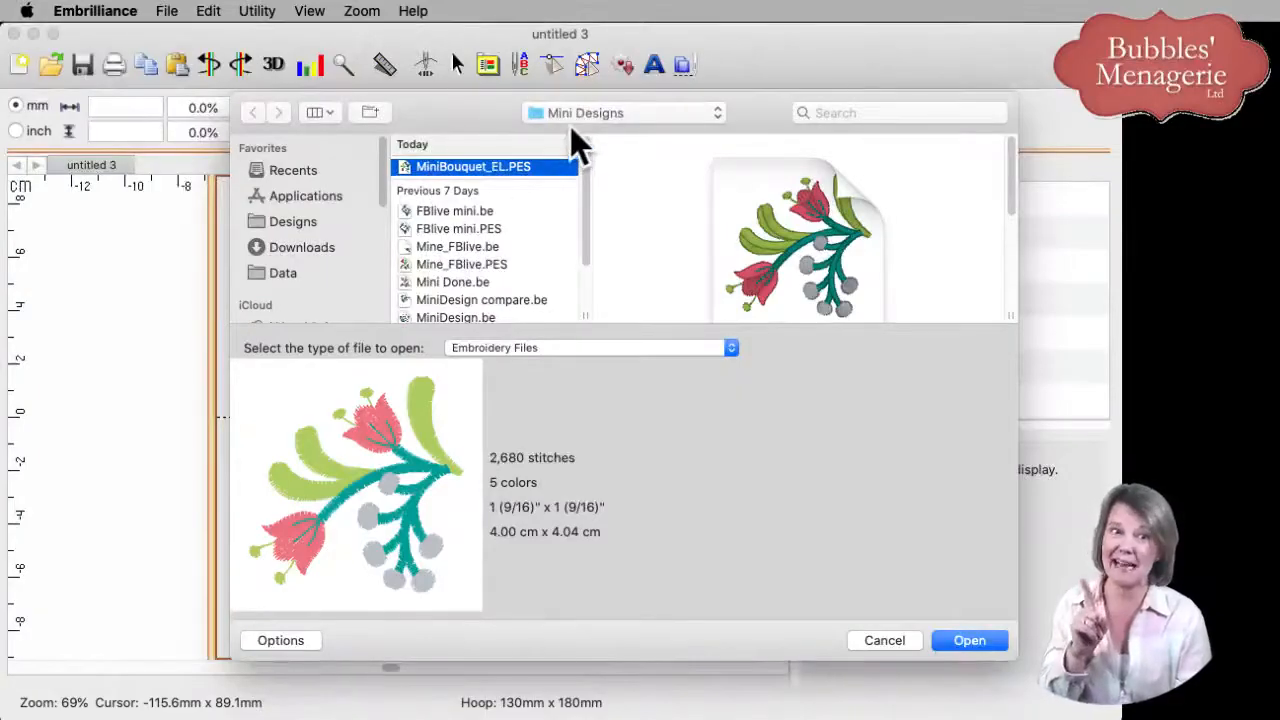
pyautogui.moveTo(476, 444)
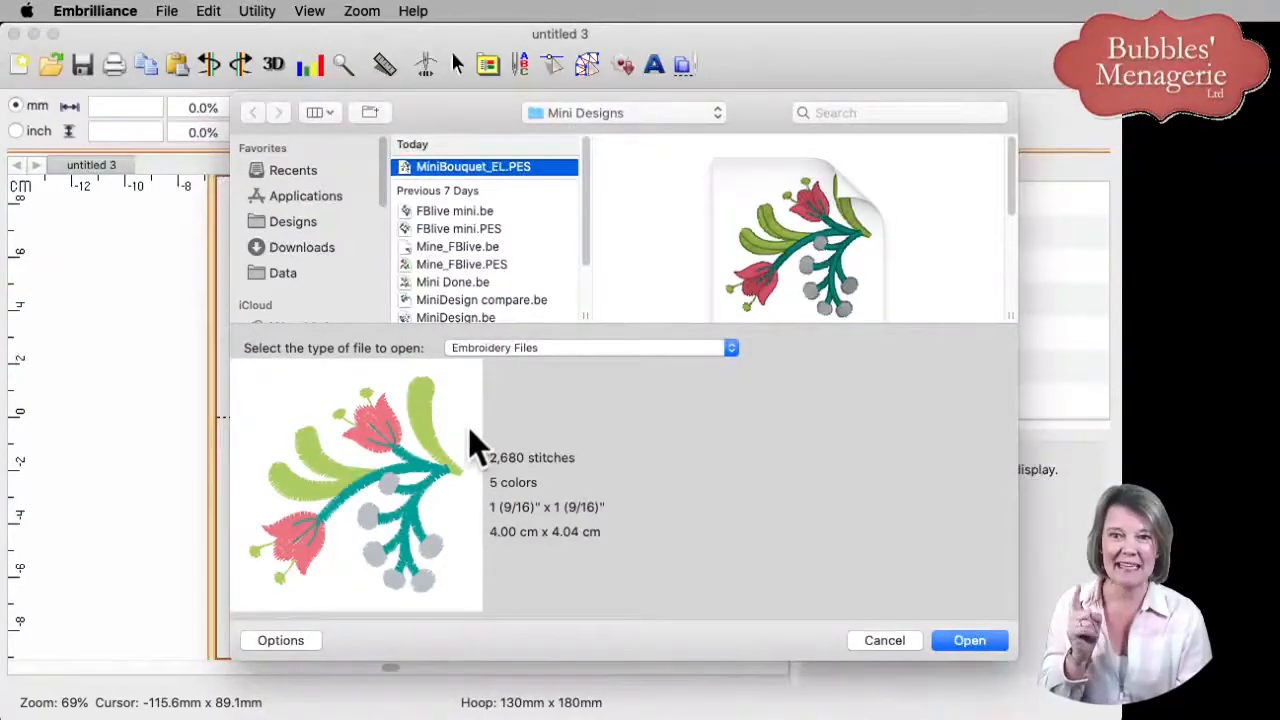
pyautogui.click(968, 640)
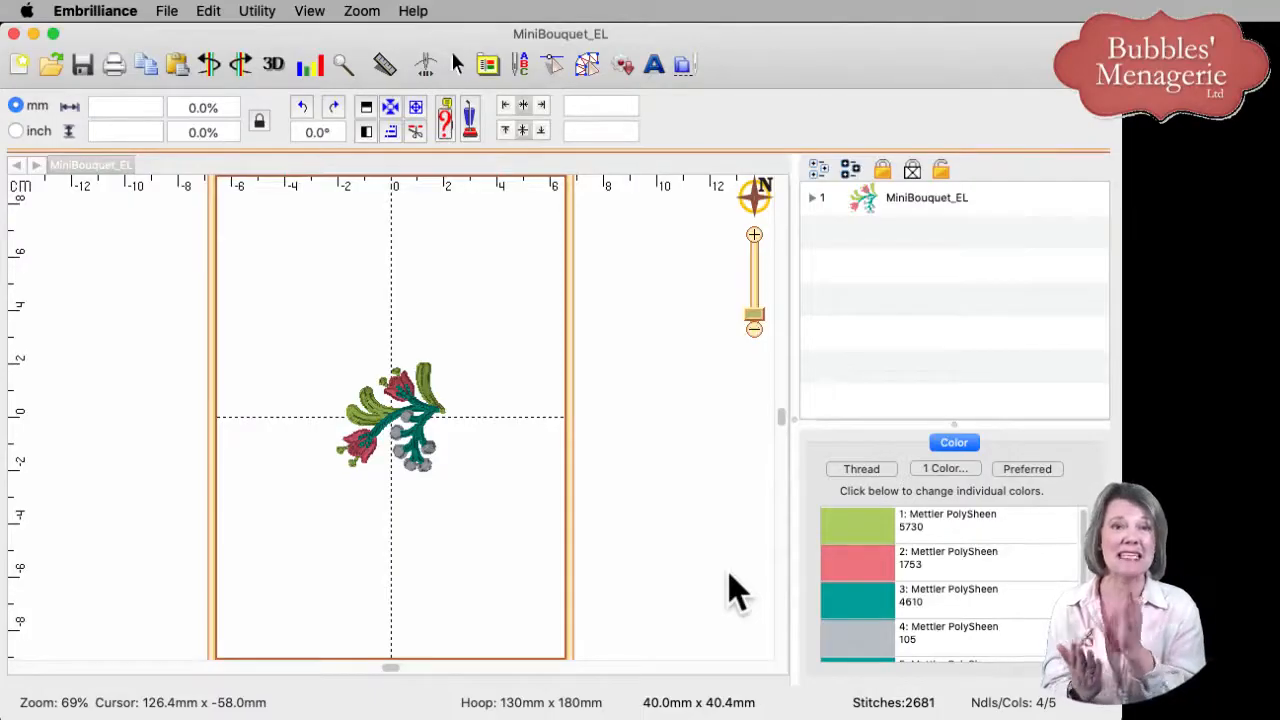
pyautogui.moveTo(620, 524)
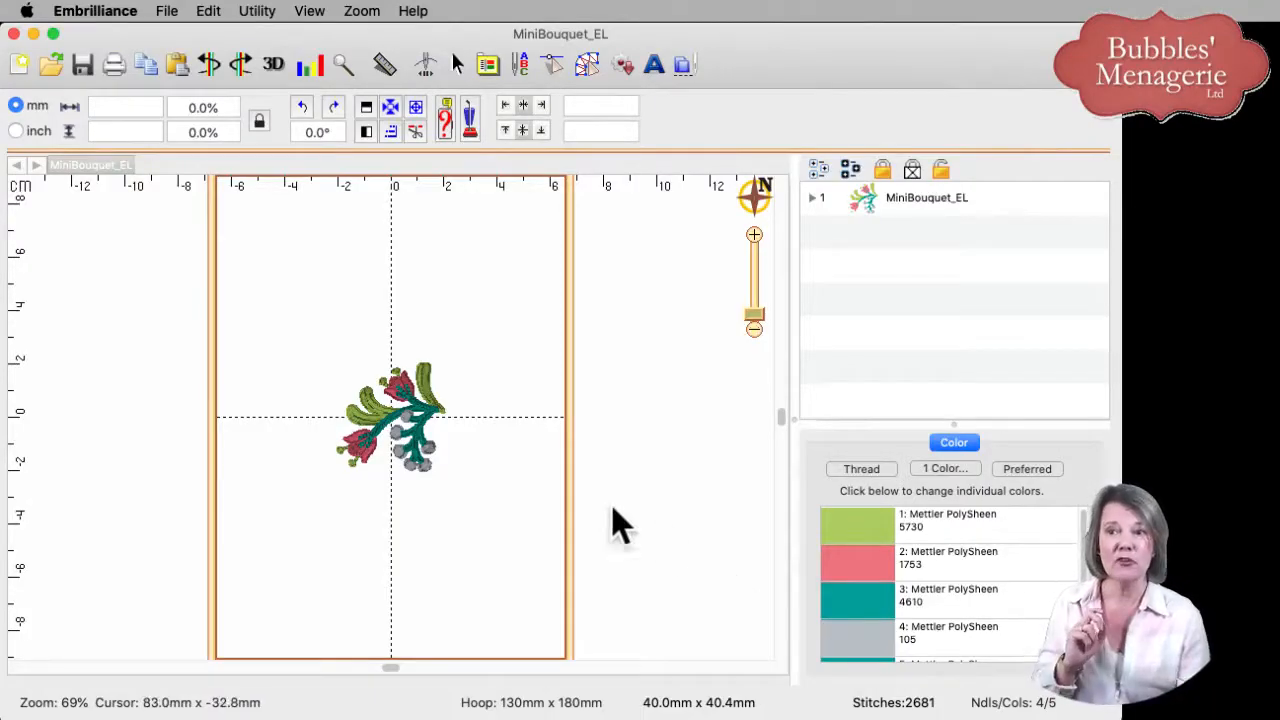
pyautogui.moveTo(410, 430)
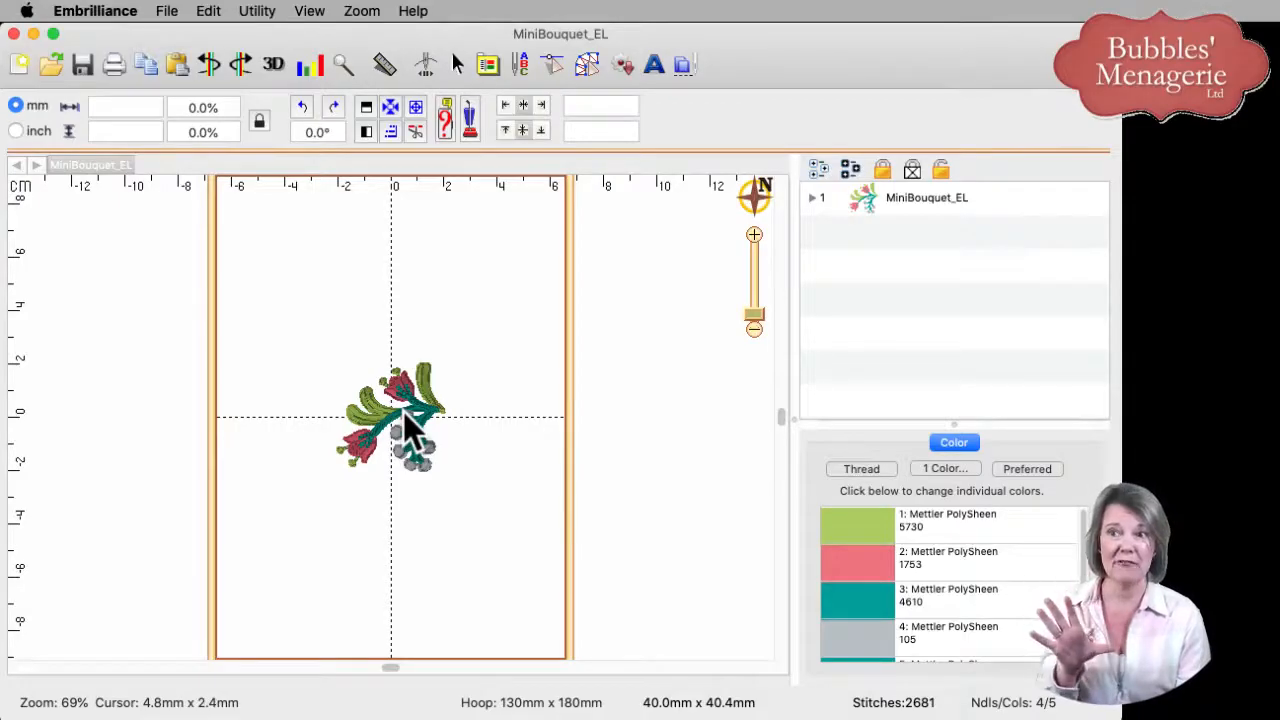
# Step: Move the bouquet design toward the hoop's upper left at its original size
pyautogui.click(390, 420)
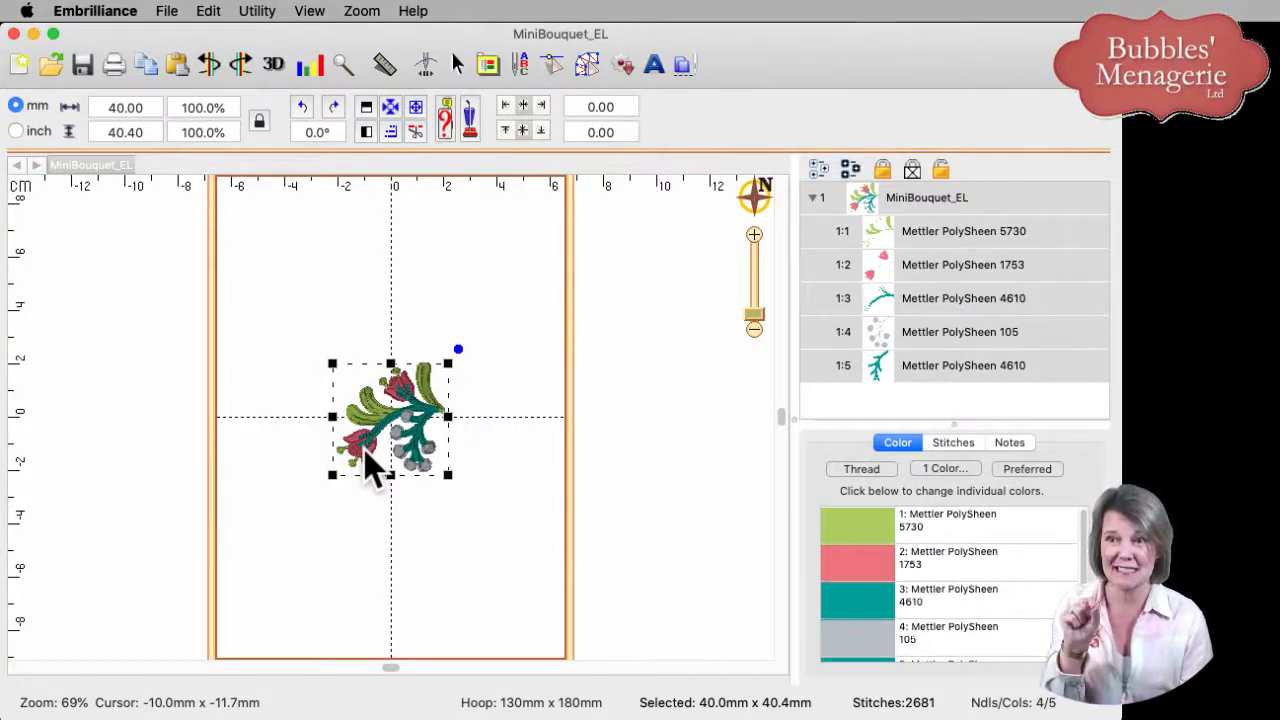
pyautogui.moveTo(390, 478)
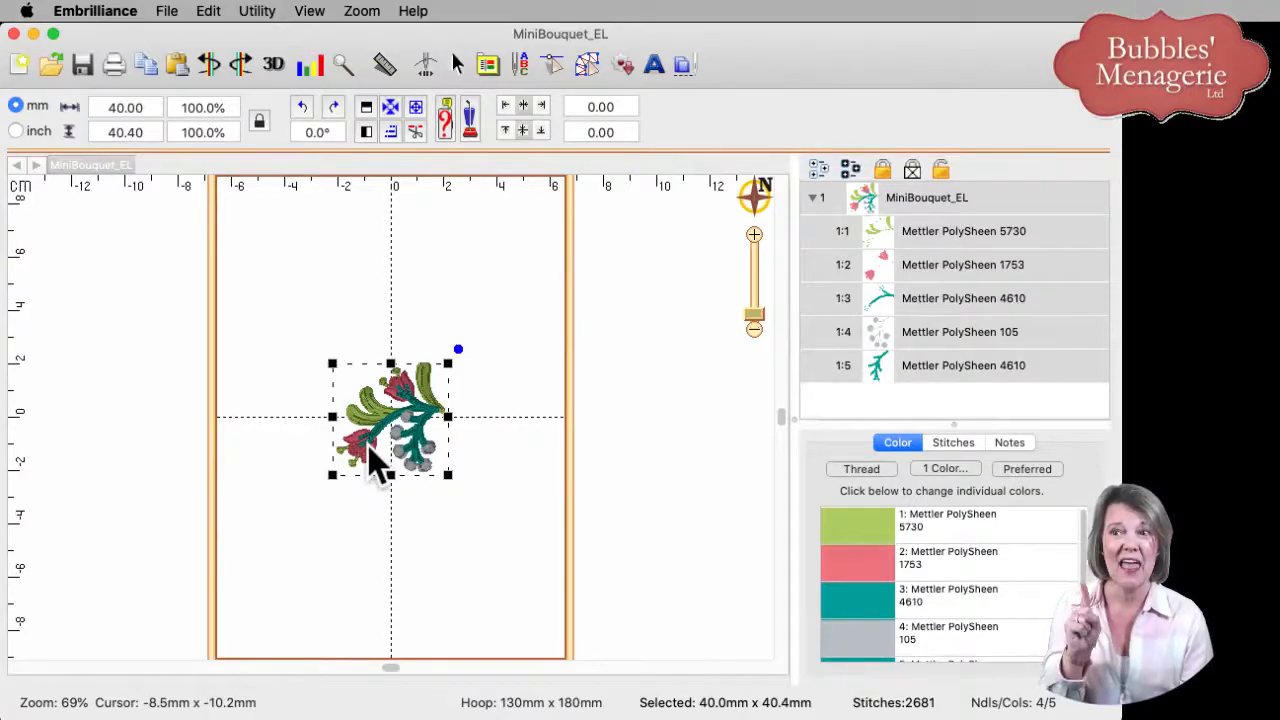
pyautogui.moveTo(390, 420); pyautogui.dragTo(360, 460)
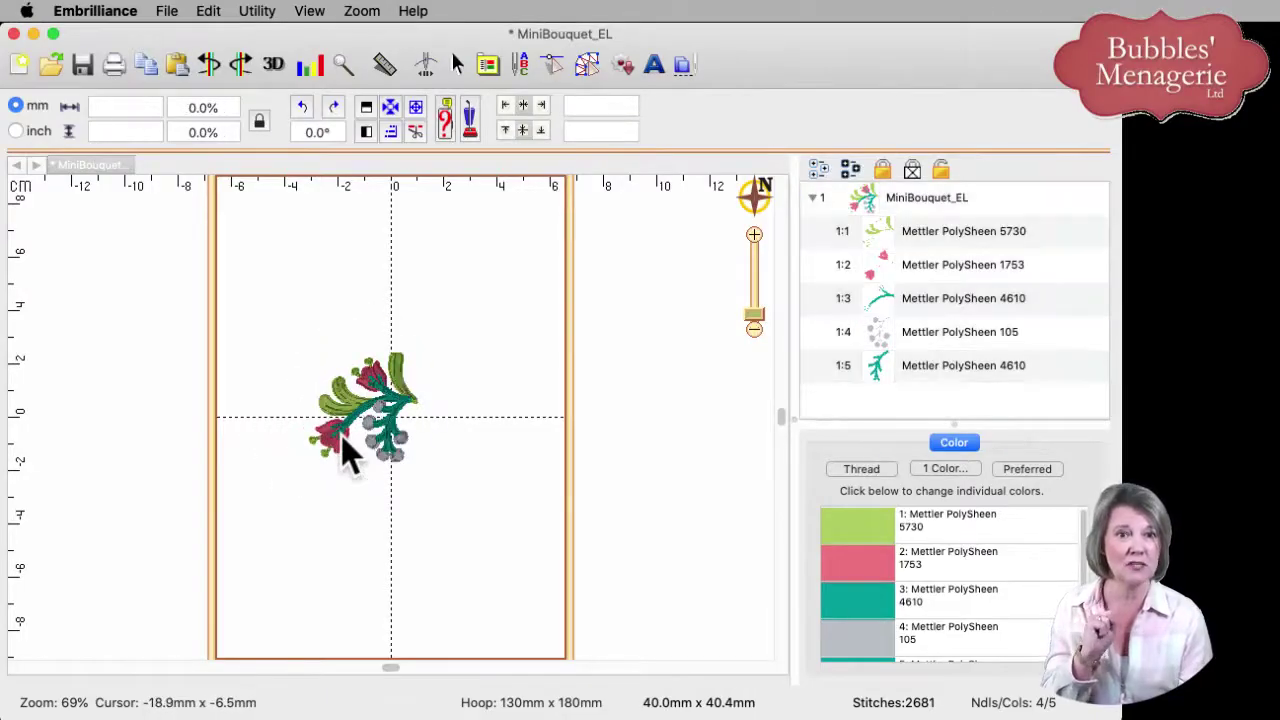
pyautogui.click(364, 410)
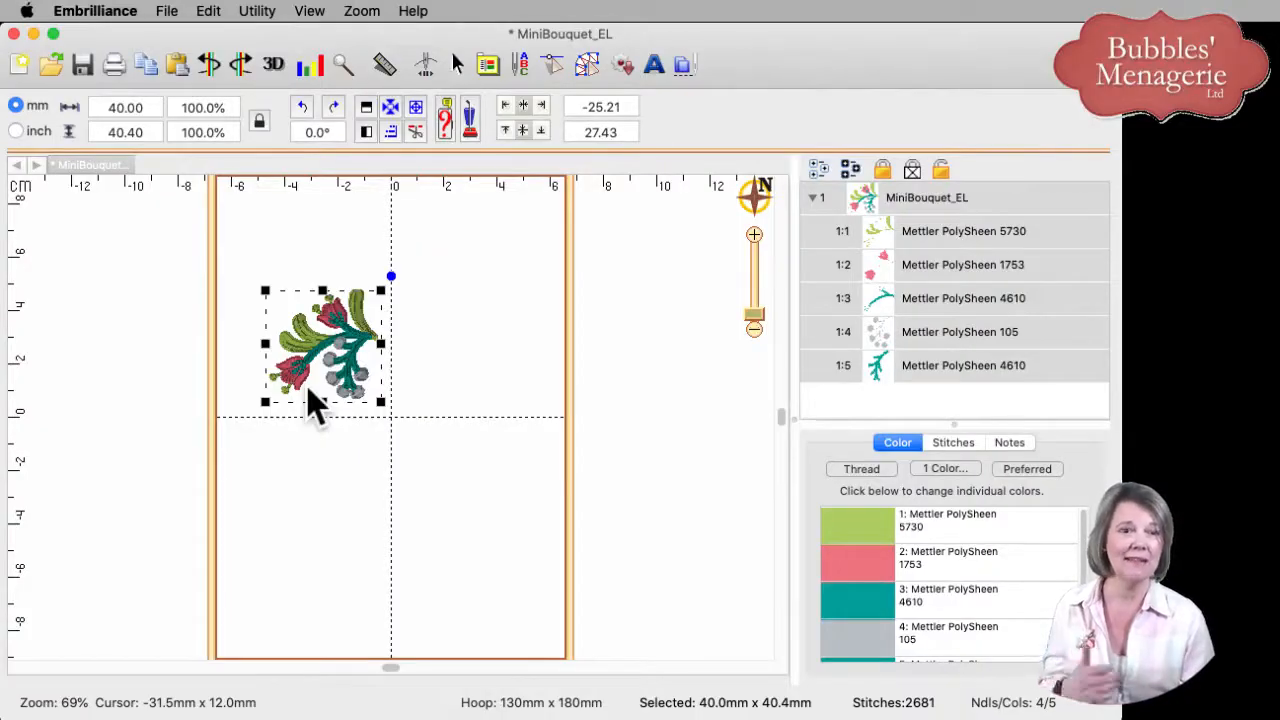
pyautogui.moveTo(396, 136)
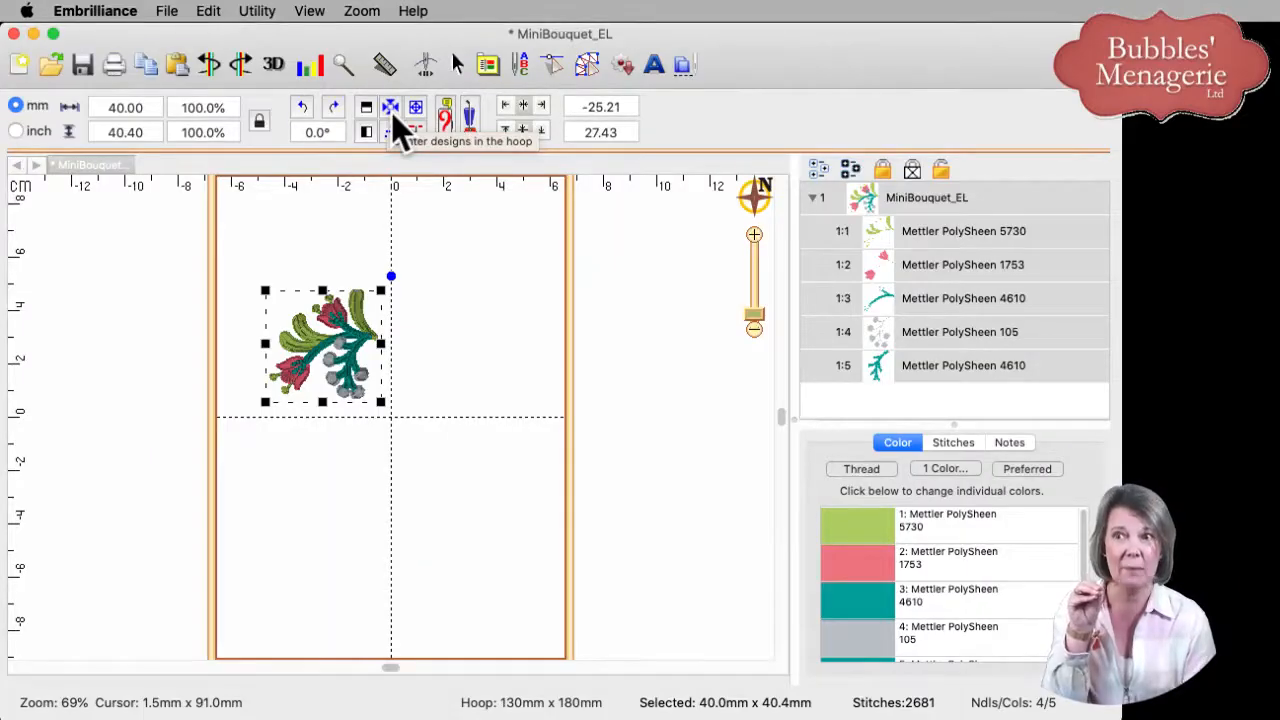
# Step: Centre the bouquet design back in the hoop
pyautogui.click(390, 108)
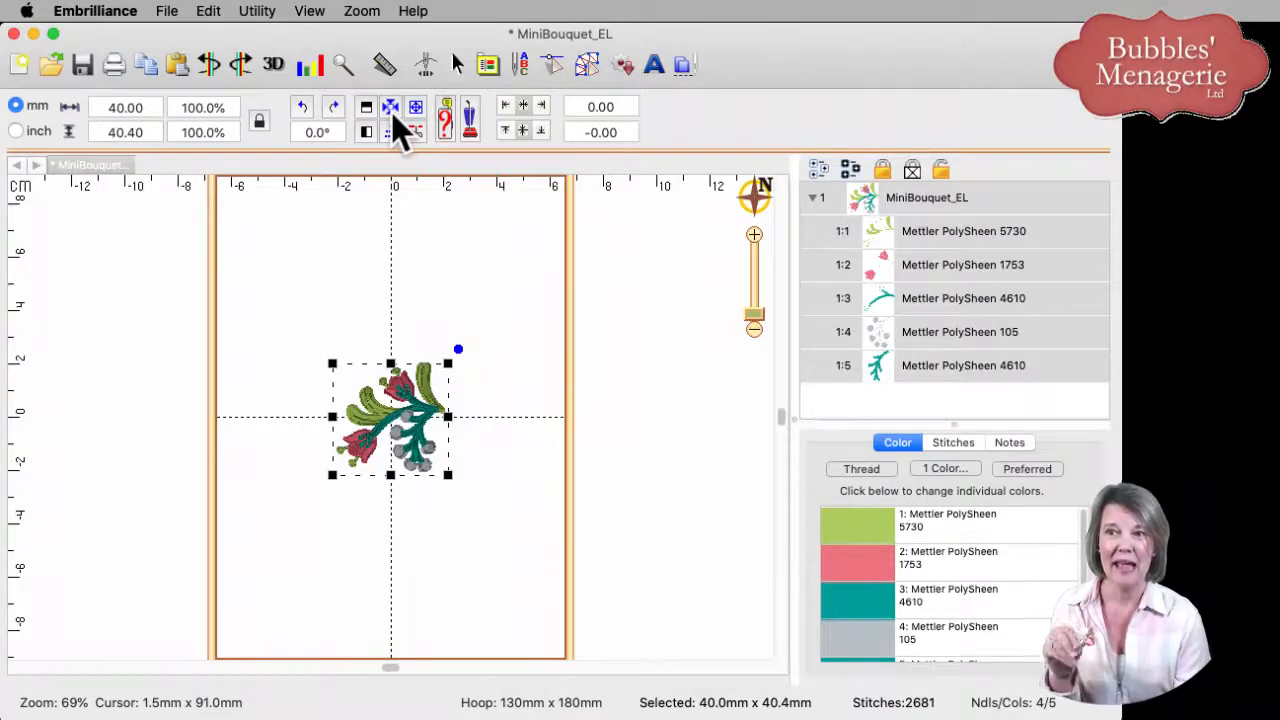
pyautogui.moveTo(388, 304)
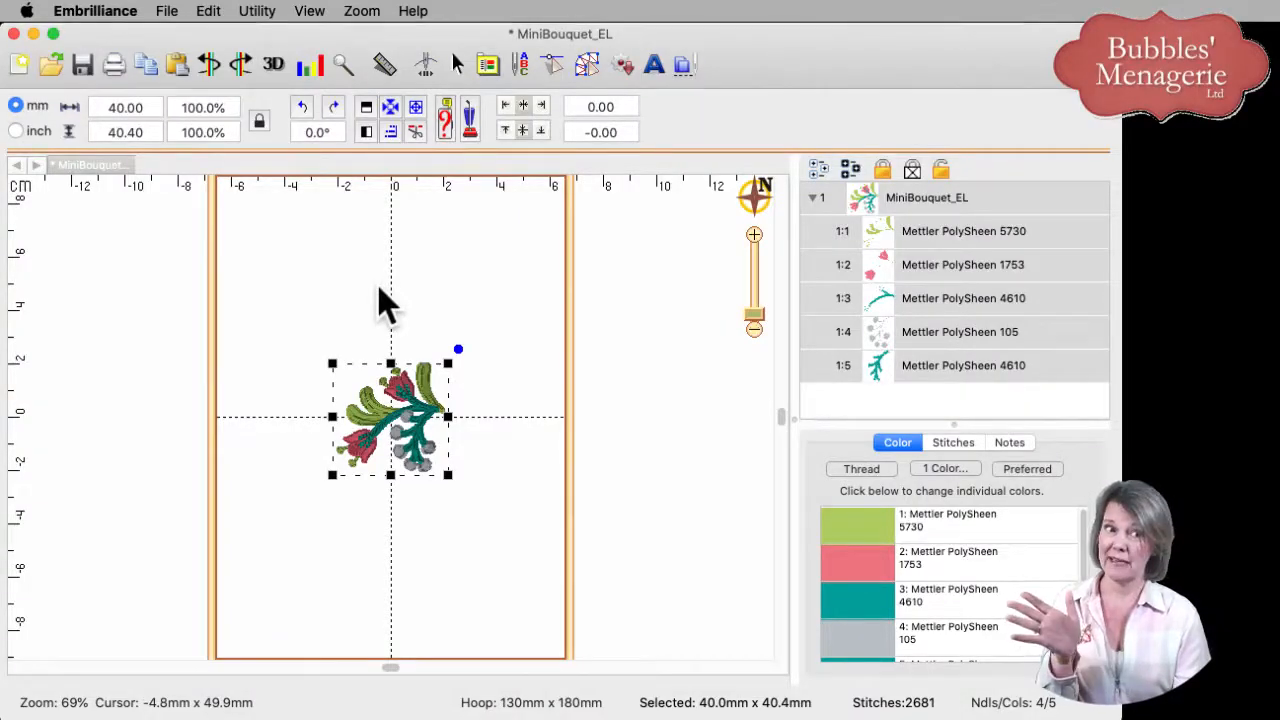
pyautogui.moveTo(484, 224)
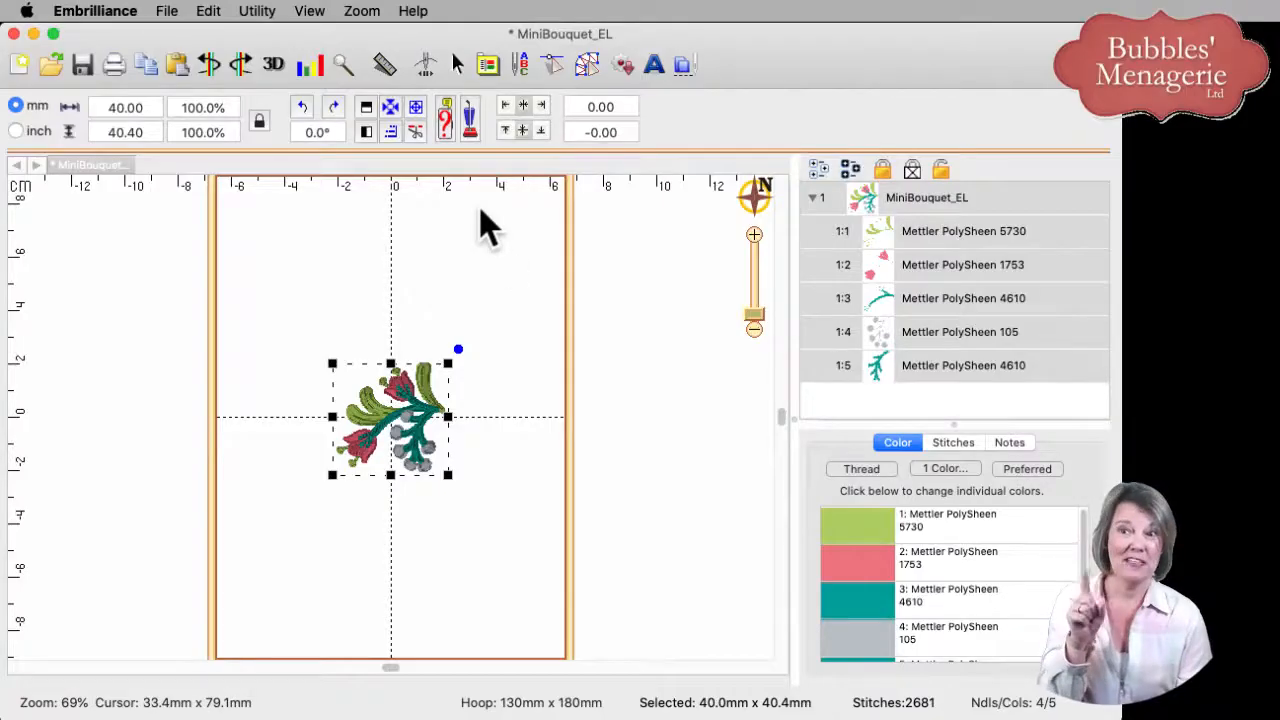
pyautogui.moveTo(420, 458)
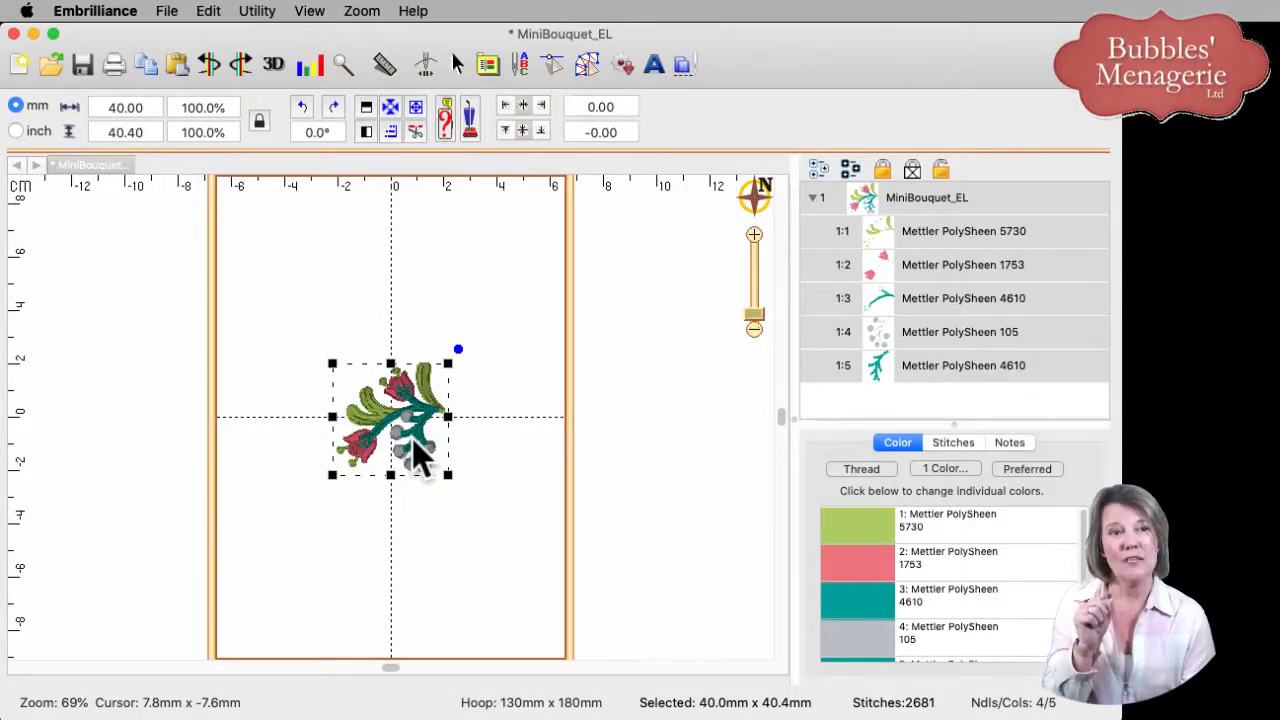
pyautogui.moveTo(470, 384)
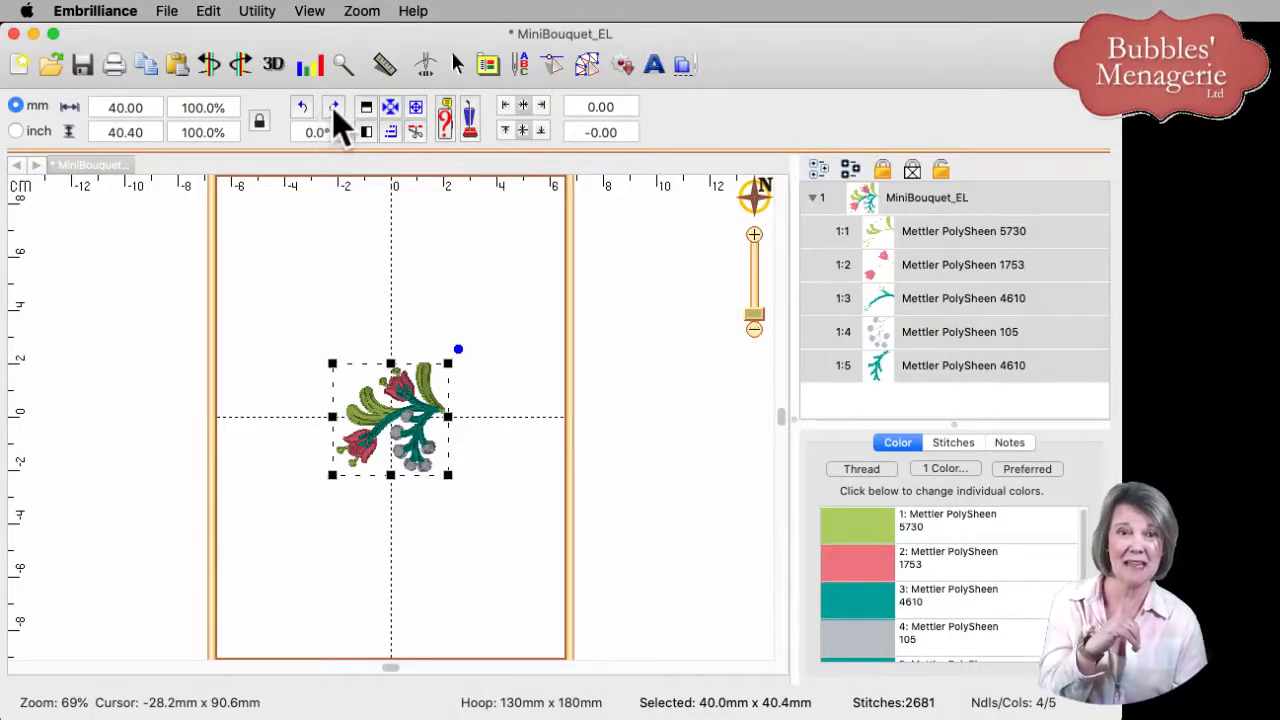
pyautogui.moveTo(336, 108)
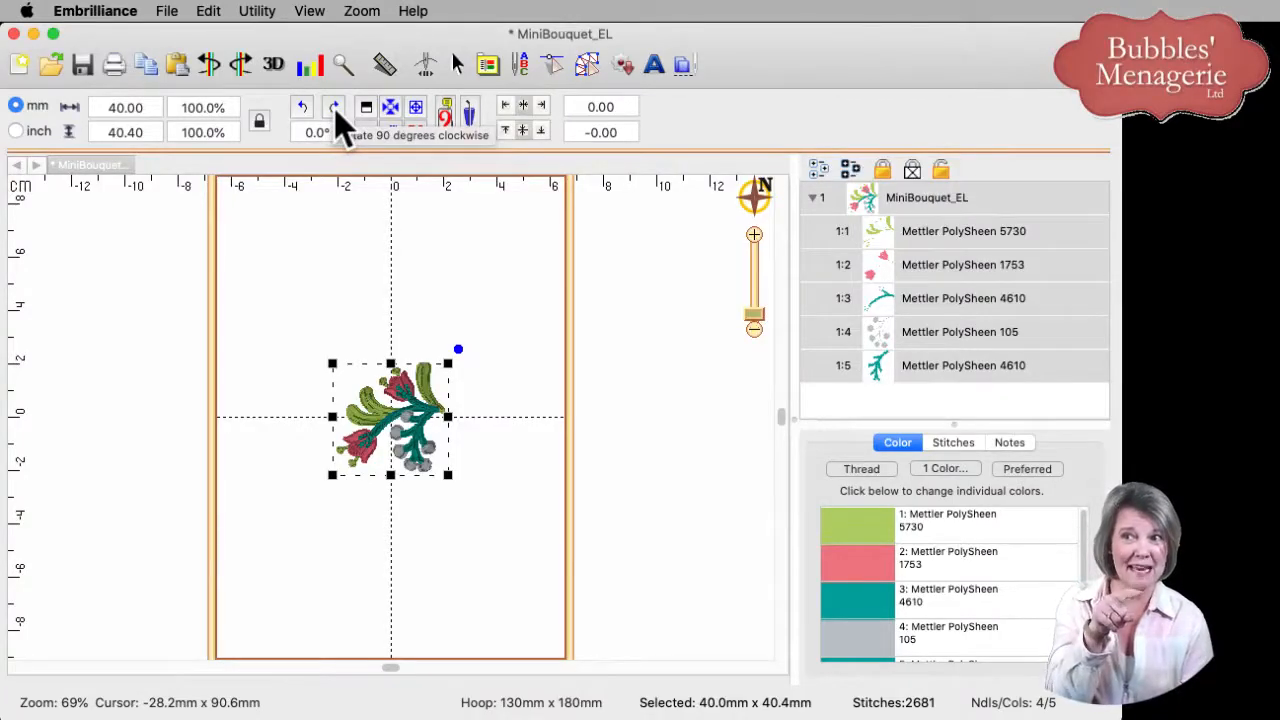
# Step: Rotate the centred bouquet design 90 degrees clockwise
pyautogui.click(300, 108)
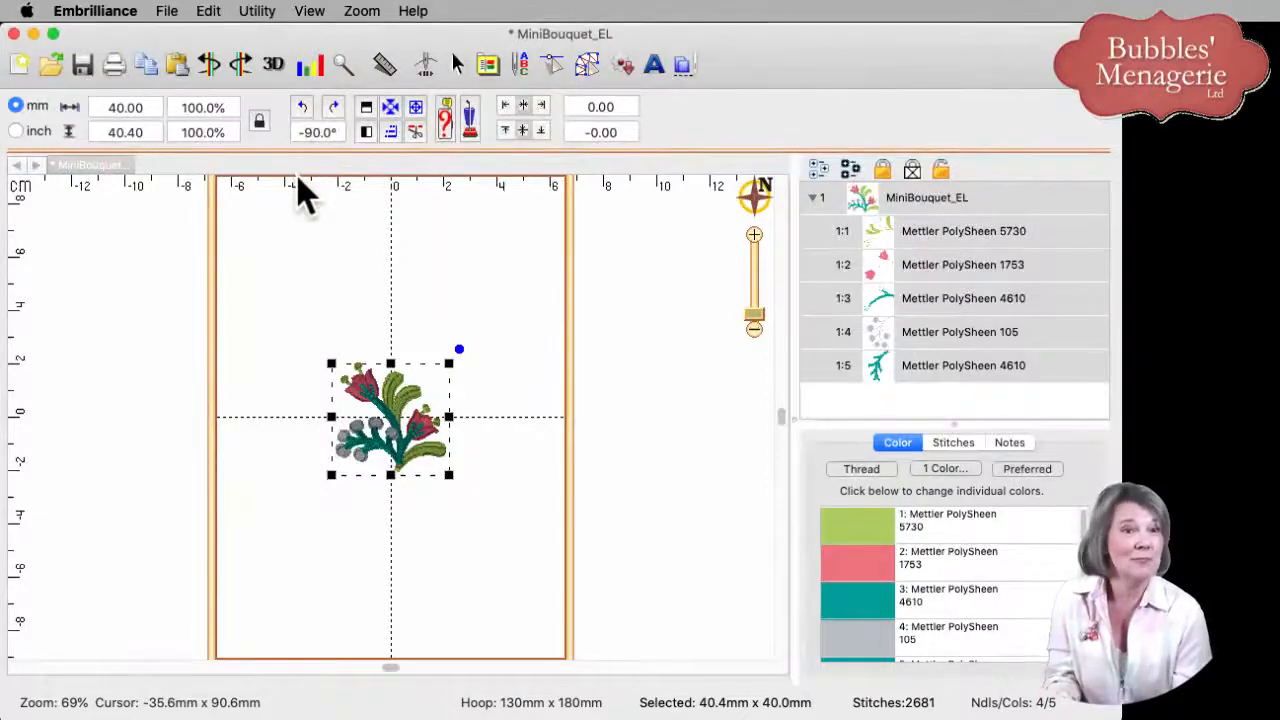
pyautogui.moveTo(164, 120)
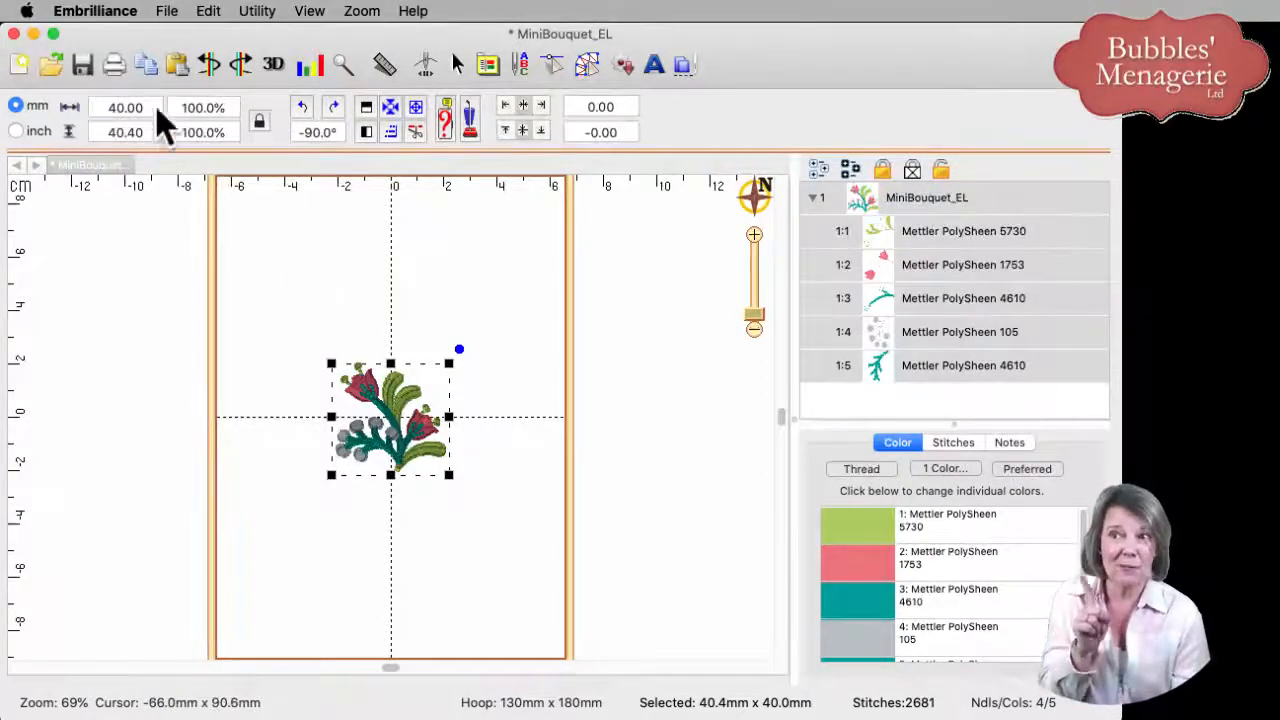
pyautogui.moveTo(148, 64)
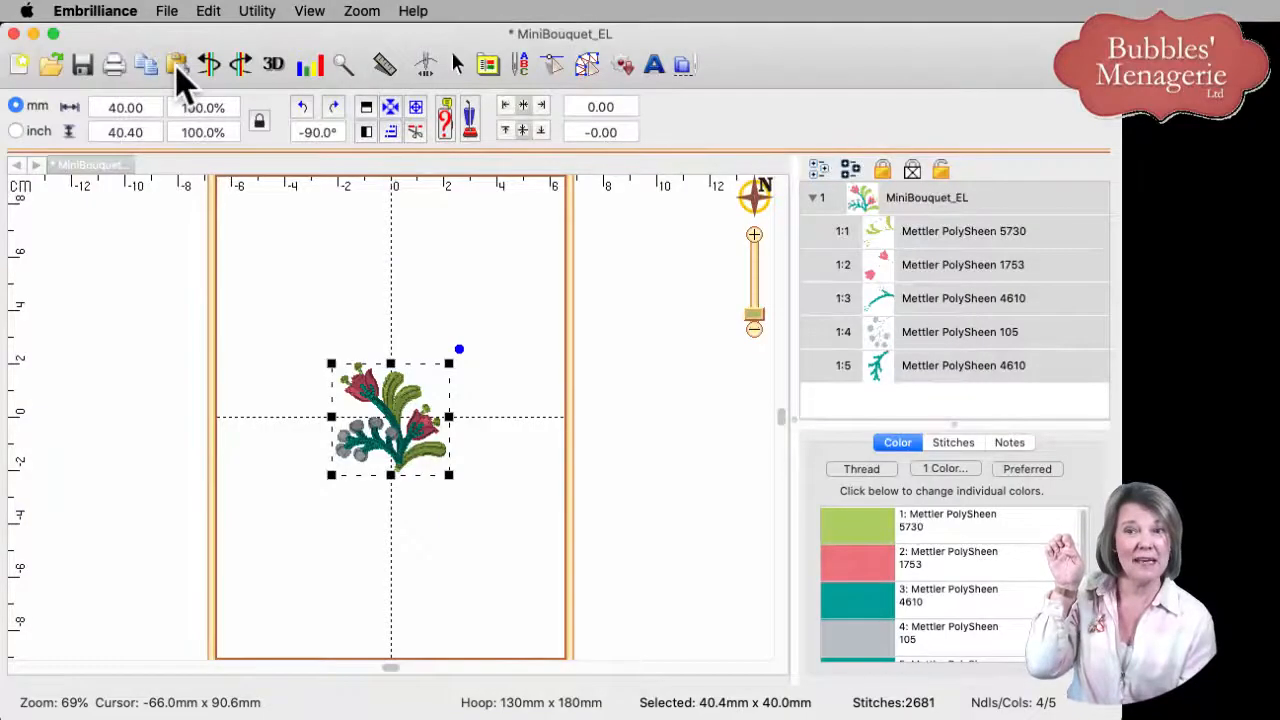
pyautogui.moveTo(178, 64)
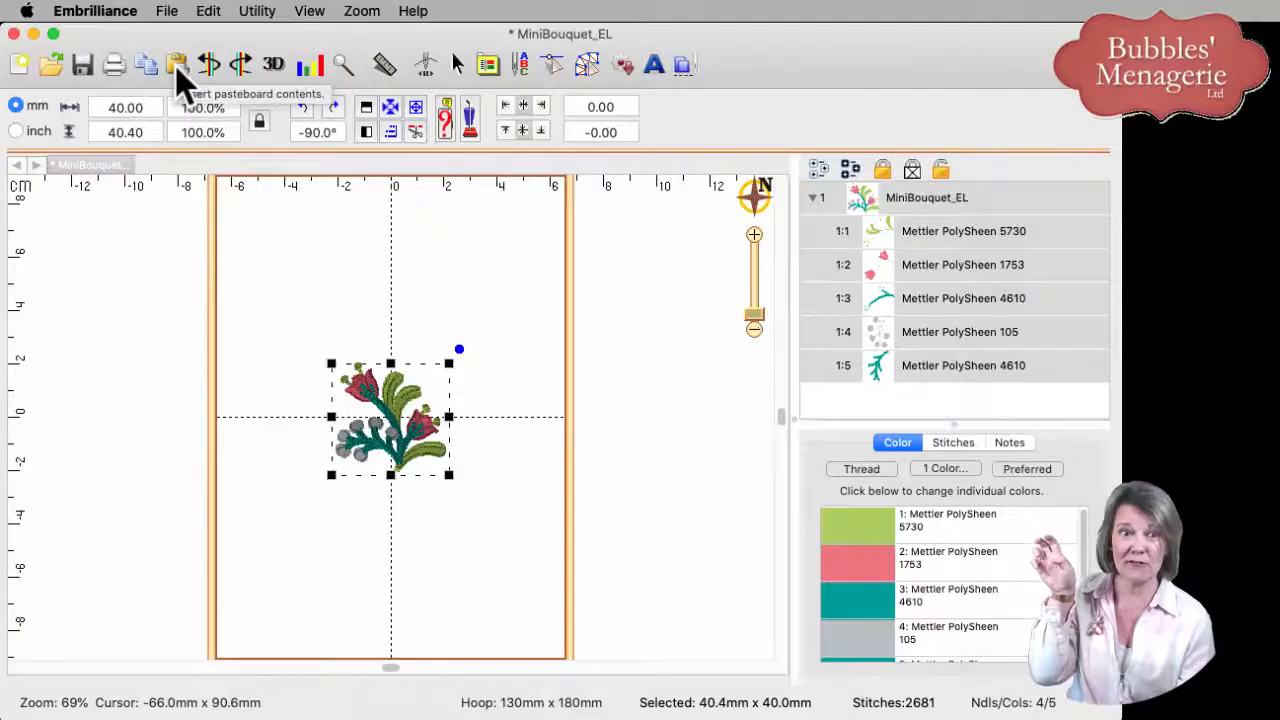
# Step: Paste a second copy of the bouquet beside the first in the hoop
pyautogui.click(176, 64)
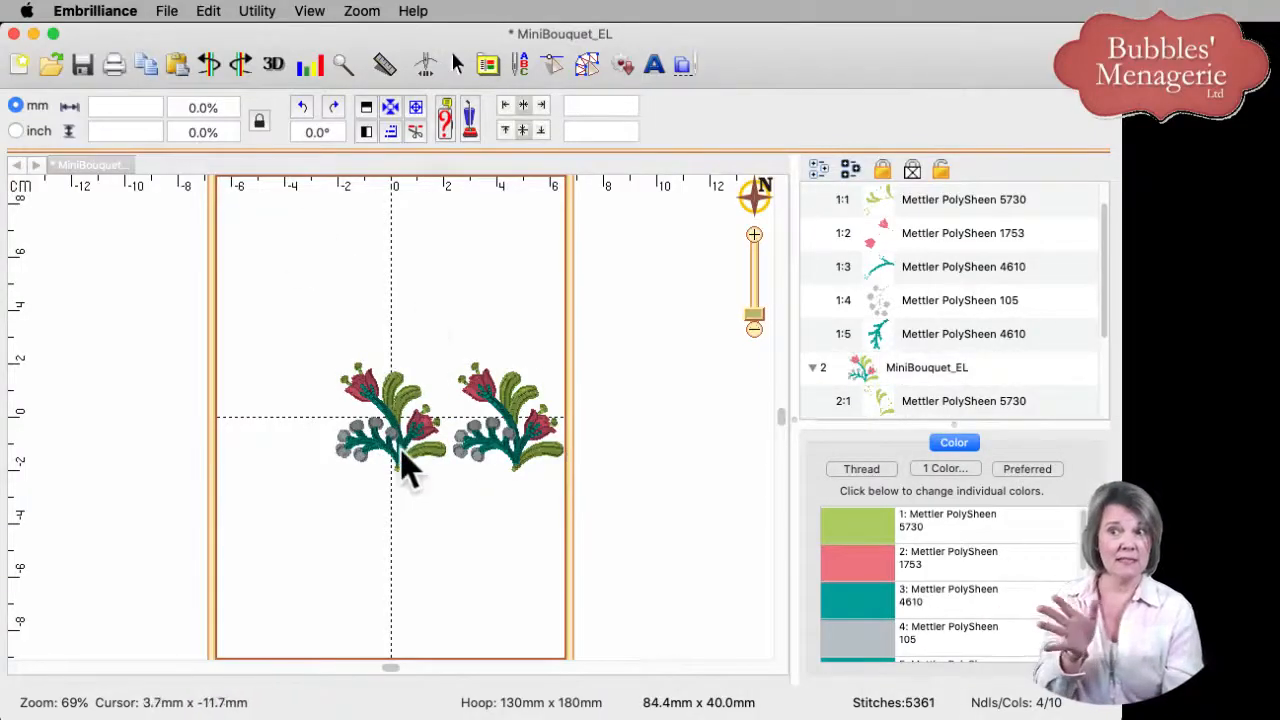
pyautogui.moveTo(500, 464)
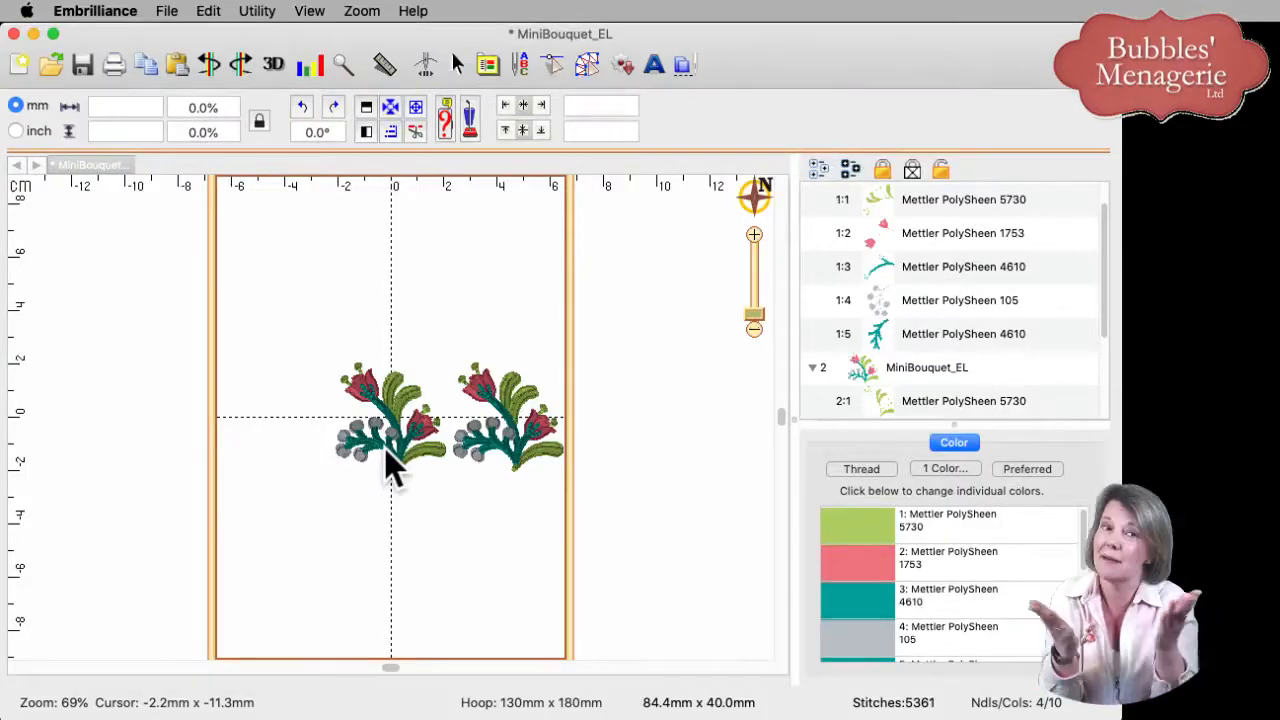
pyautogui.moveTo(500, 440)
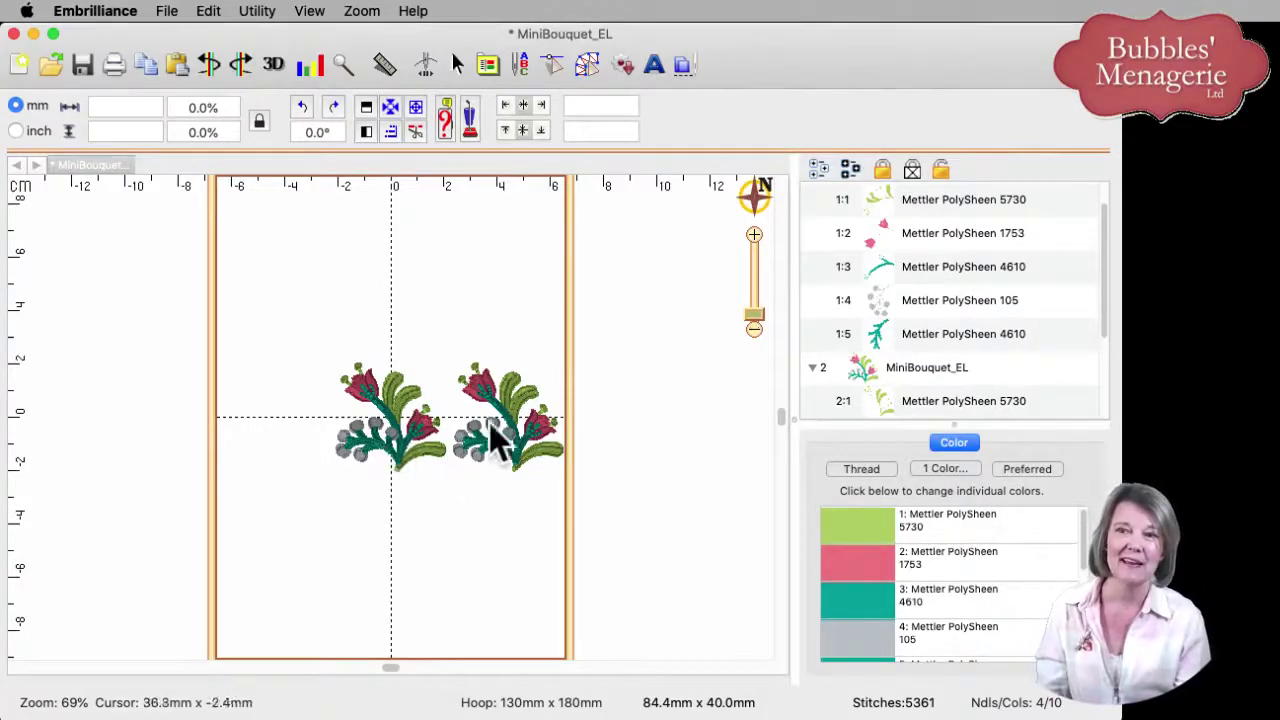
# Step: Select the right-hand bouquet copy so it can be mirrored into a facing pair
pyautogui.click(500, 430)
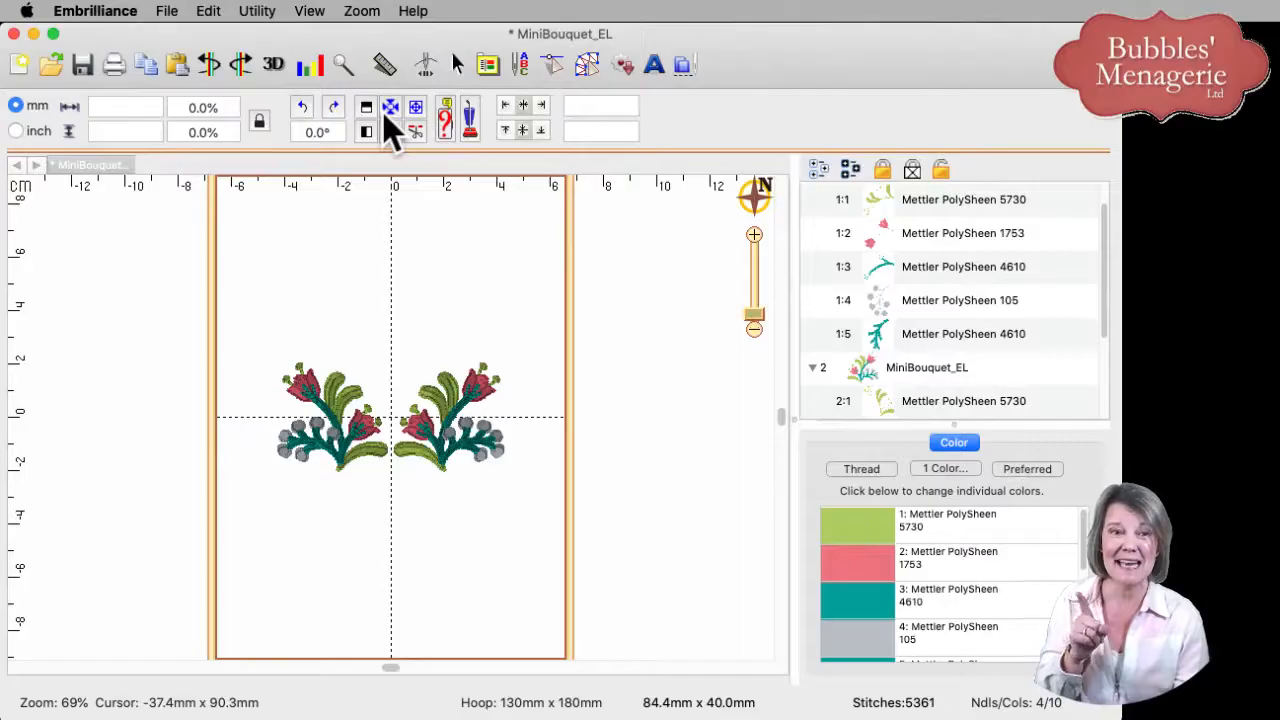
pyautogui.moveTo(390, 120)
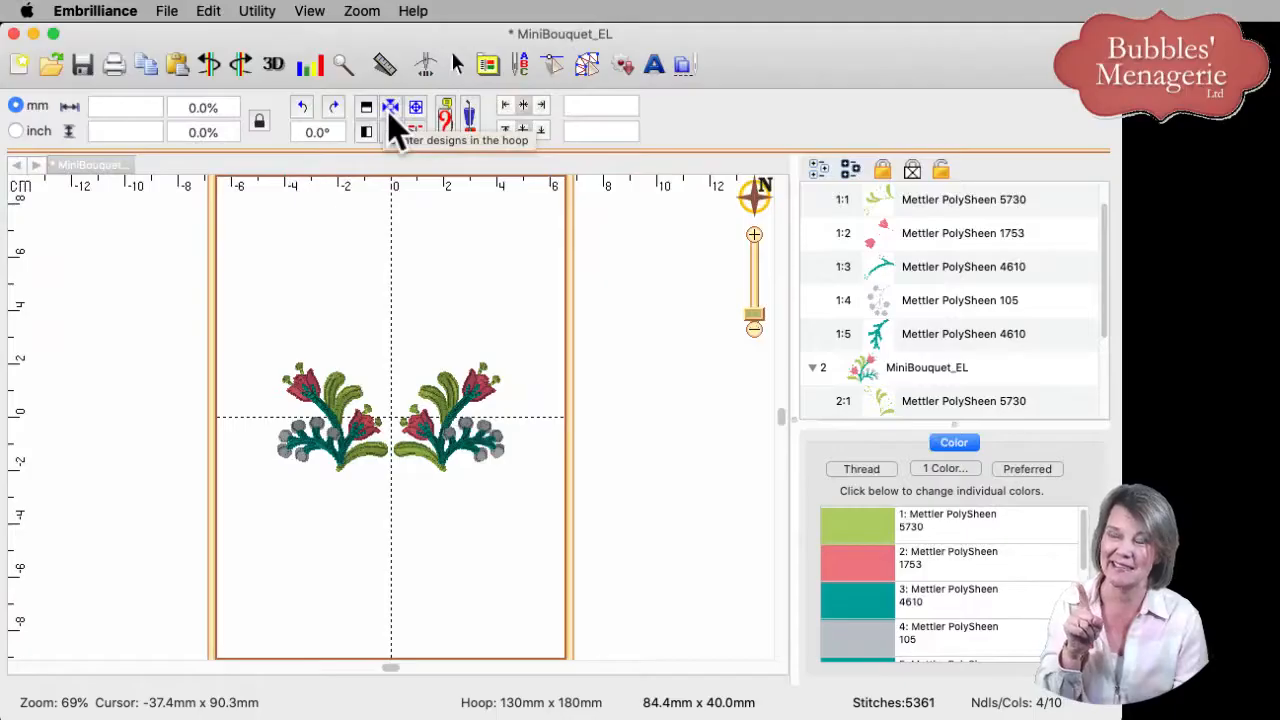
pyautogui.moveTo(636, 114)
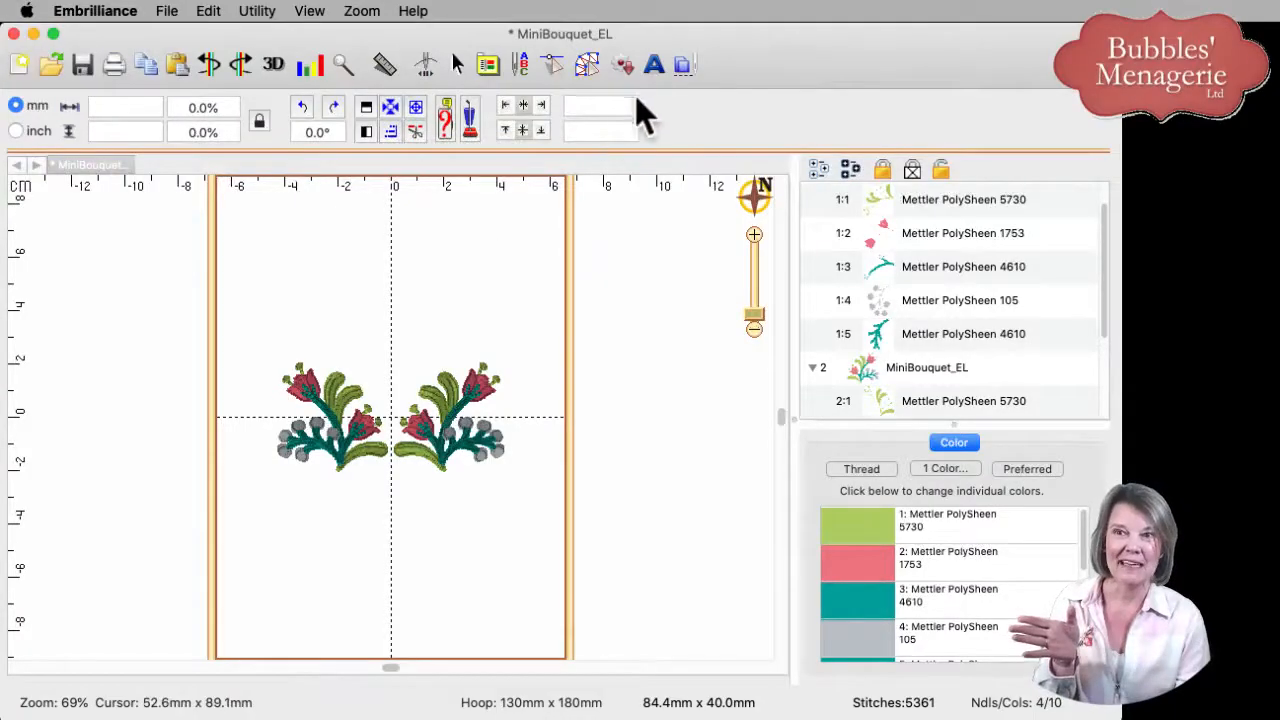
pyautogui.moveTo(654, 64)
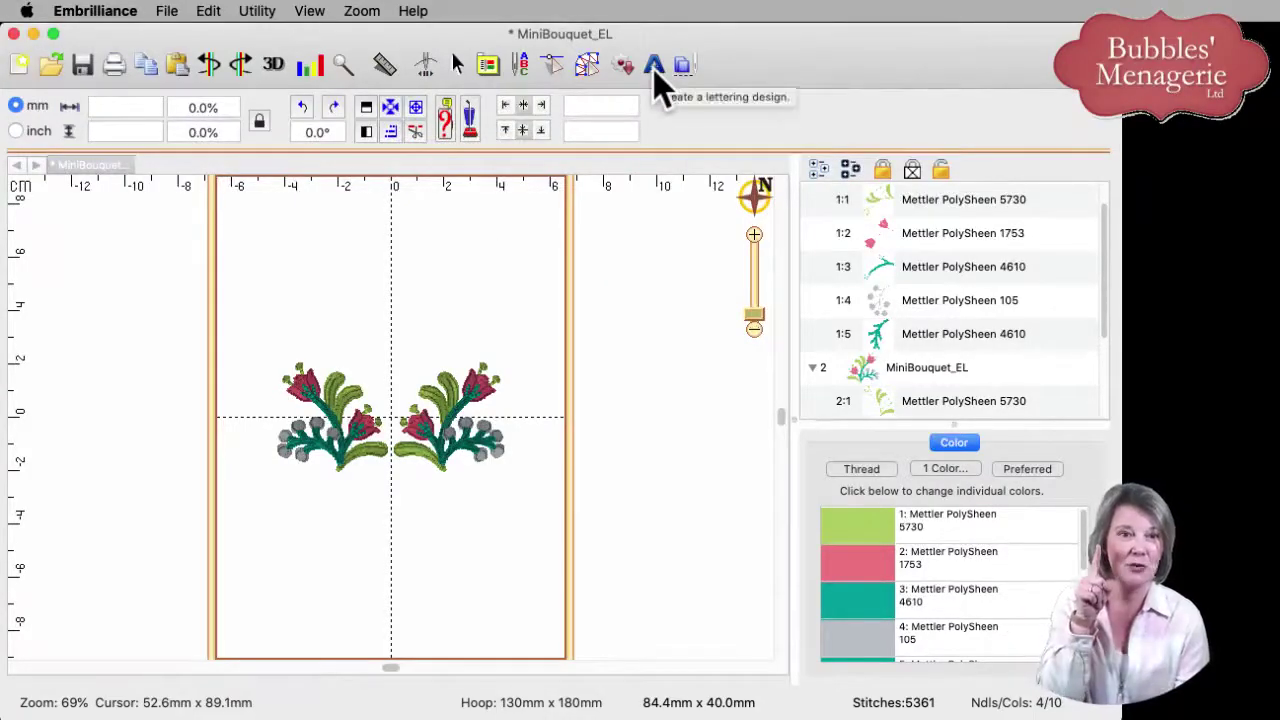
# Step: Add a new ABC lettering design and place it above the mirrored bouquets
pyautogui.click(654, 64)
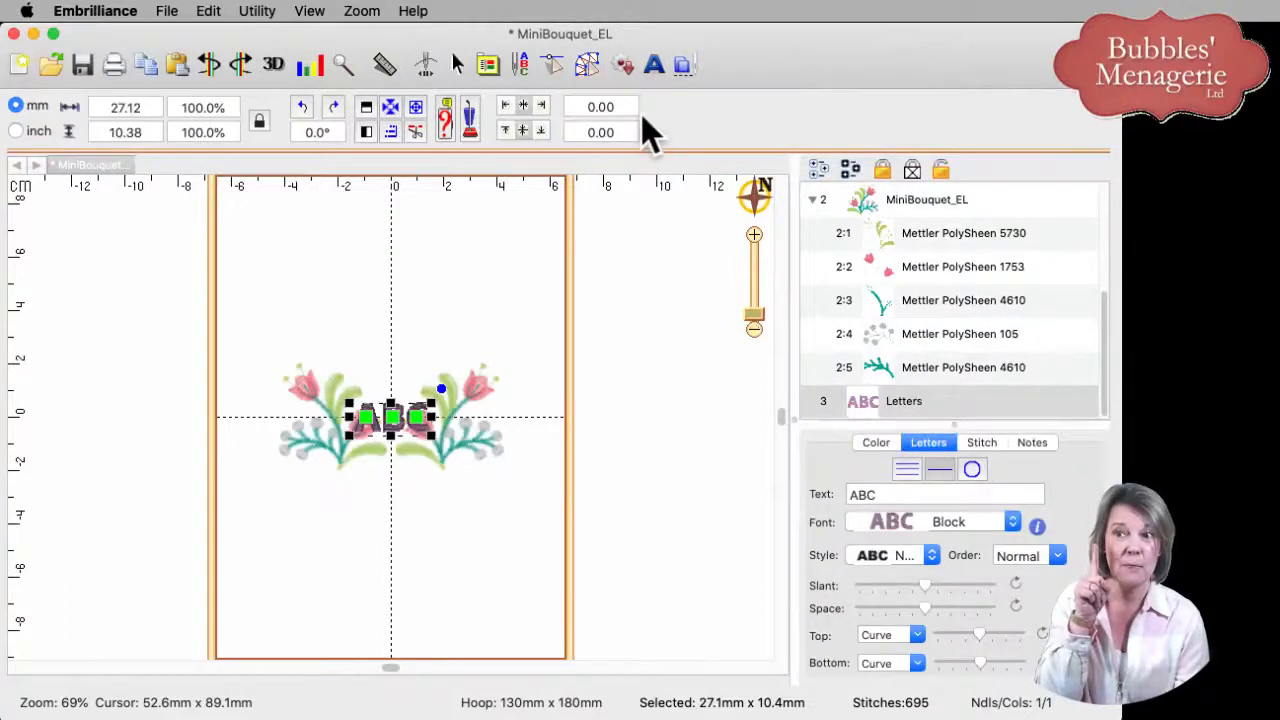
pyautogui.moveTo(410, 456)
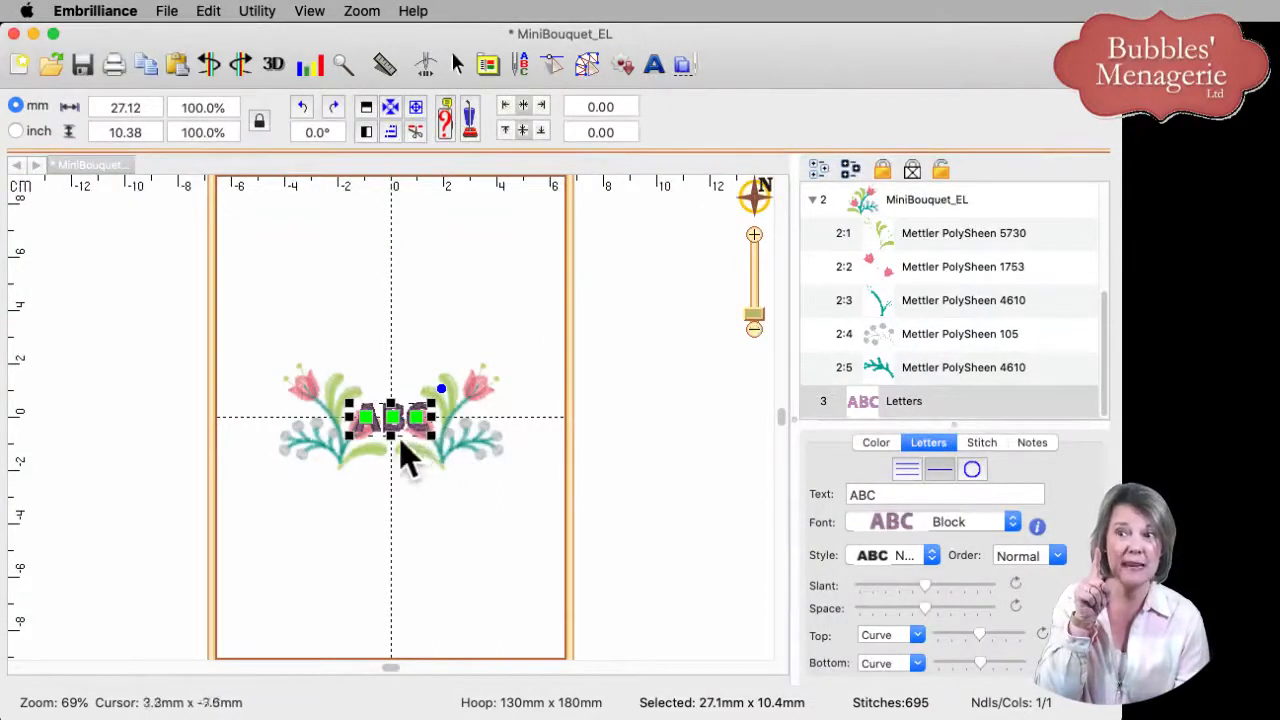
pyautogui.moveTo(390, 472)
pyautogui.write('20')
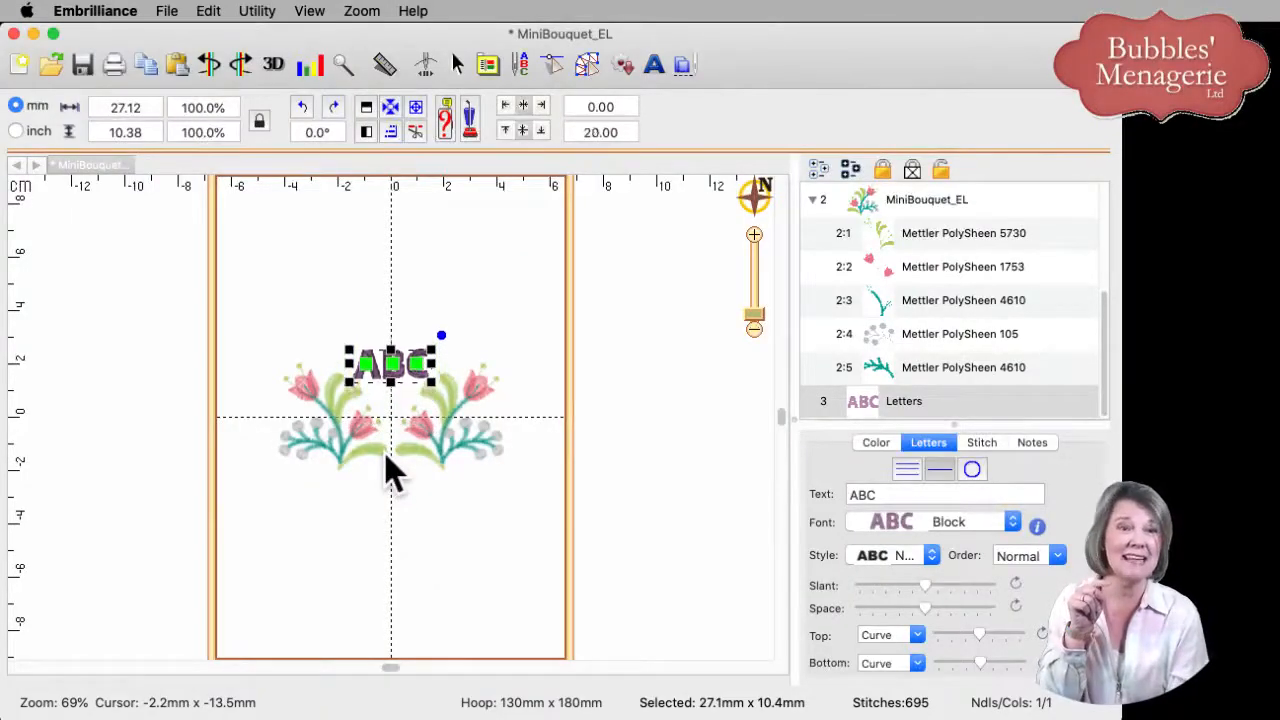
pyautogui.moveTo(390, 362); pyautogui.dragTo(390, 302)
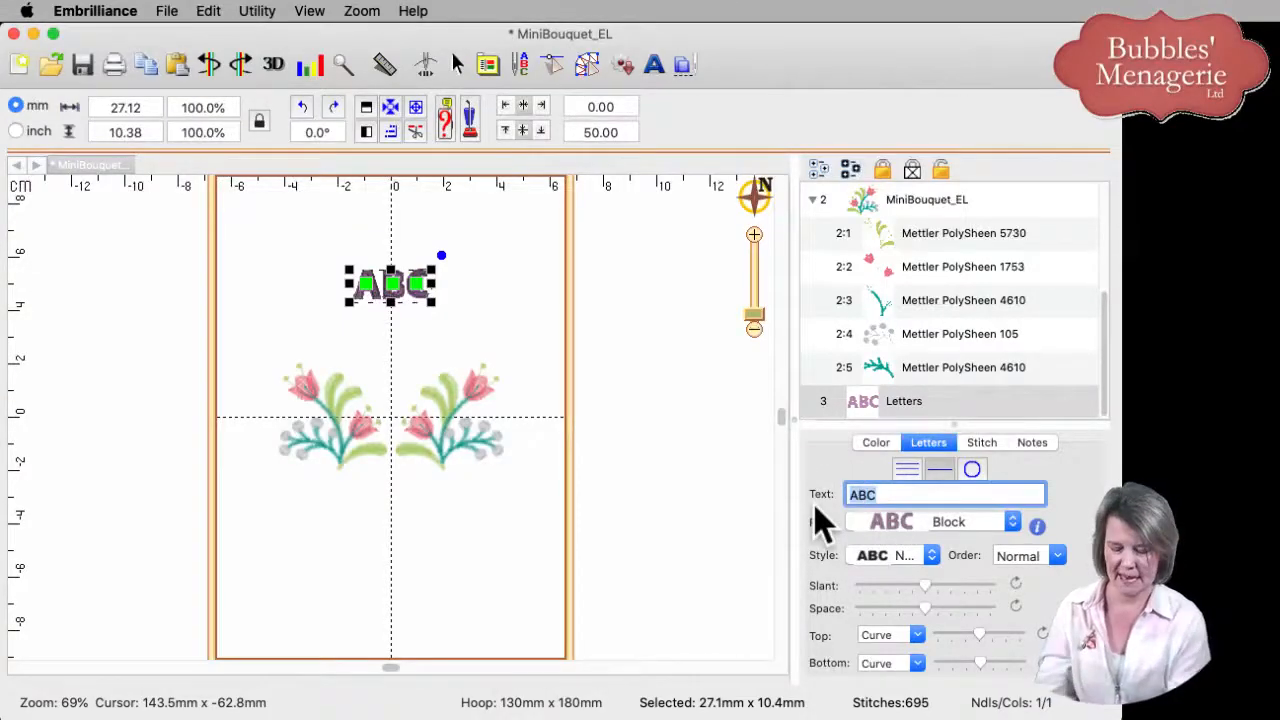
# Step: Replace the ABC lettering text with 'Happy Easter'
pyautogui.write('Happy Easter')
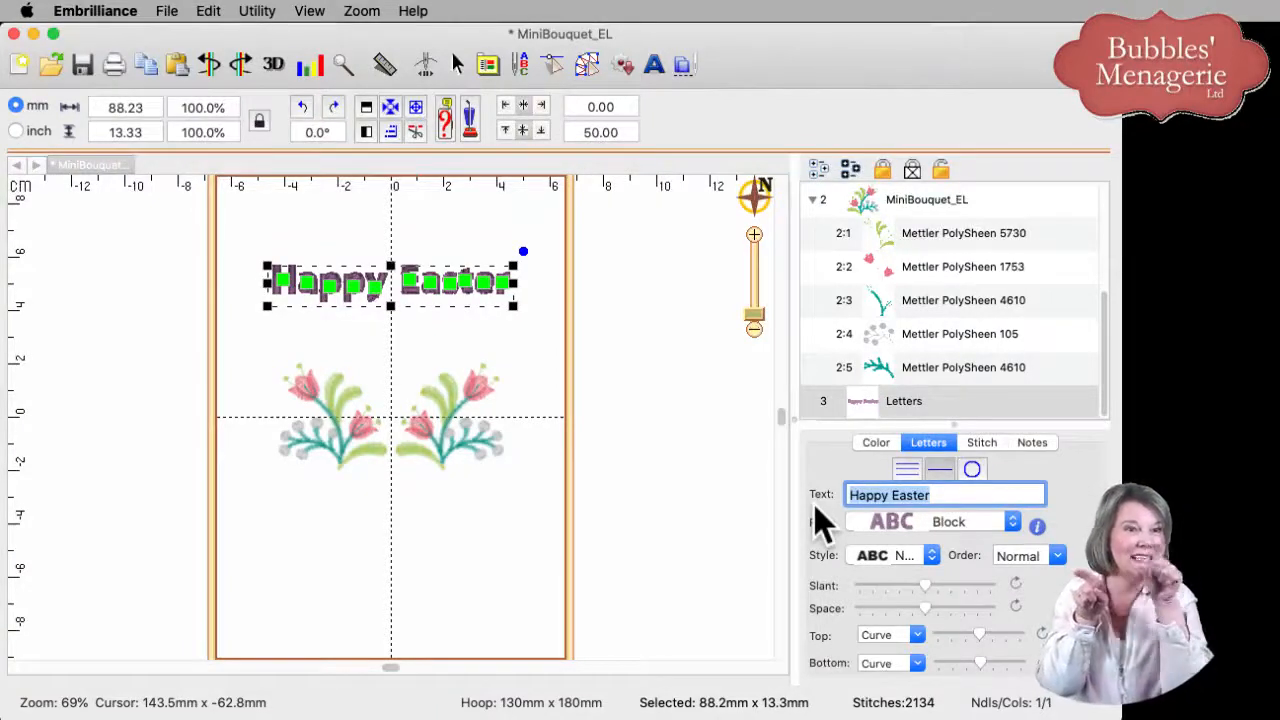
pyautogui.moveTo(920, 556)
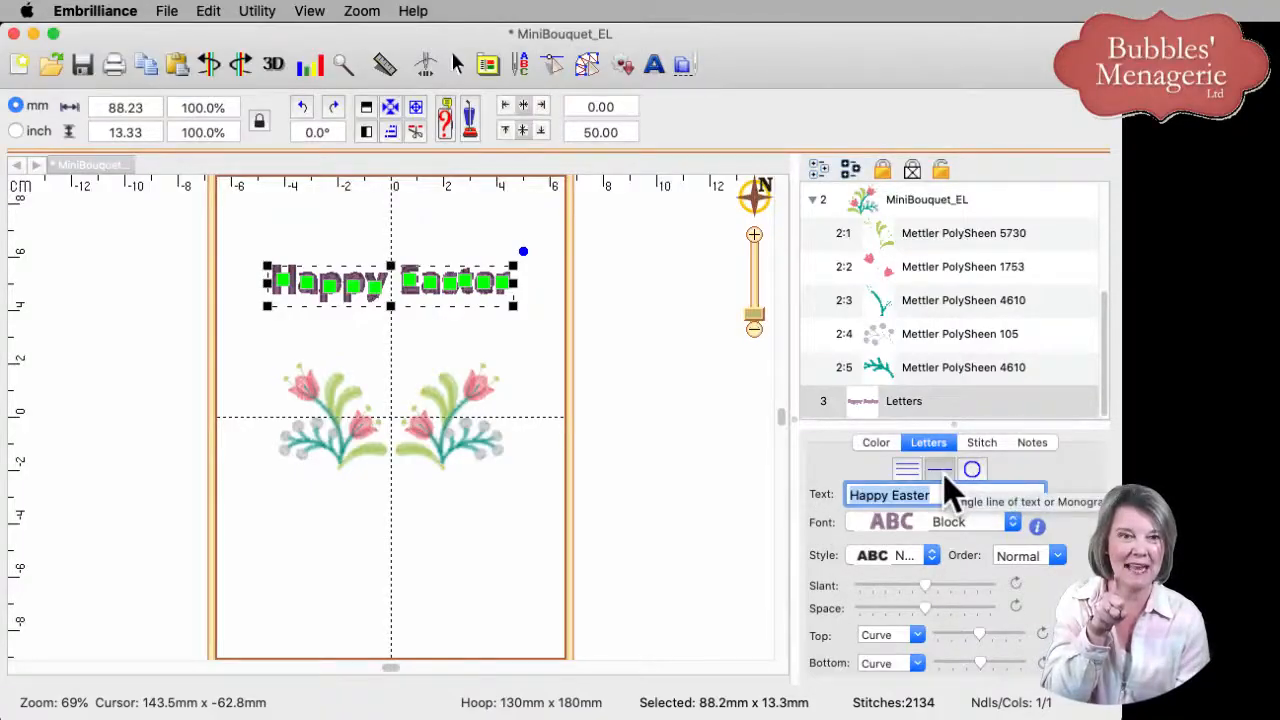
pyautogui.moveTo(972, 468)
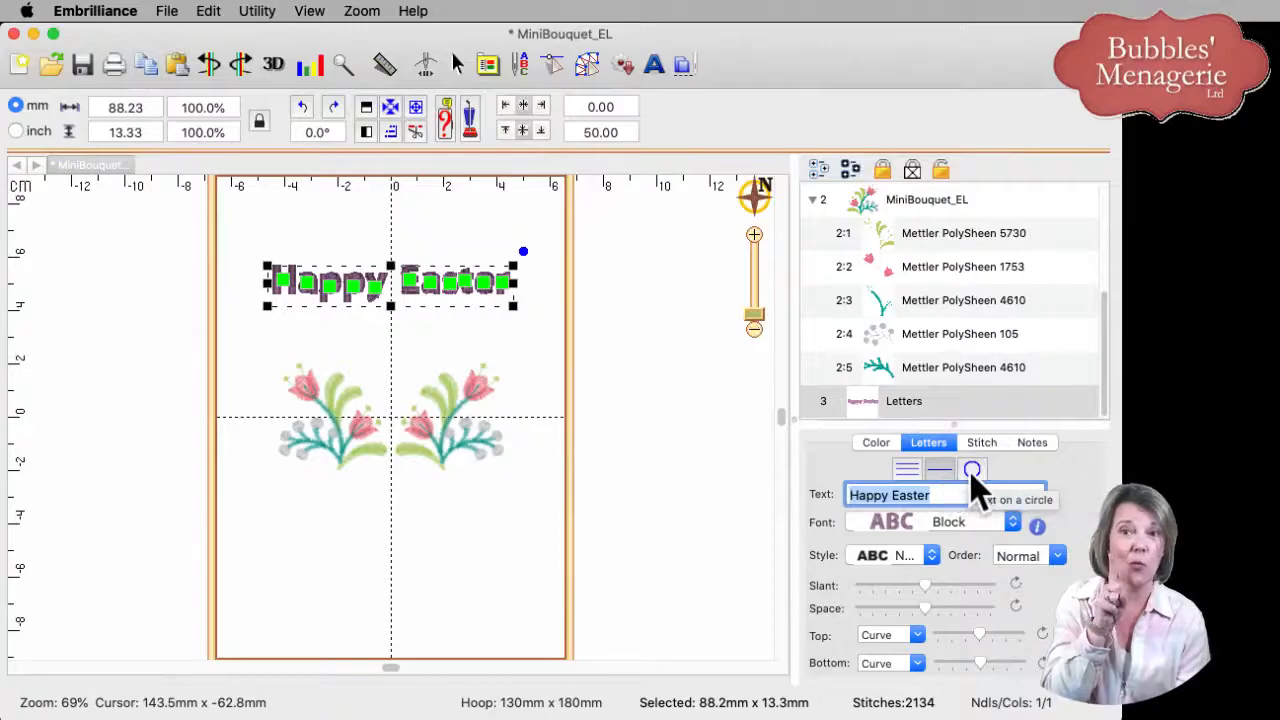
# Step: Put the Happy Easter lettering on a circular arc above the bouquets
pyautogui.click(972, 468)
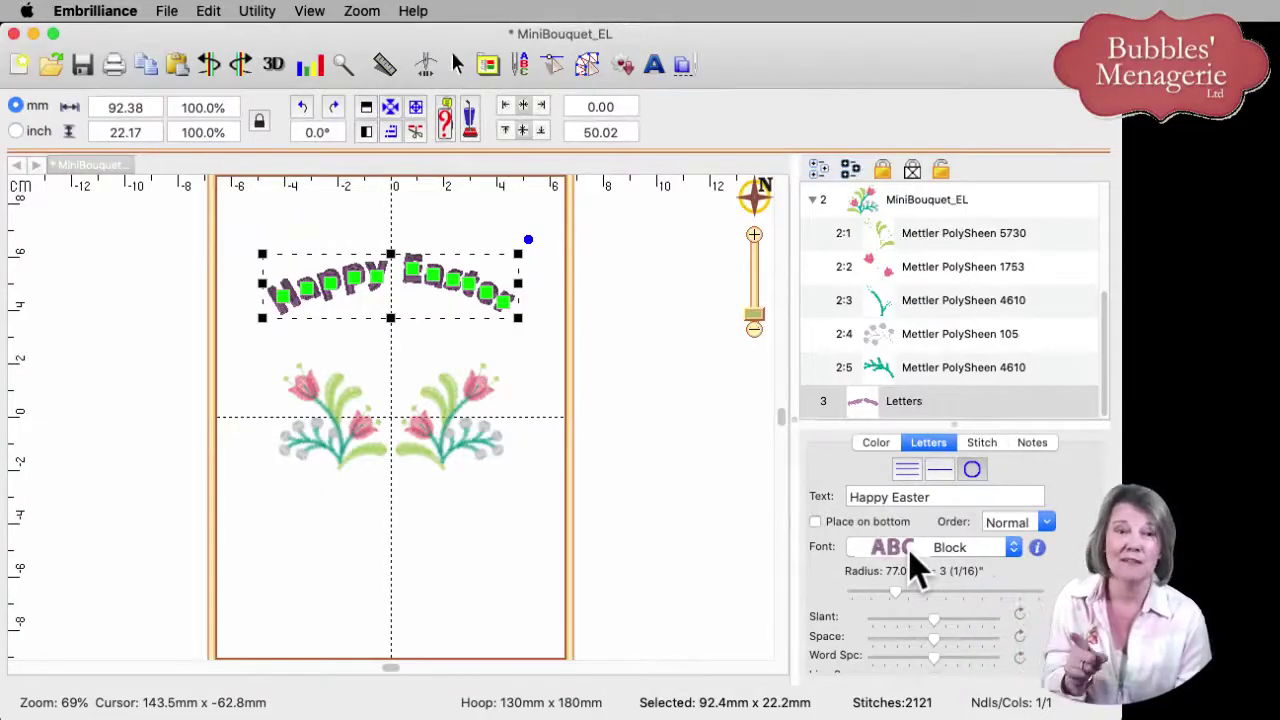
# Step: Change the arched lettering's font to Flare Serif and deselect it to preview the result
pyautogui.click(976, 548)
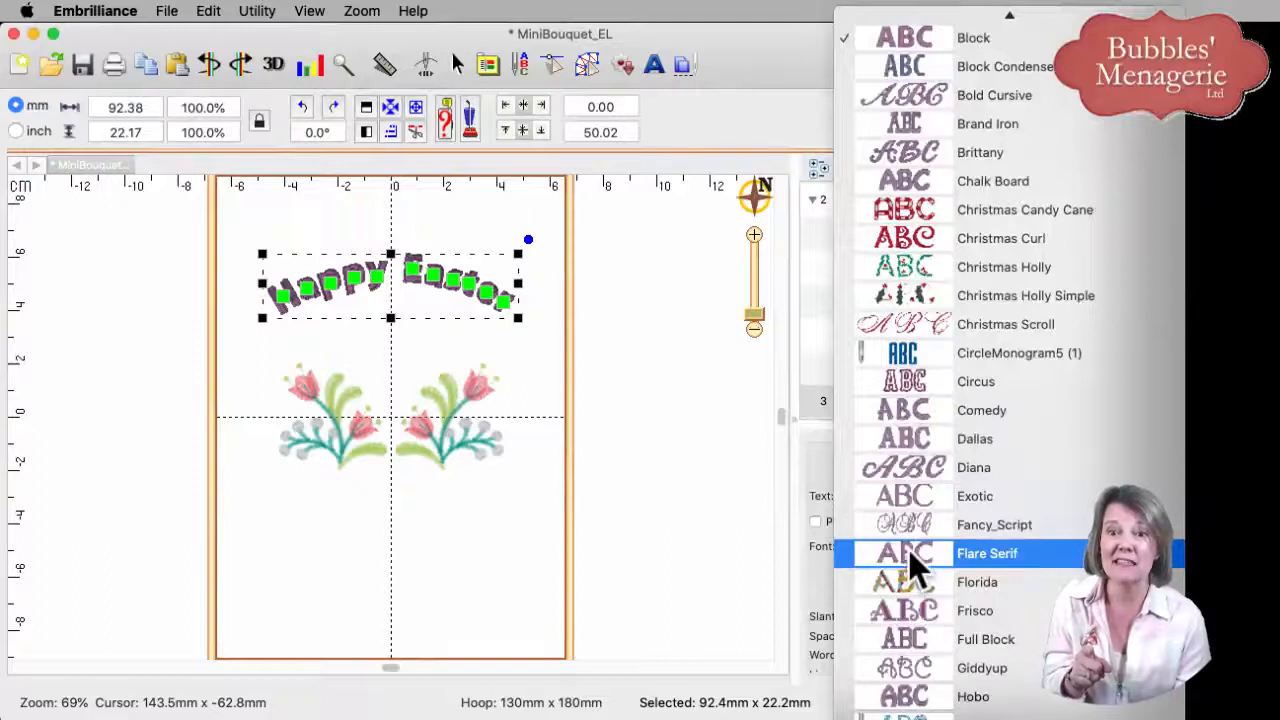
pyautogui.moveTo(936, 570)
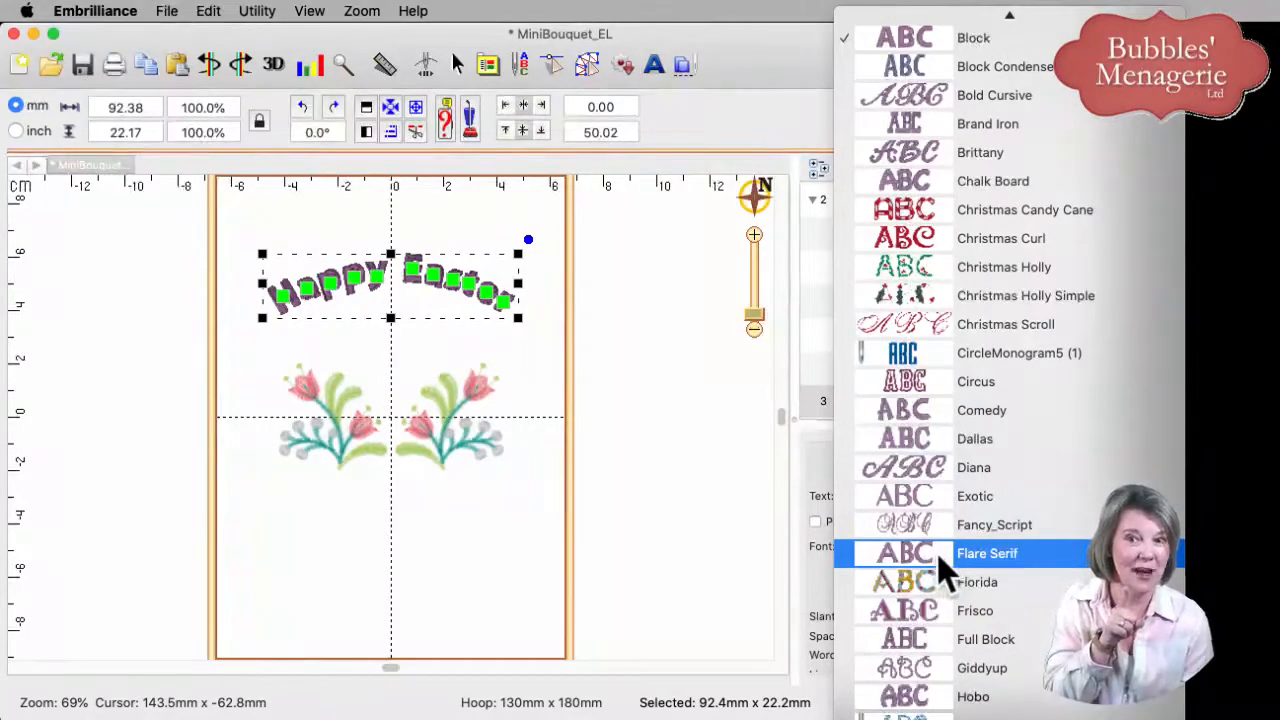
pyautogui.click(988, 552)
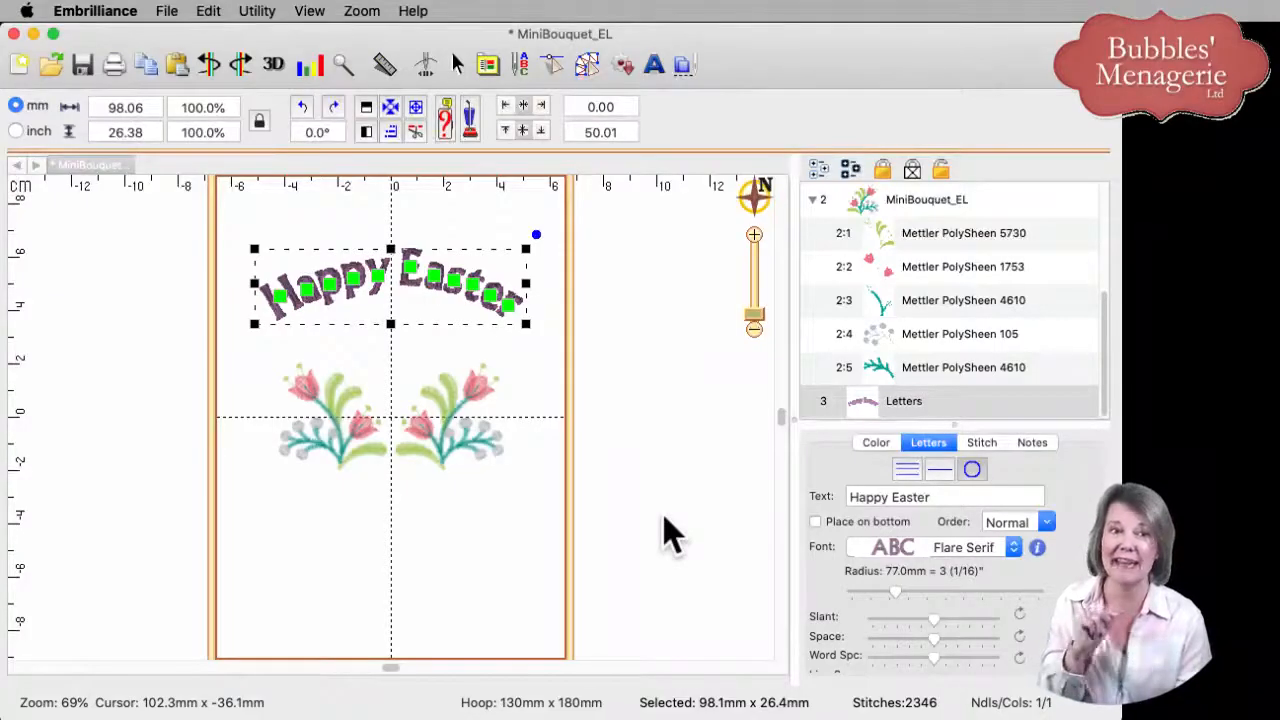
pyautogui.moveTo(536, 486)
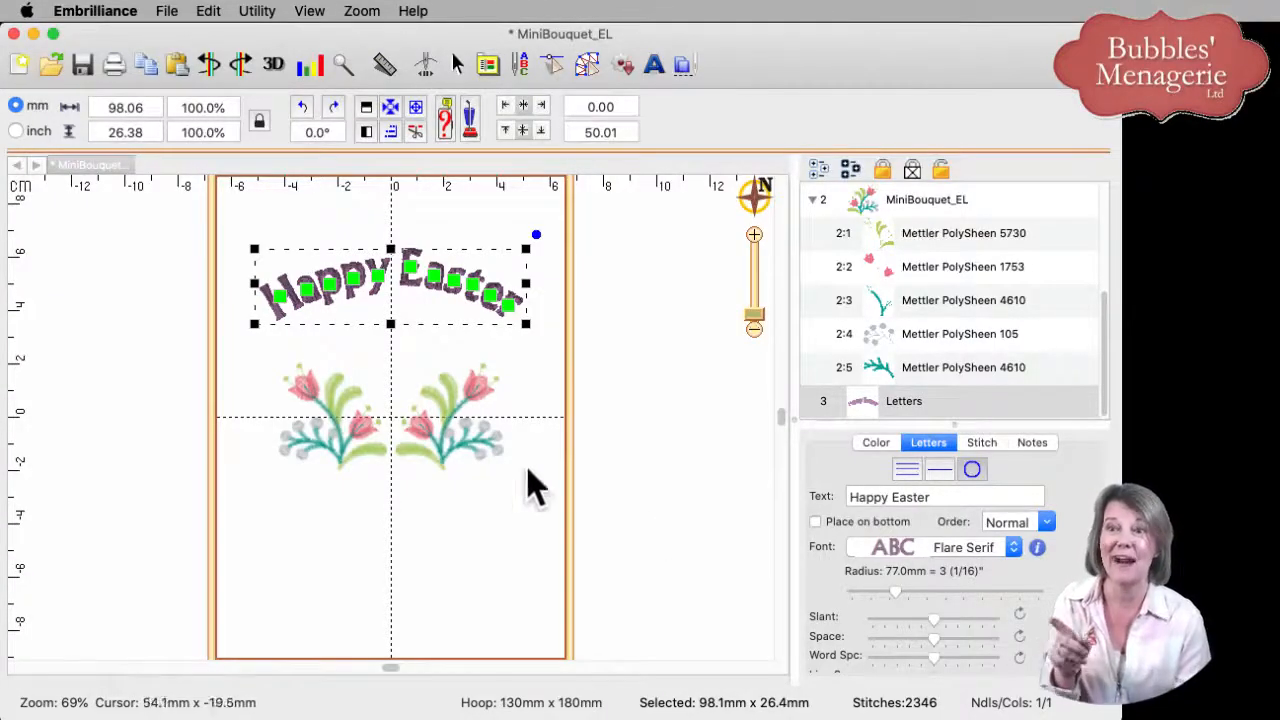
pyautogui.click(500, 580)
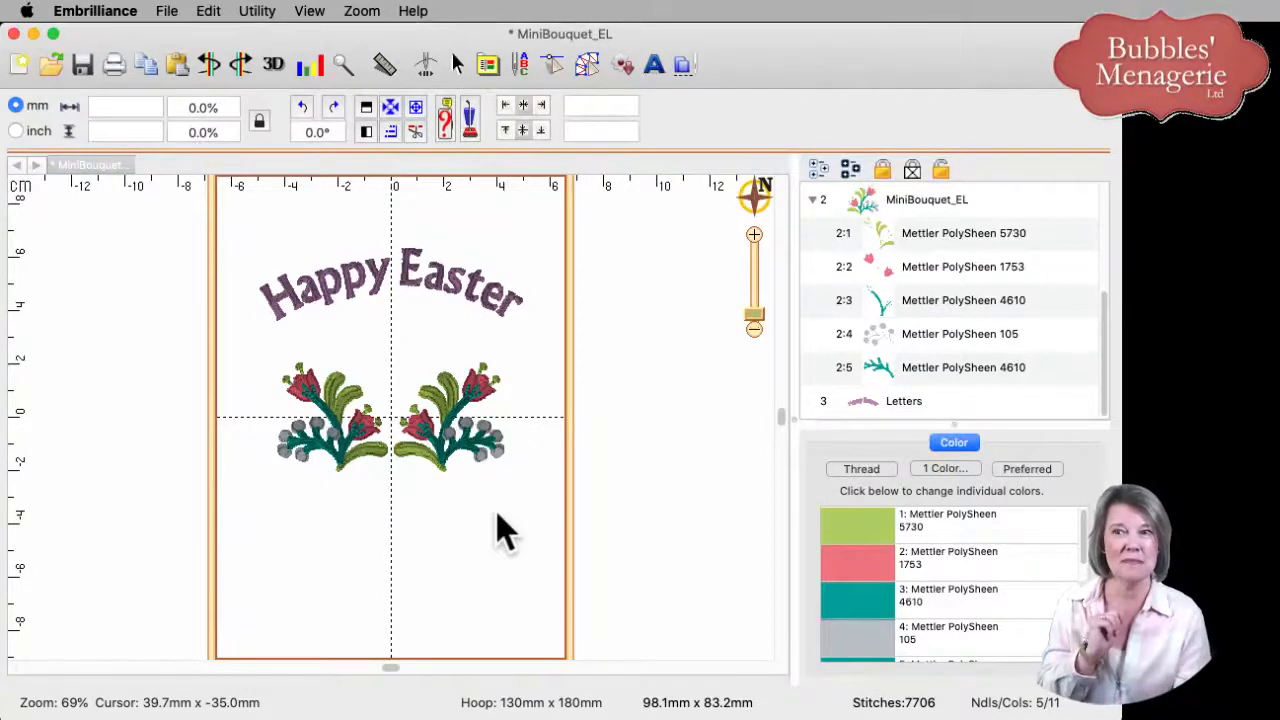
# Step: Select the lettering and open the thread chooser for its Madeira Poly 1712 Lilac colour
pyautogui.click(390, 284)
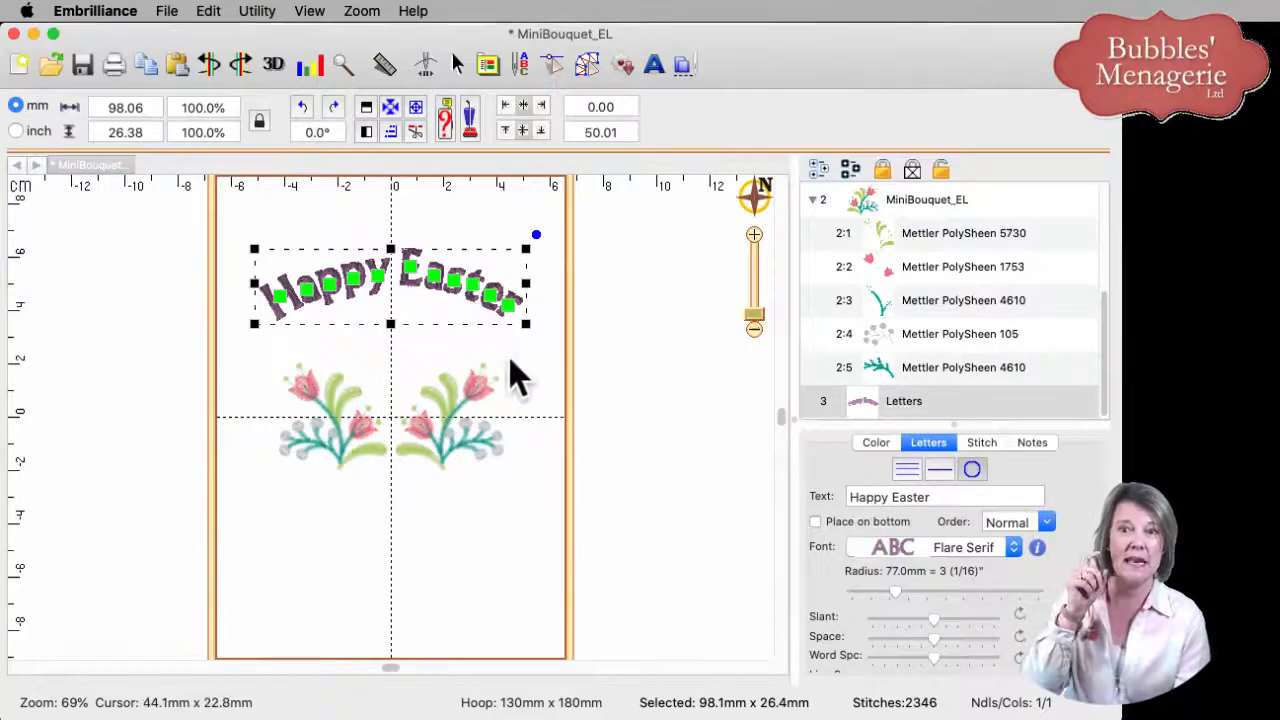
pyautogui.click(876, 442)
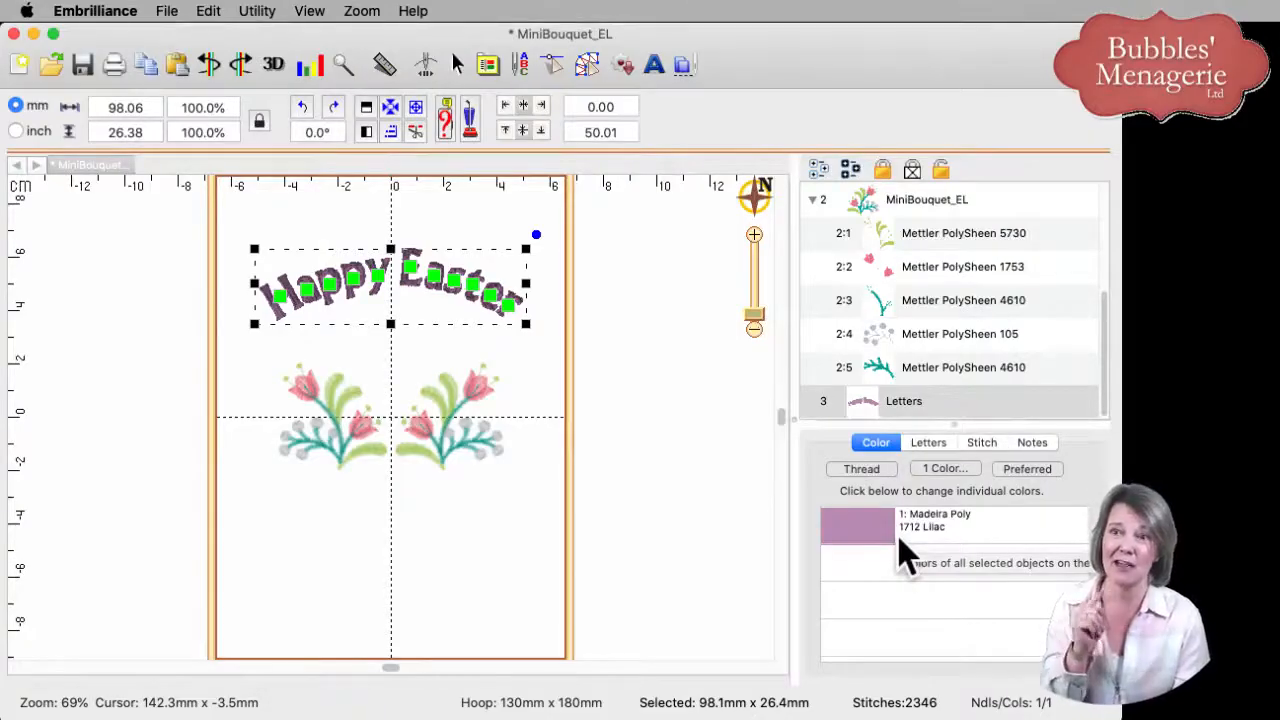
pyautogui.moveTo(490, 420)
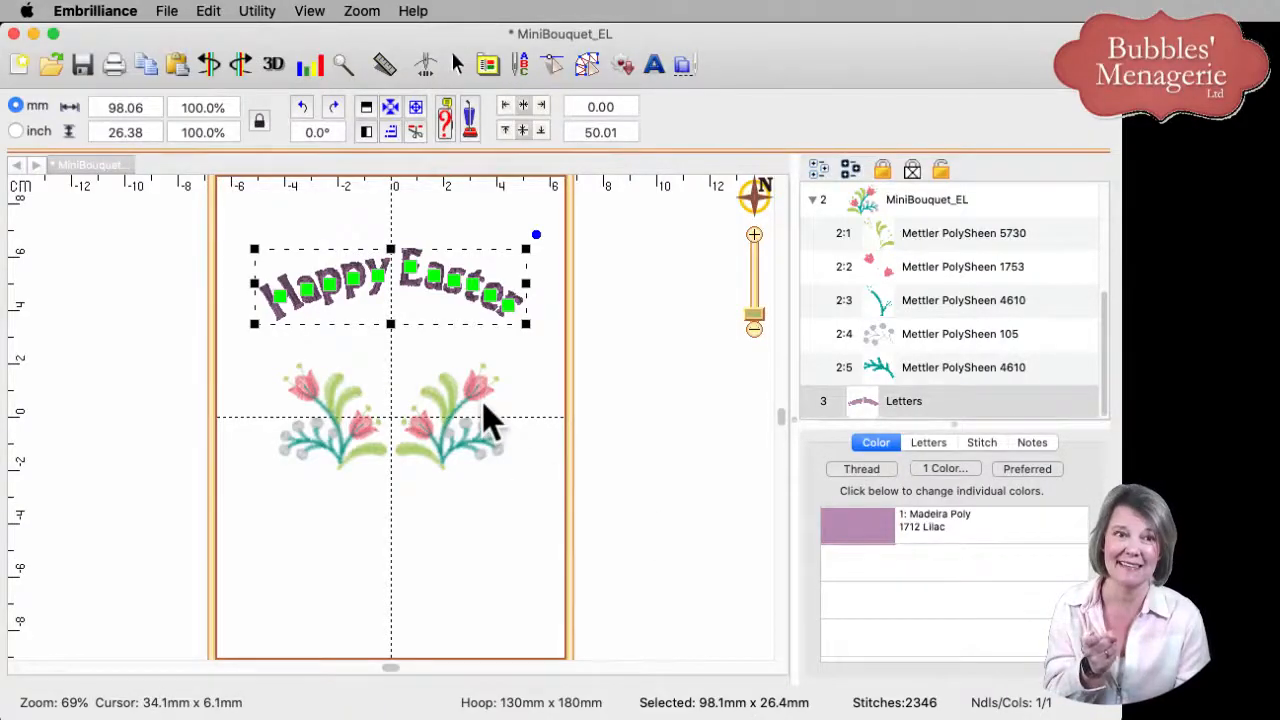
pyautogui.moveTo(830, 556)
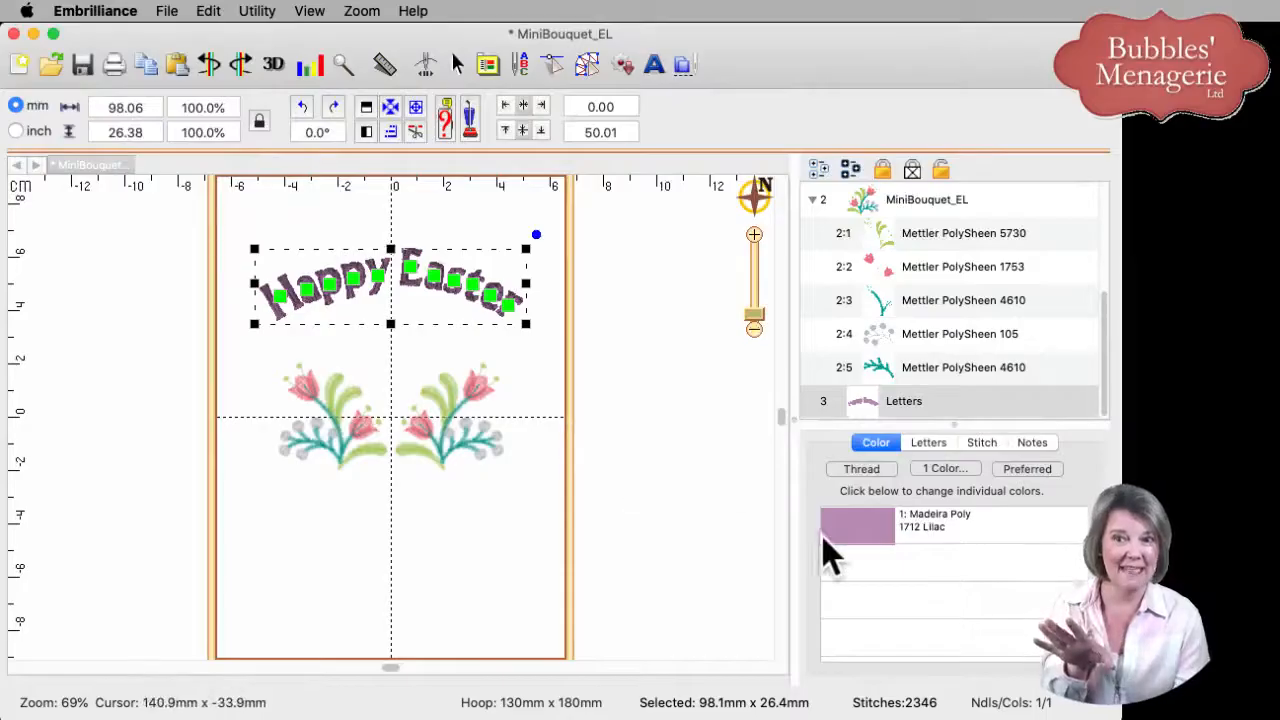
pyautogui.click(860, 468)
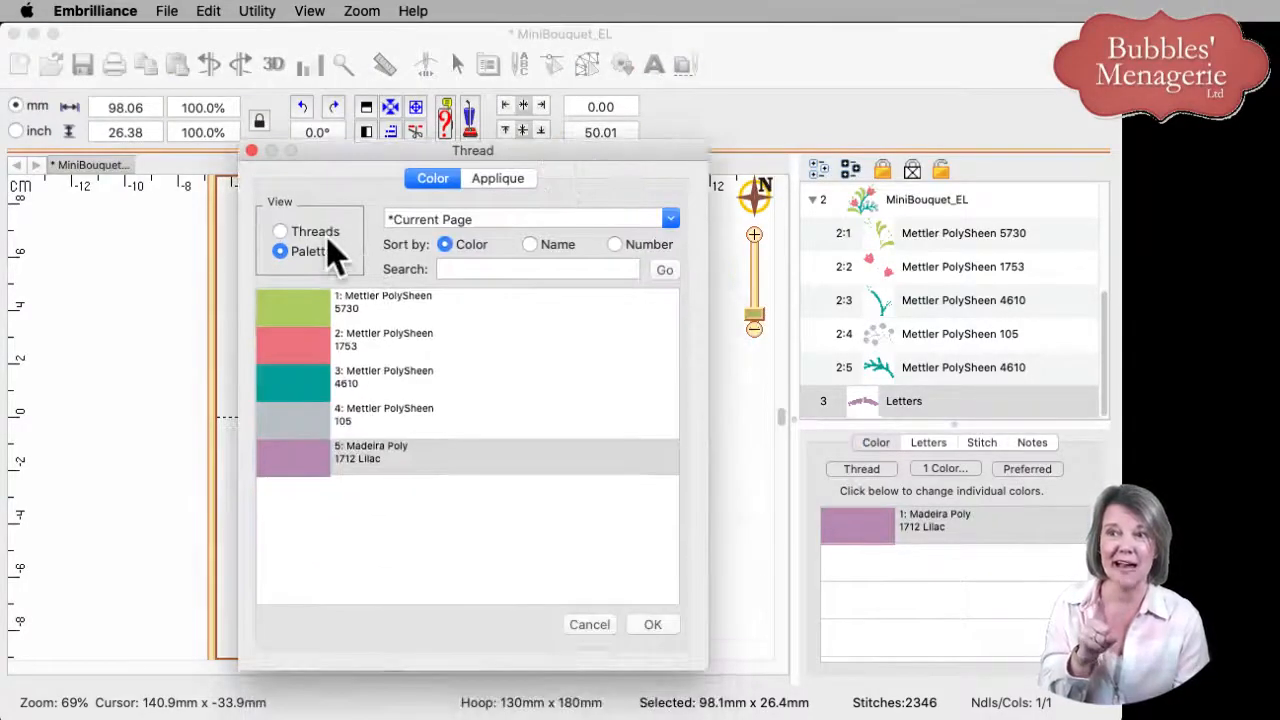
# Step: Recolour the lettering with the page's pink Mettler PolySheen 1753 thread via the Palettes view
pyautogui.click(280, 232)
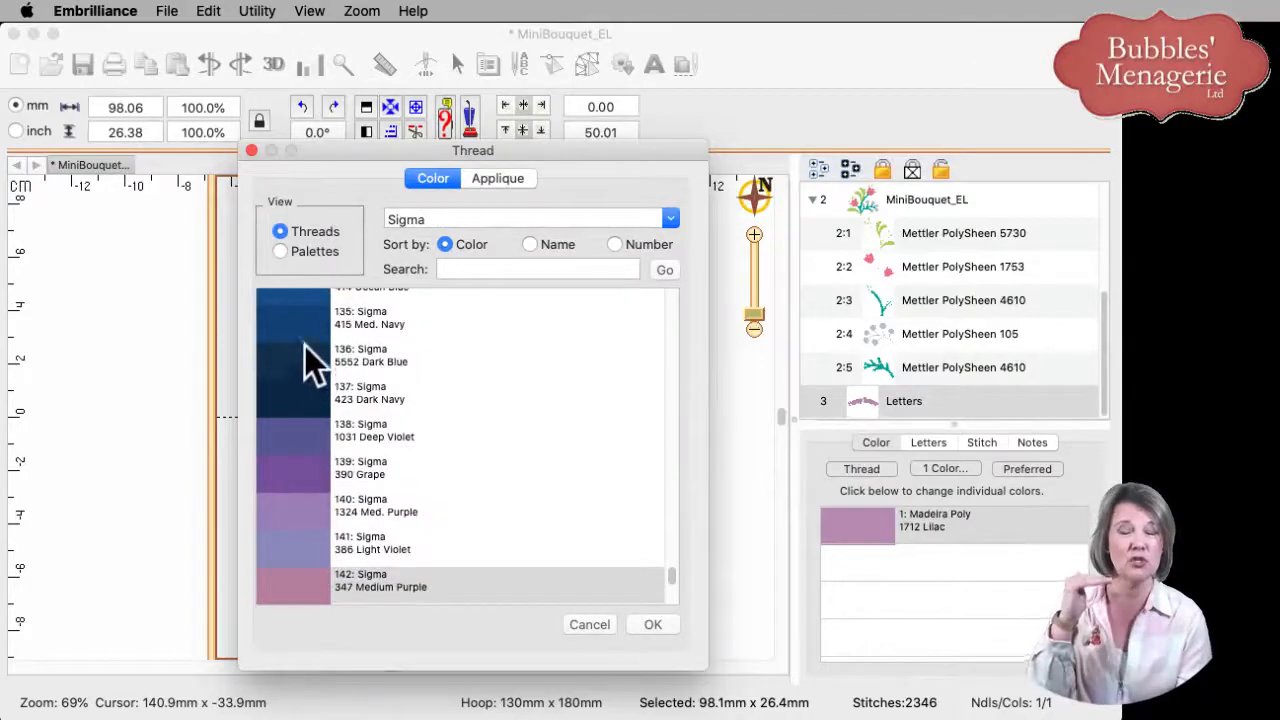
pyautogui.moveTo(304, 540)
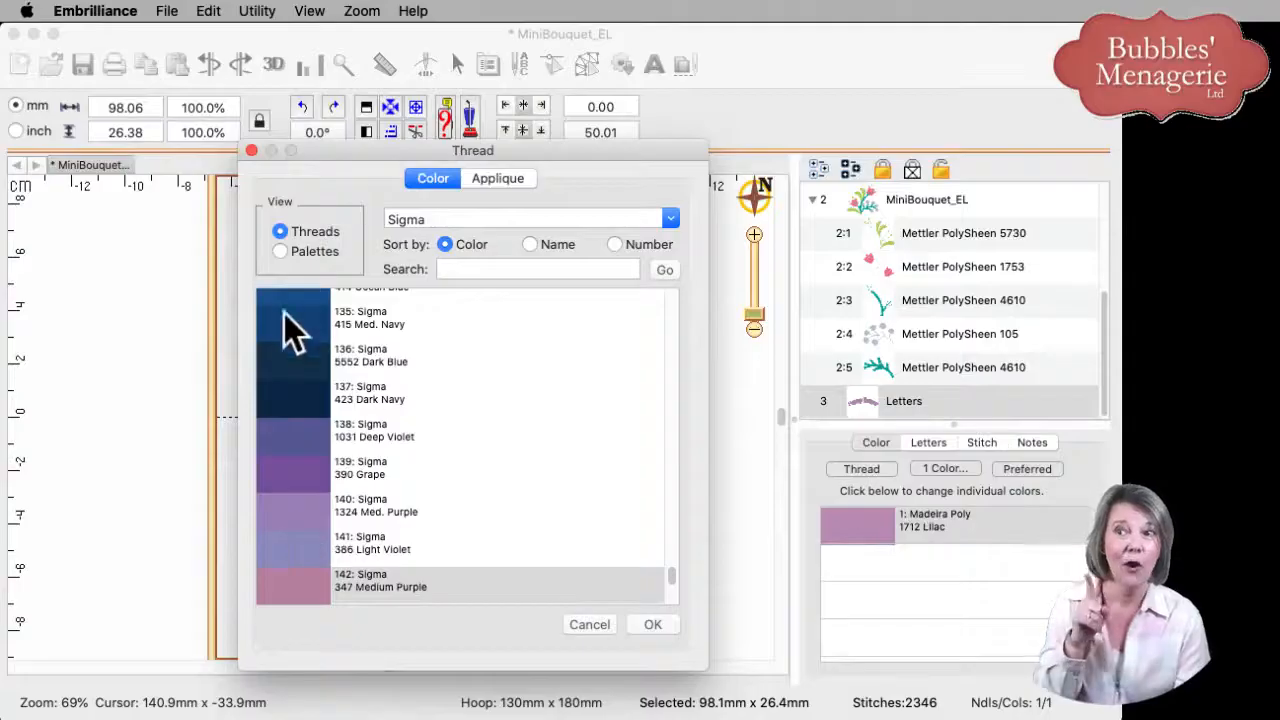
pyautogui.moveTo(290, 270)
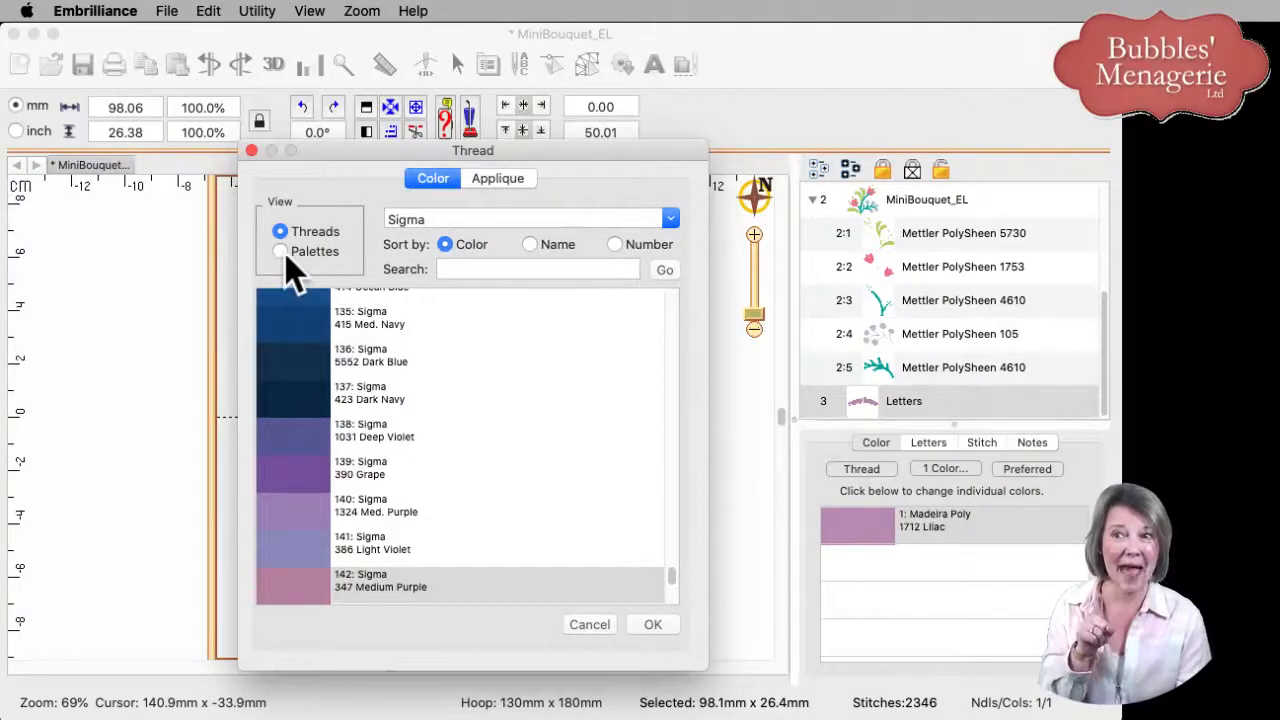
pyautogui.click(280, 252)
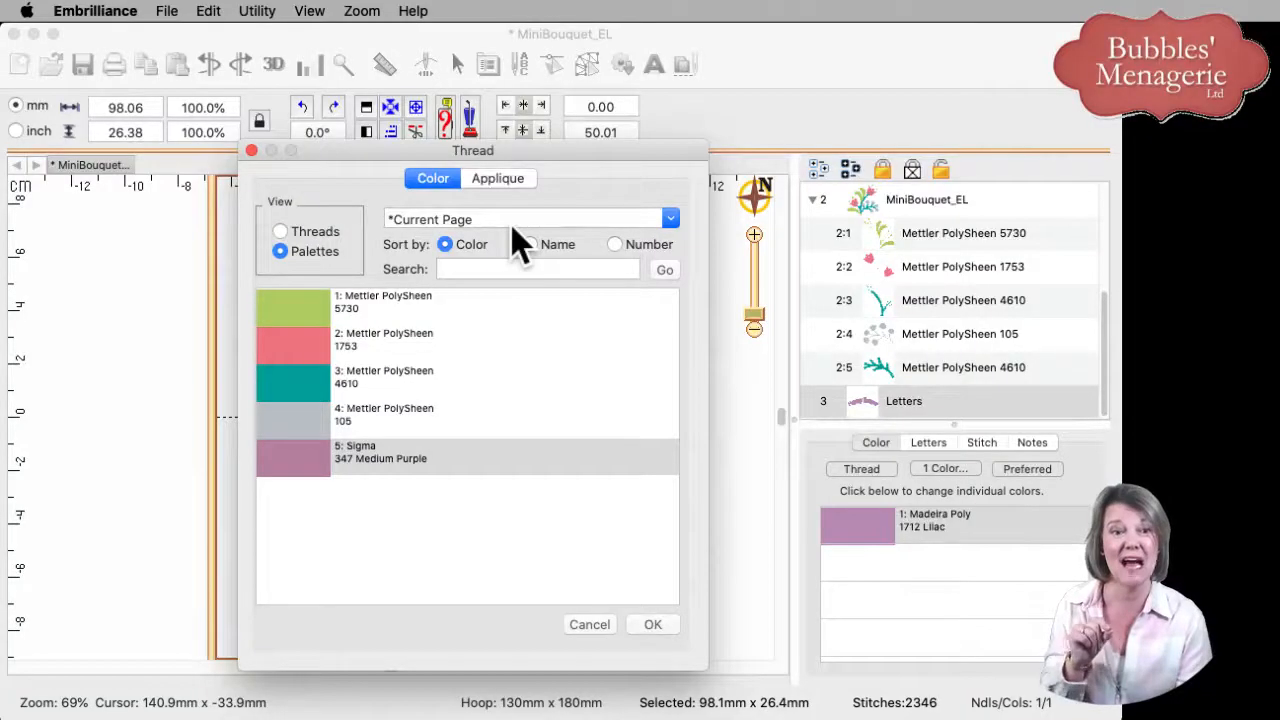
pyautogui.moveTo(344, 380)
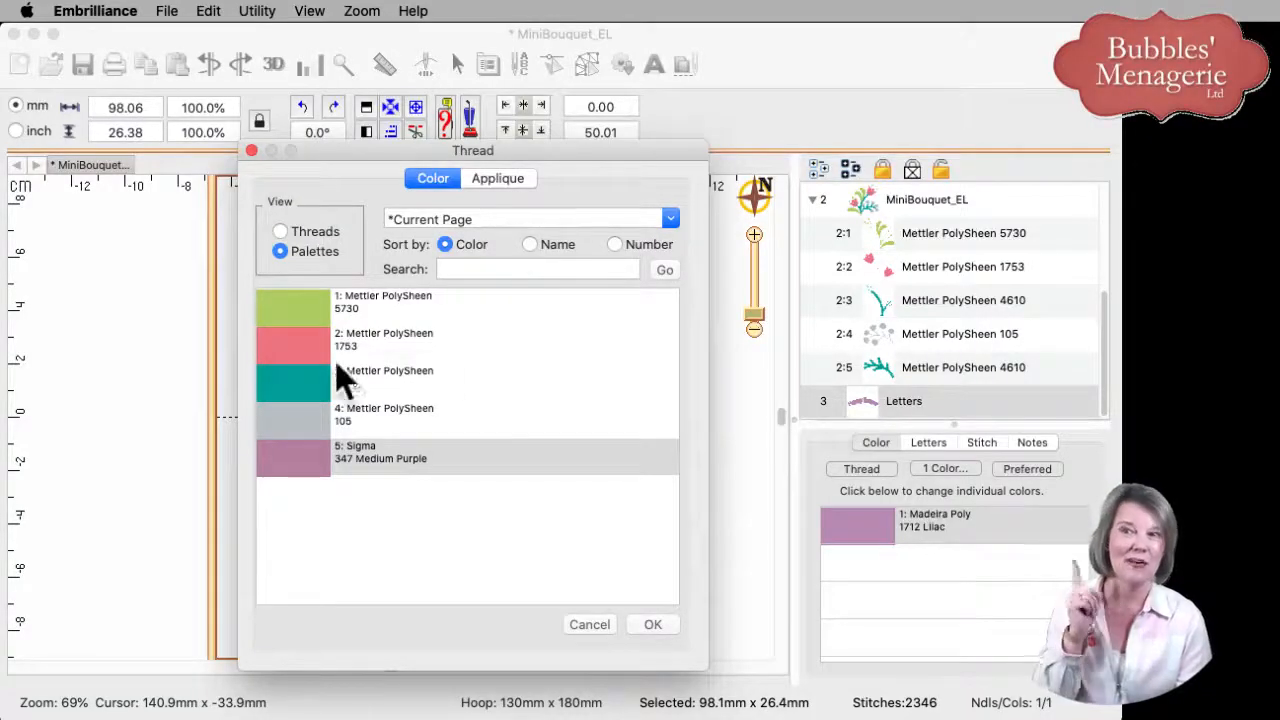
pyautogui.moveTo(316, 364)
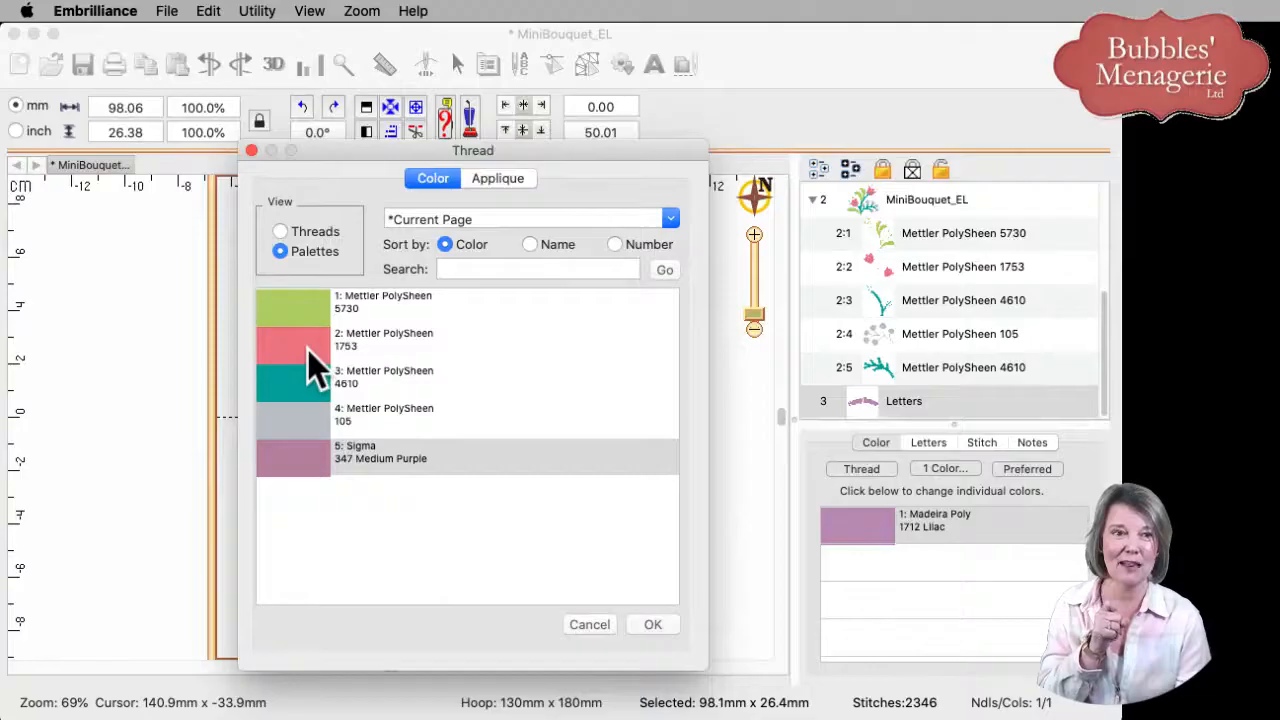
pyautogui.click(450, 340)
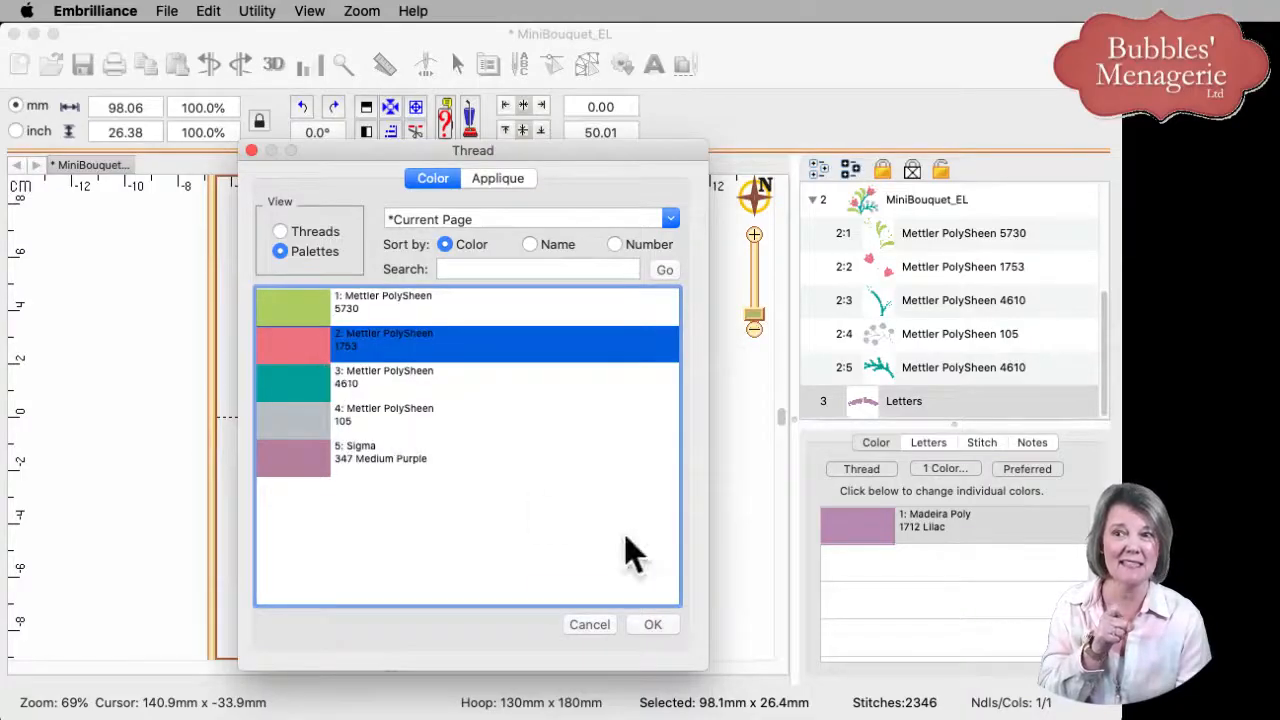
pyautogui.click(652, 624)
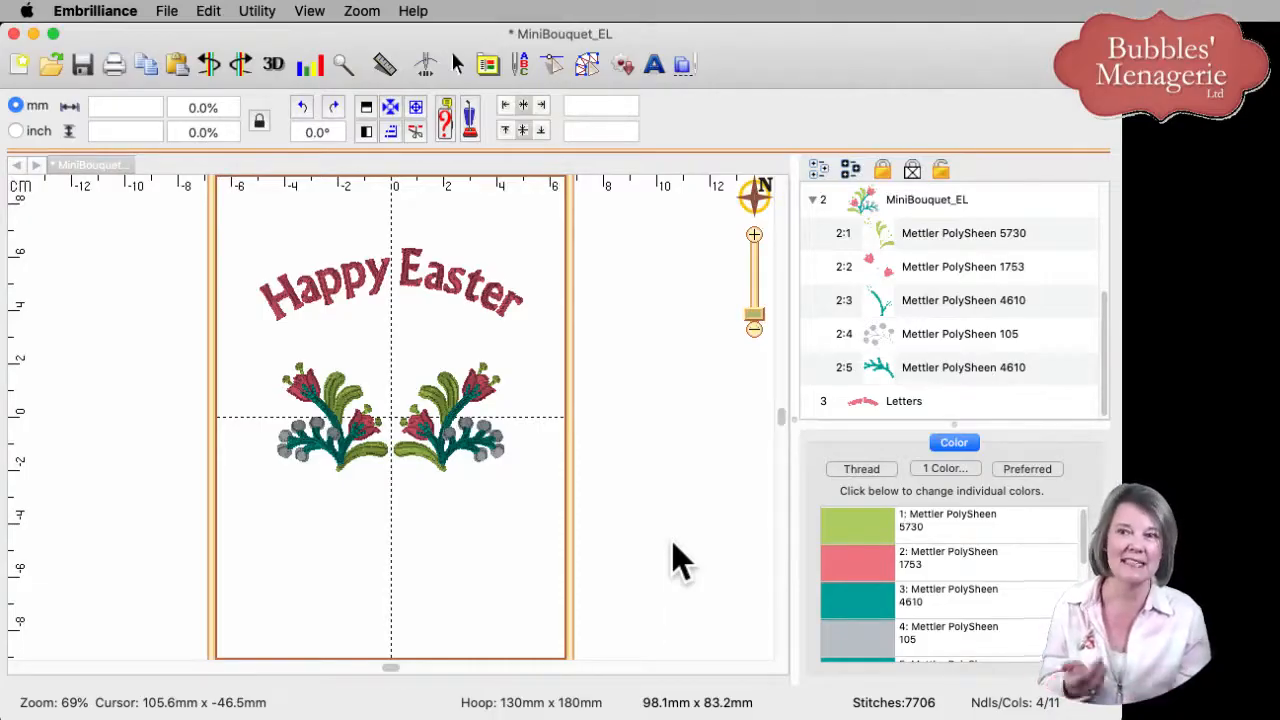
pyautogui.moveTo(680, 596)
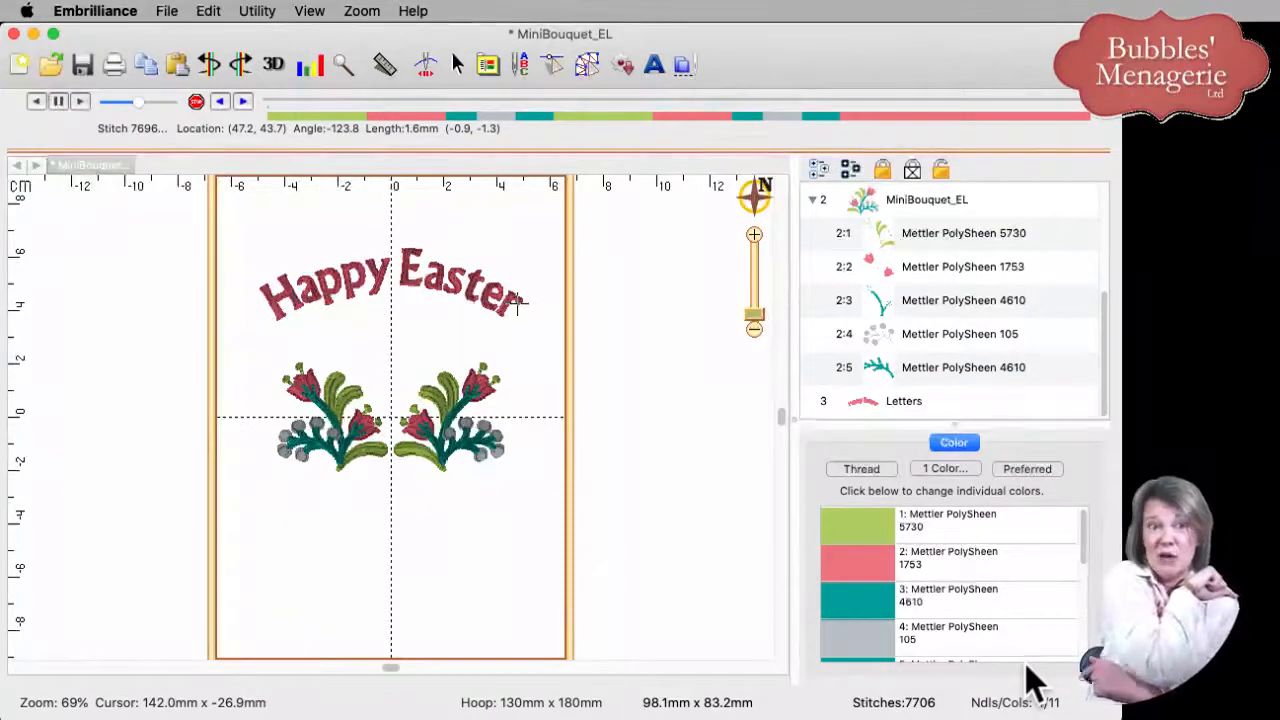
pyautogui.moveTo(770, 304)
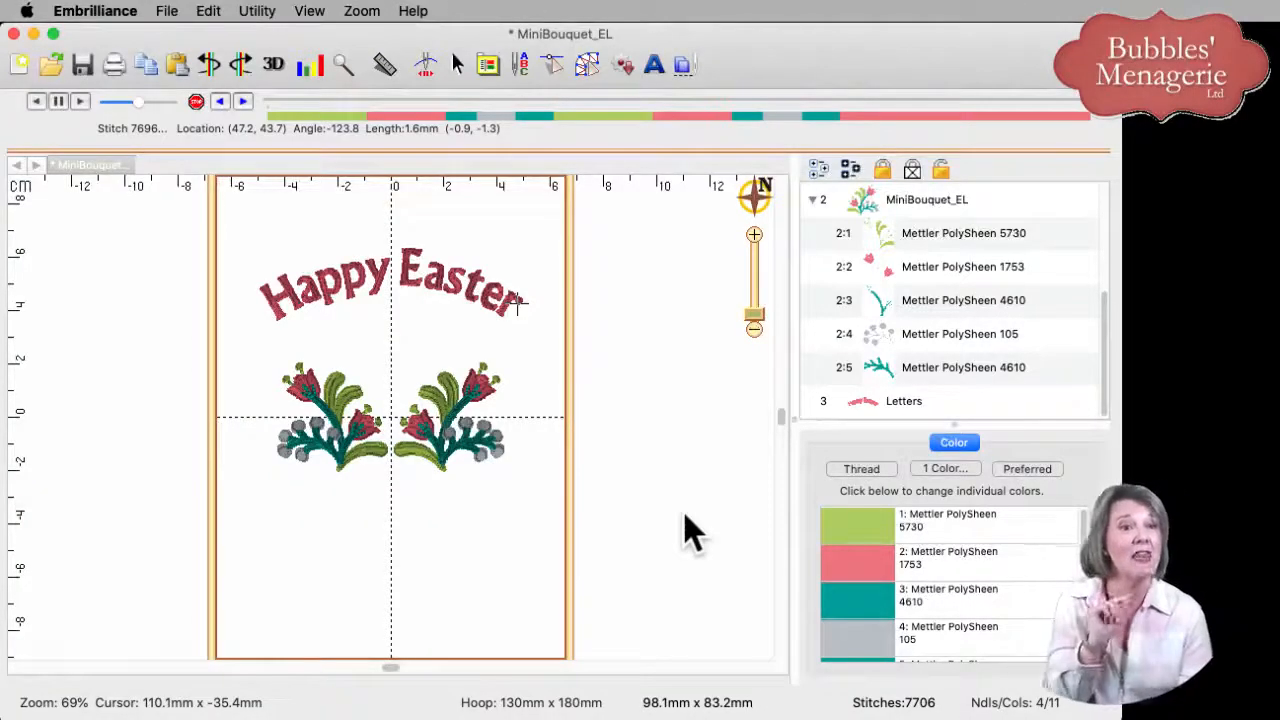
pyautogui.moveTo(604, 464)
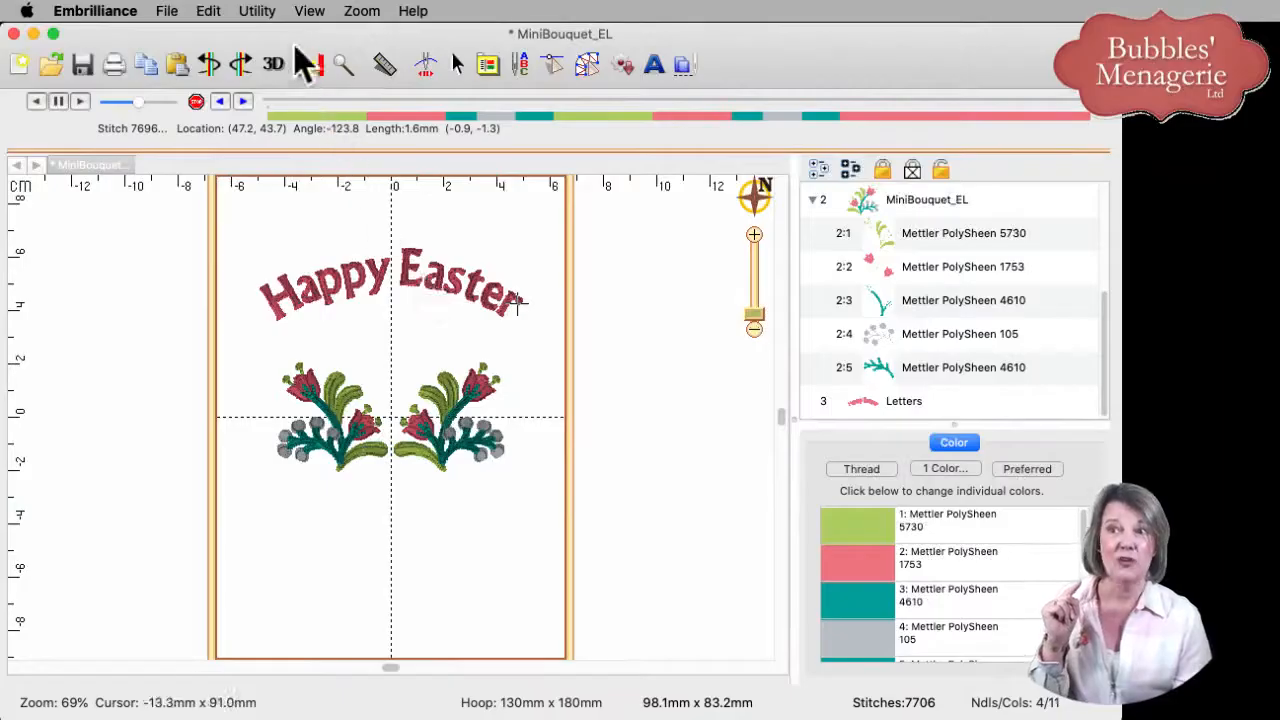
# Step: Run Utility > Color Sort and open the sorted design as a new document
pyautogui.click(256, 12)
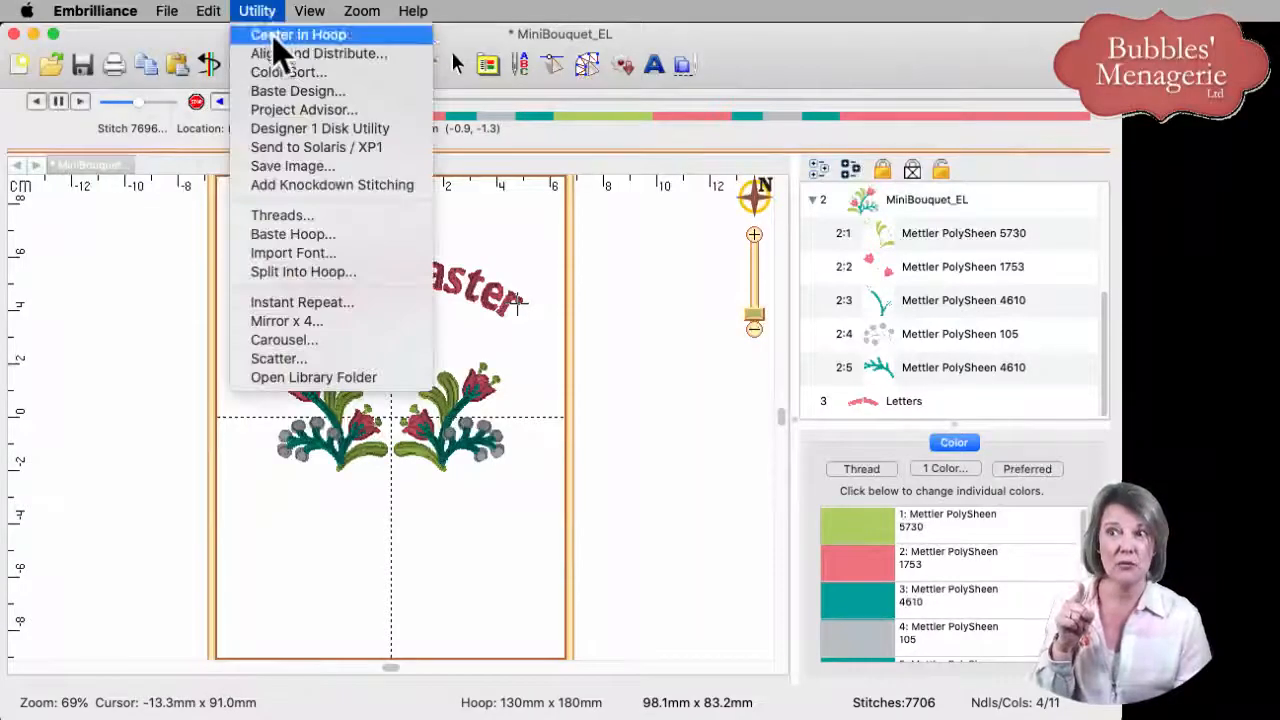
pyautogui.moveTo(288, 72)
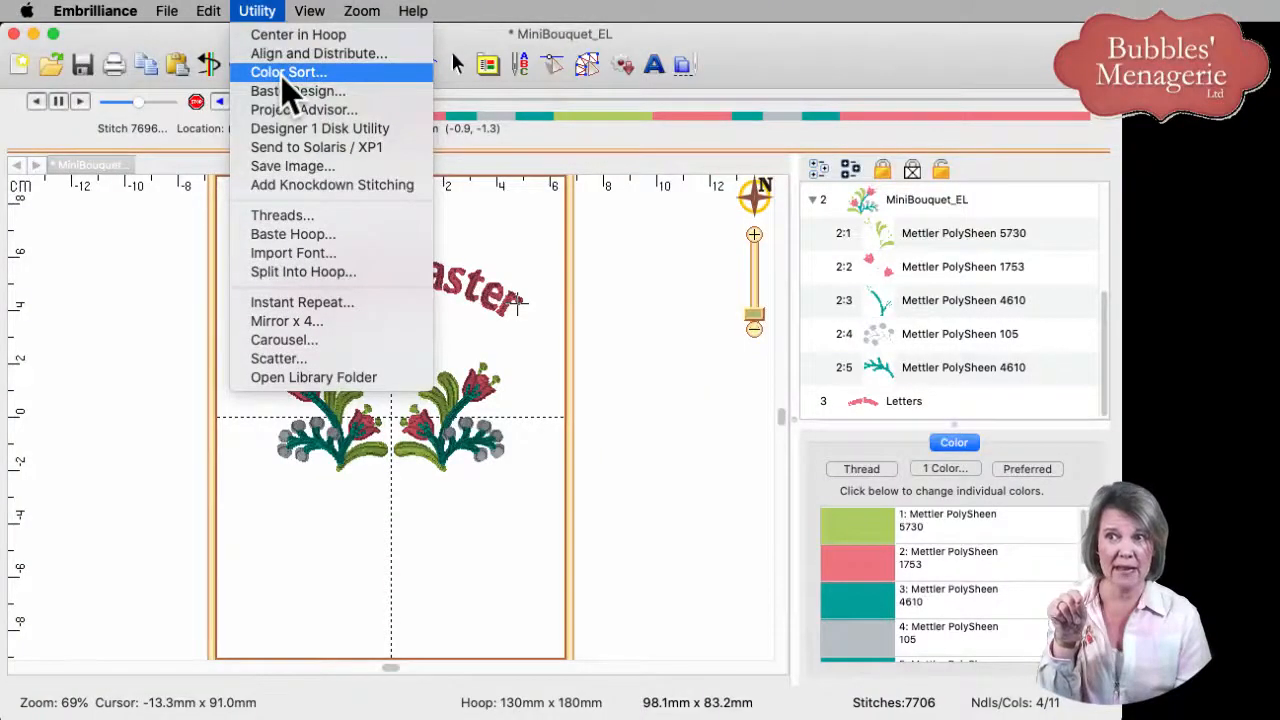
pyautogui.click(288, 72)
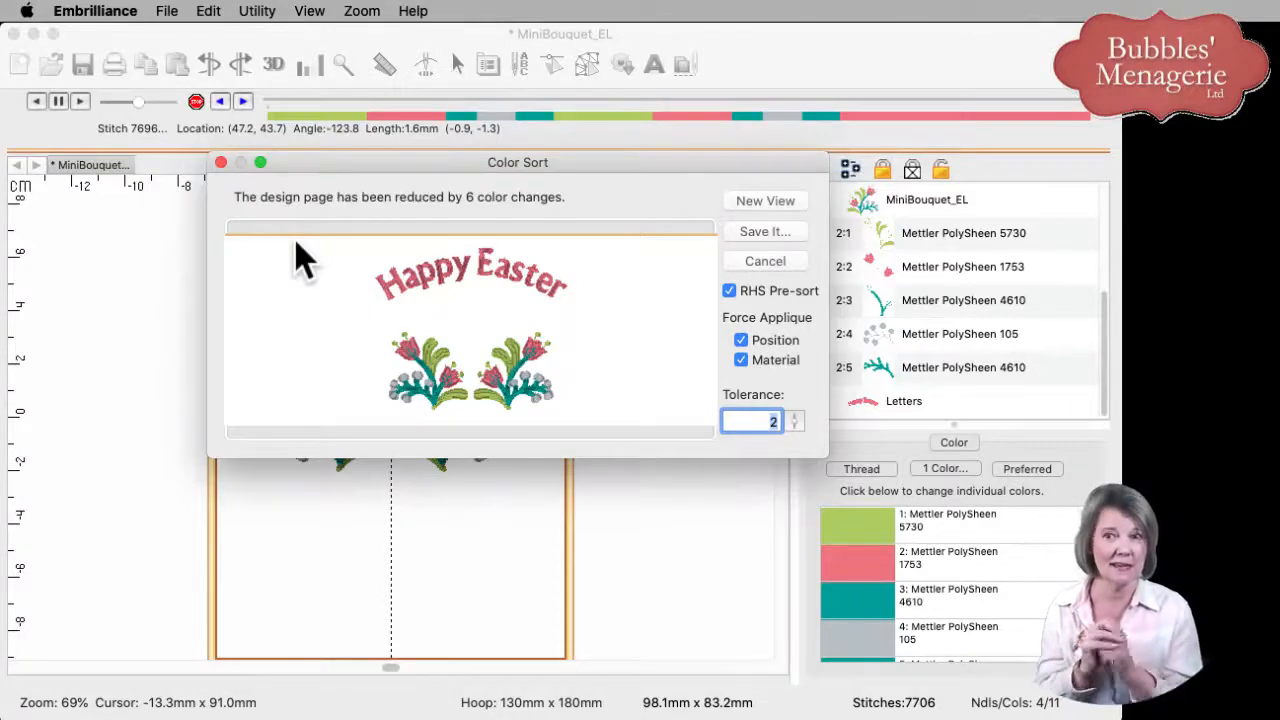
pyautogui.moveTo(624, 260)
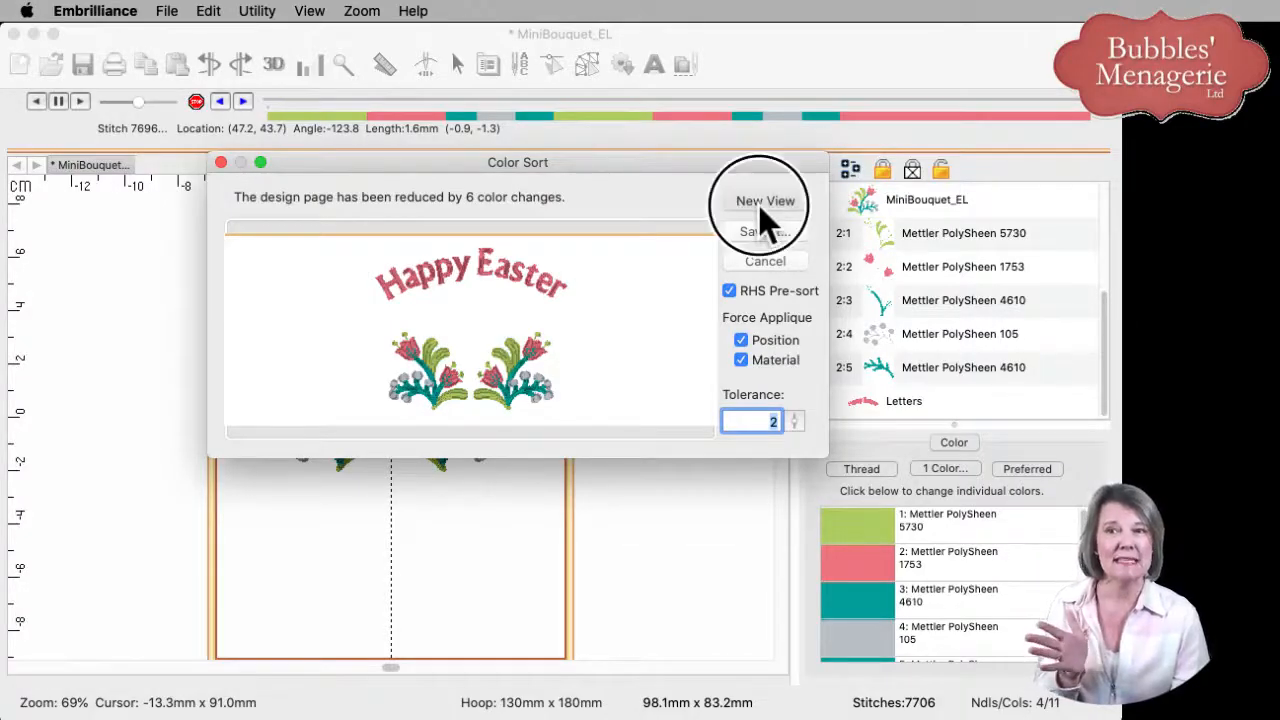
pyautogui.click(764, 200)
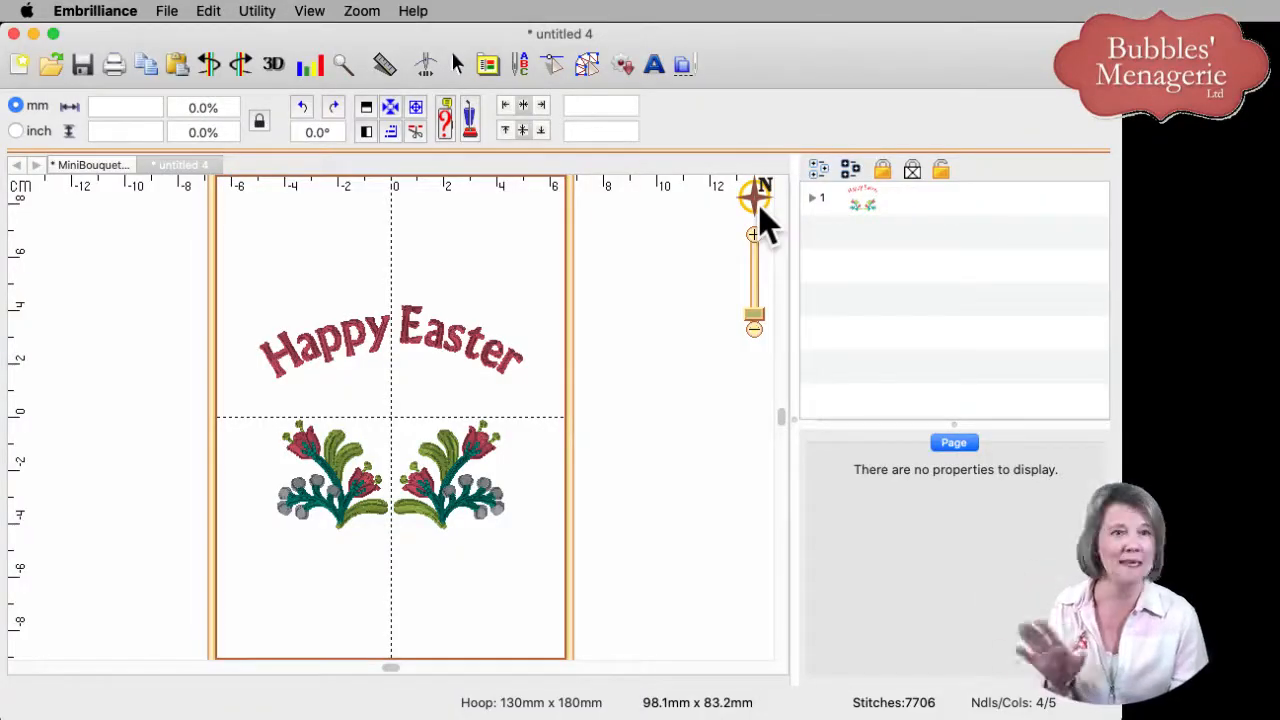
pyautogui.moveTo(460, 216)
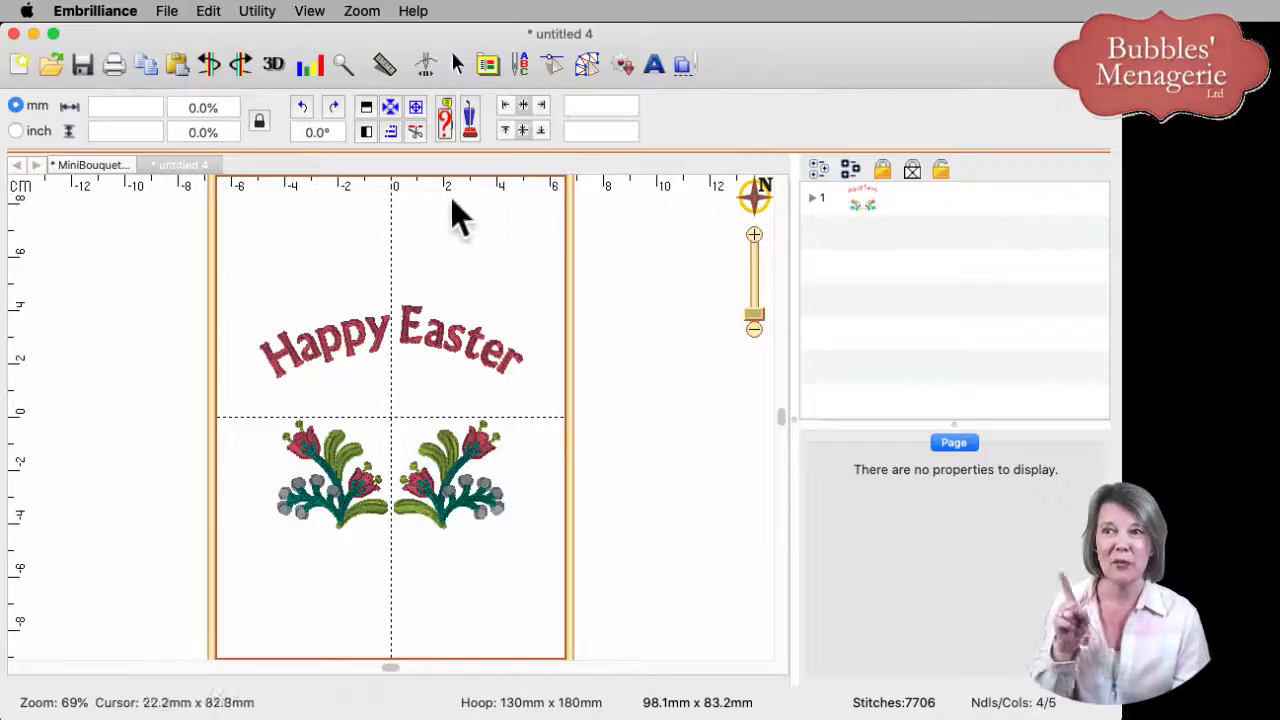
pyautogui.moveTo(200, 190)
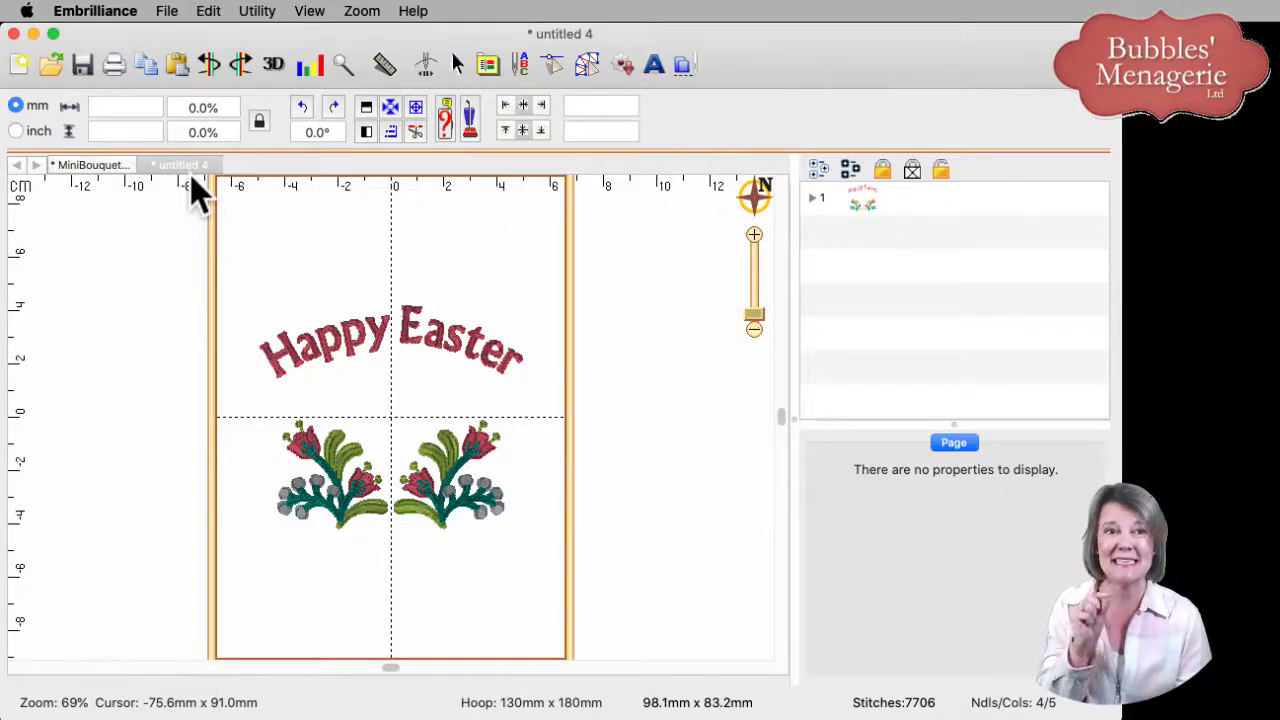
pyautogui.moveTo(196, 196)
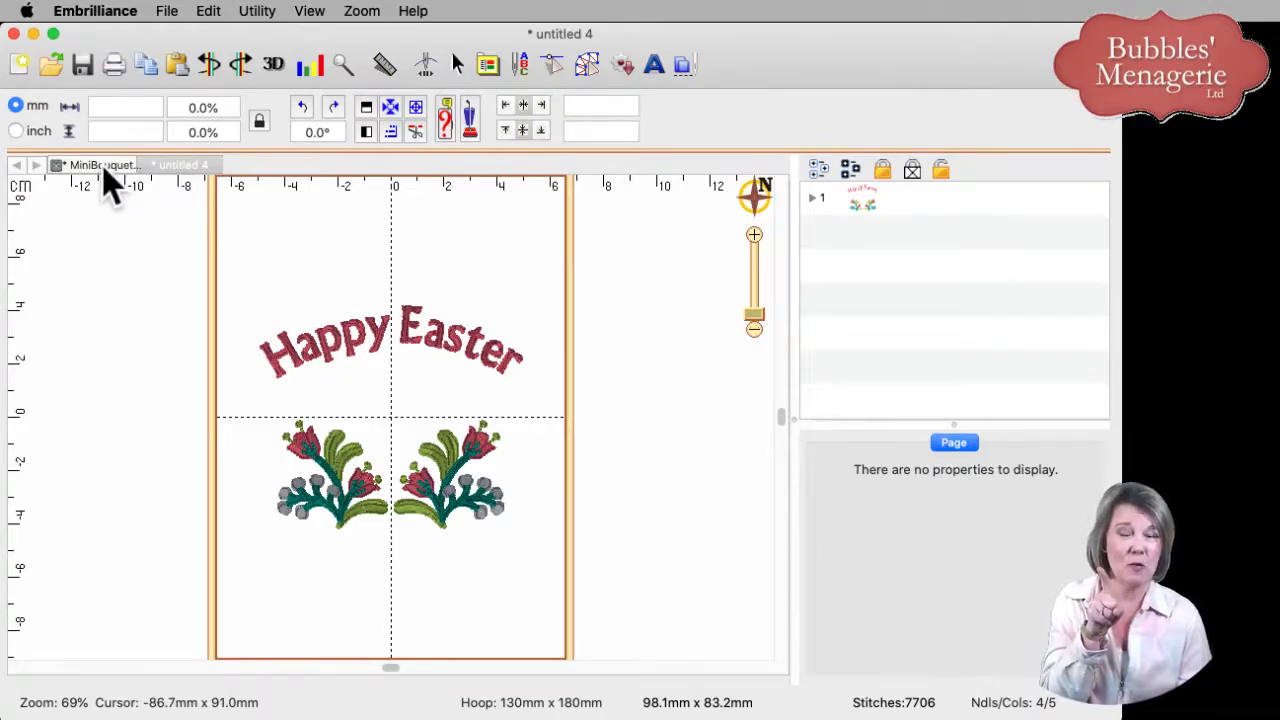
# Step: Compare the original MiniBouquet_EL tab with the new colour-sorted untitled 4 tab
pyautogui.click(96, 164)
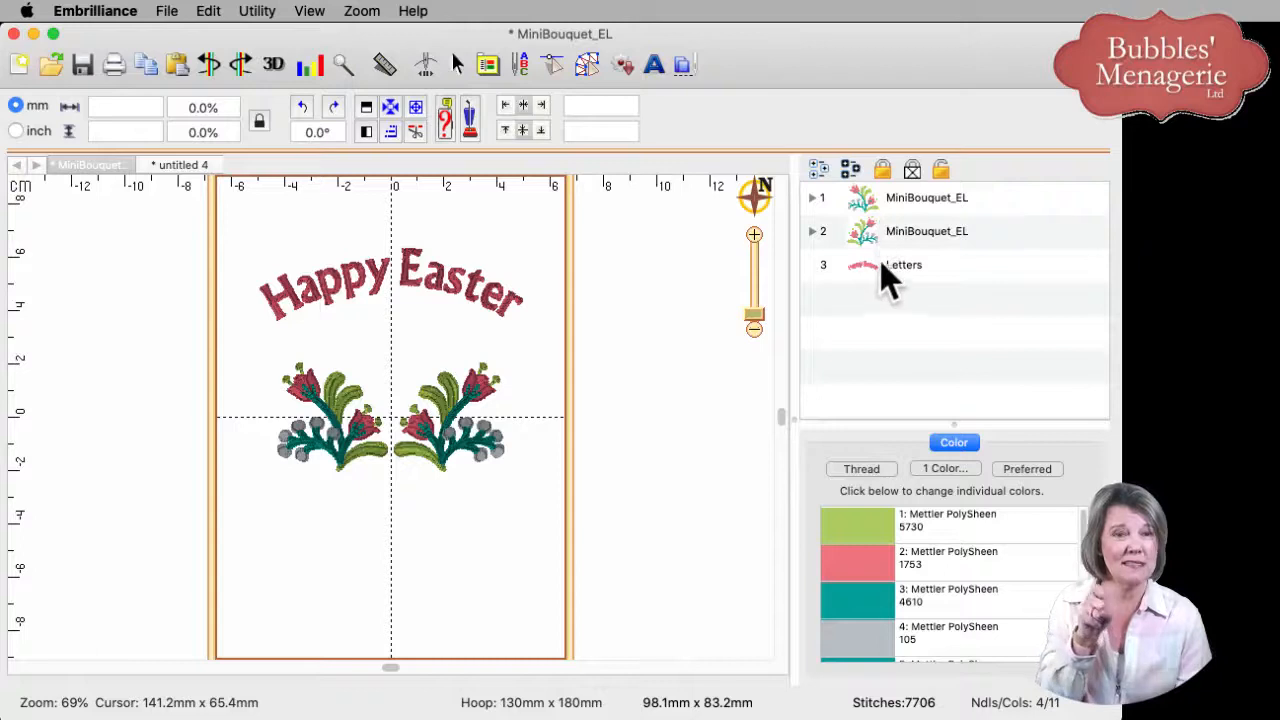
pyautogui.moveTo(844, 290)
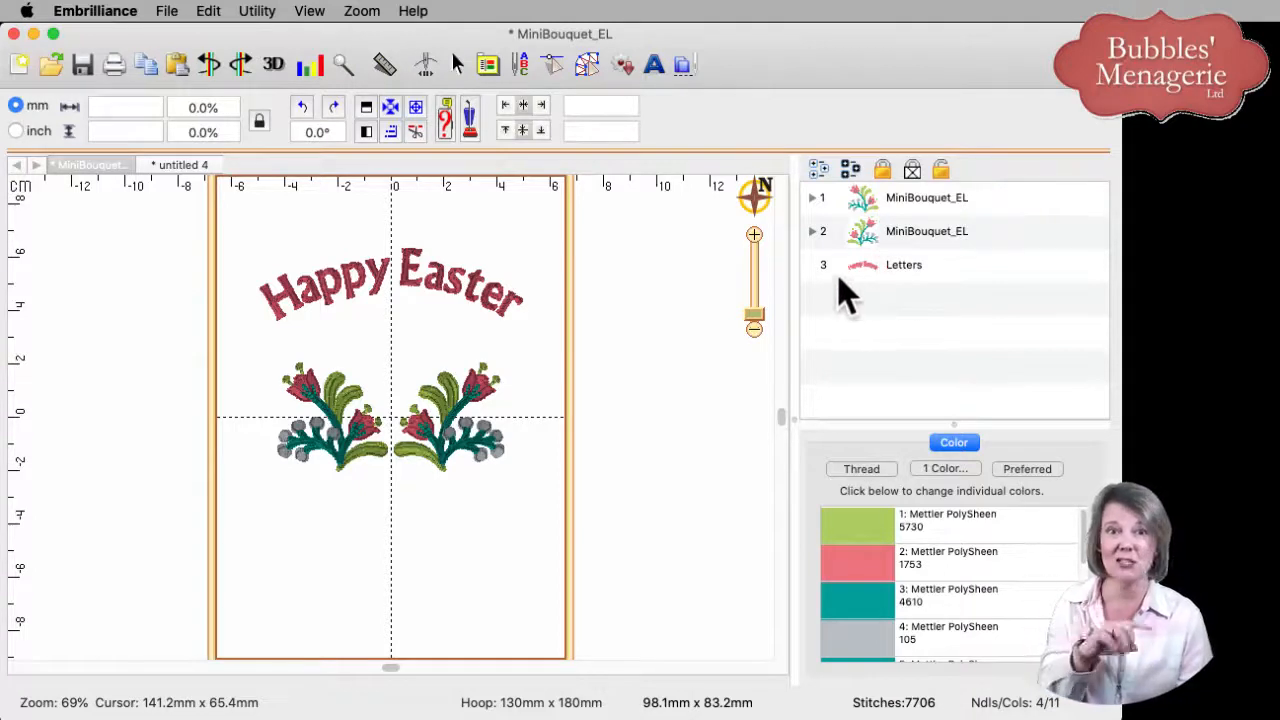
pyautogui.moveTo(196, 190)
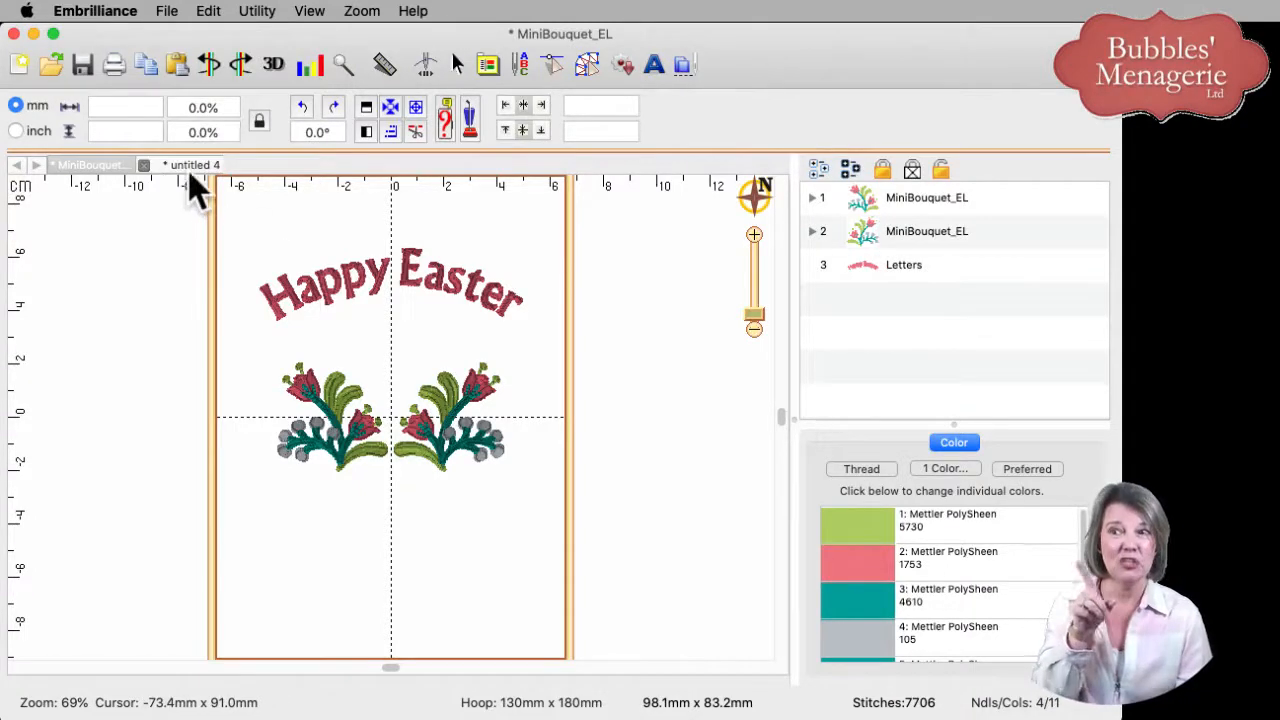
pyautogui.click(190, 164)
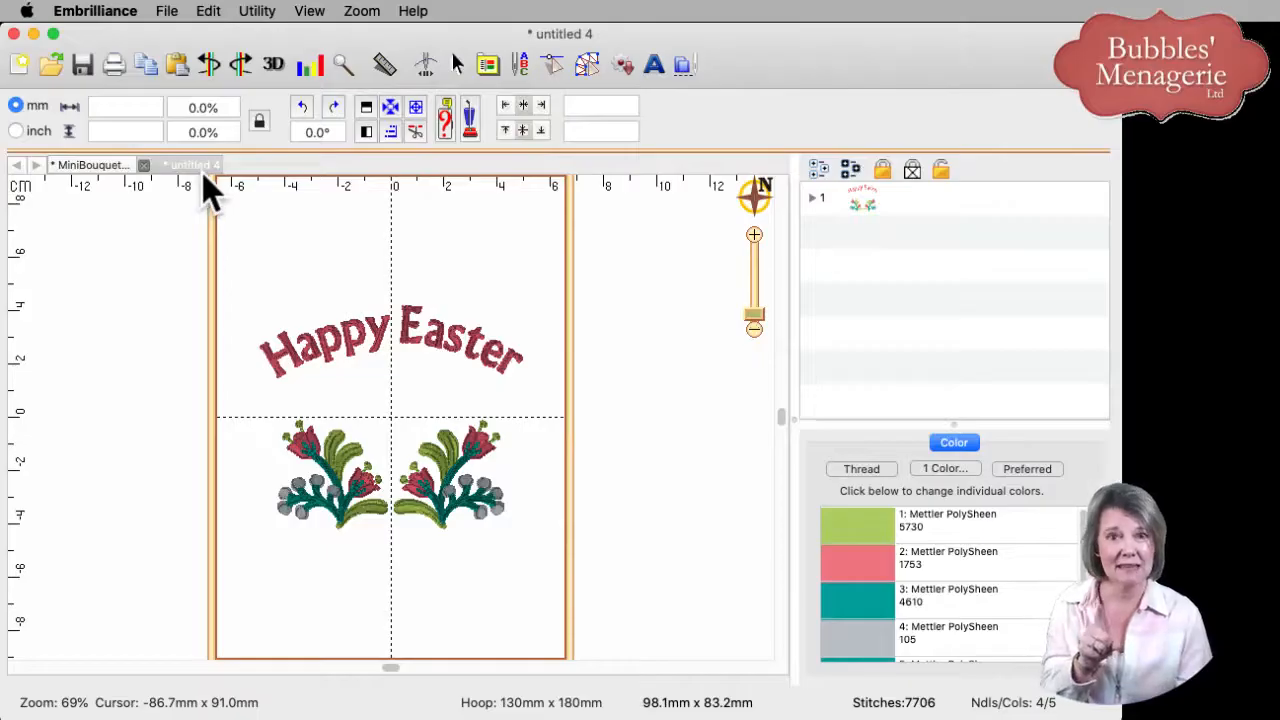
pyautogui.moveTo(836, 224)
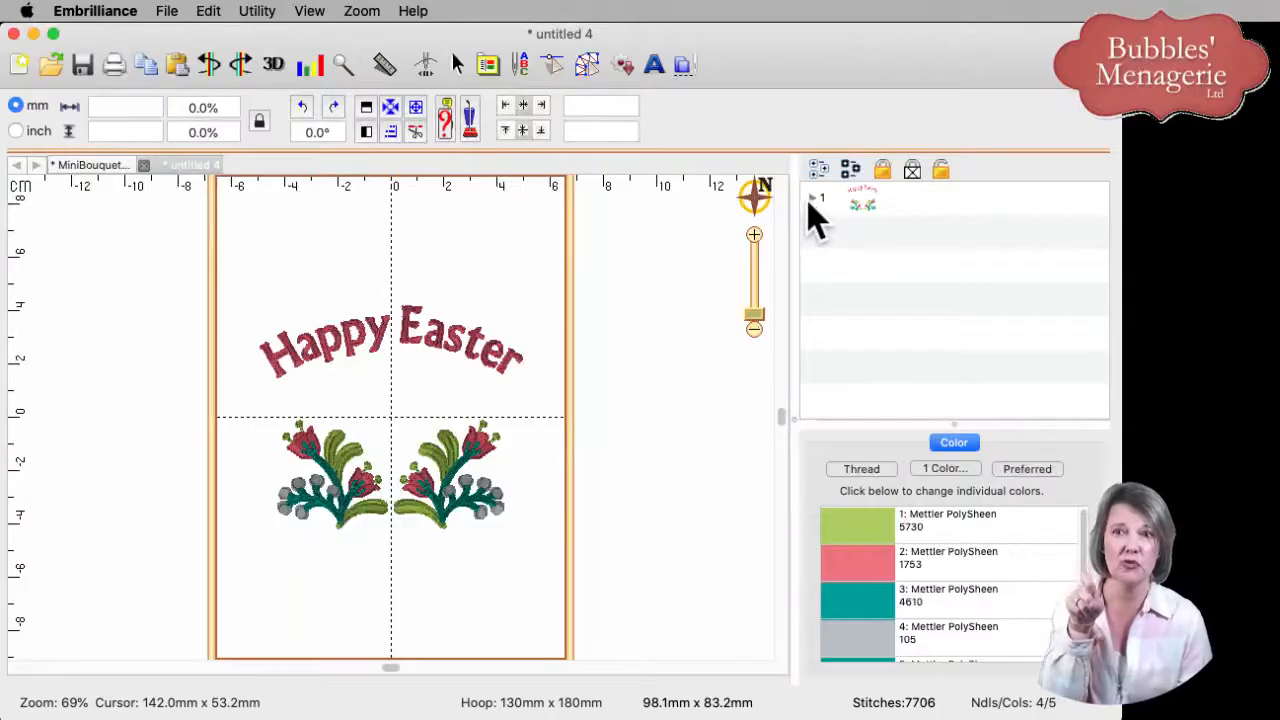
# Step: Expand the sorted design into its five colour blocks and select the green PolySheen 5730 stems
pyautogui.click(820, 198)
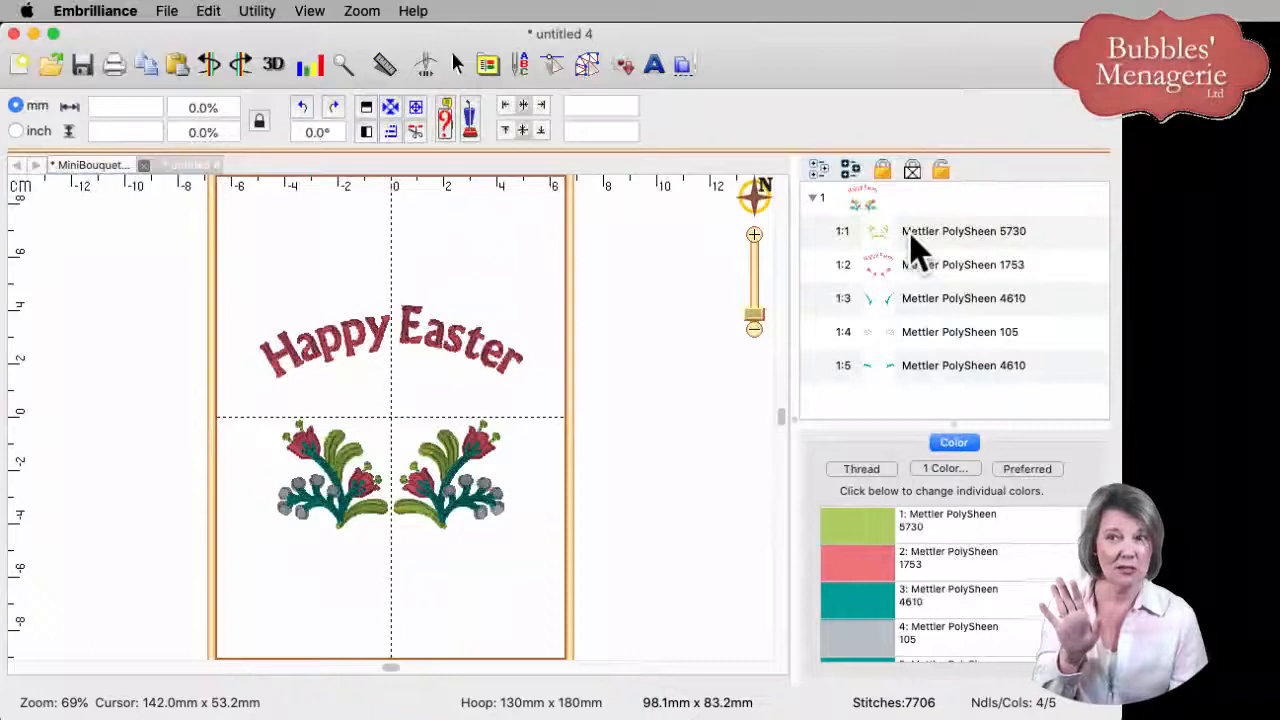
pyautogui.click(390, 476)
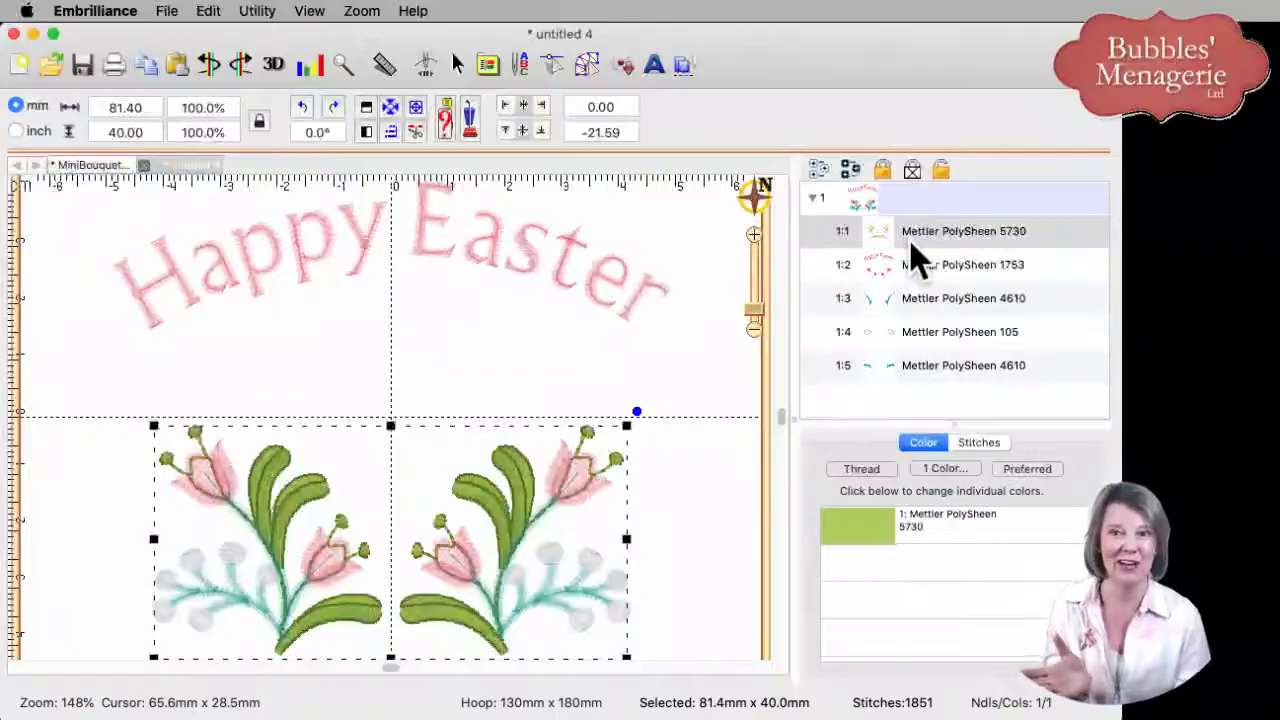
pyautogui.click(960, 264)
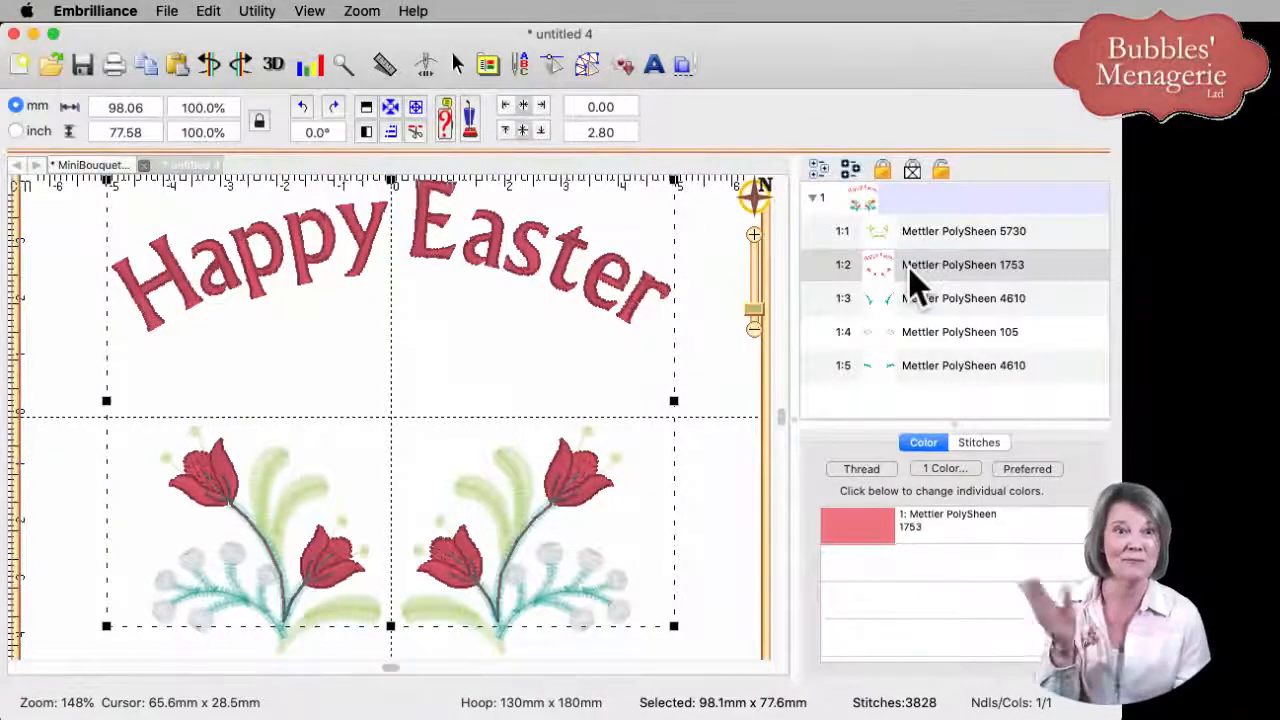
pyautogui.click(964, 298)
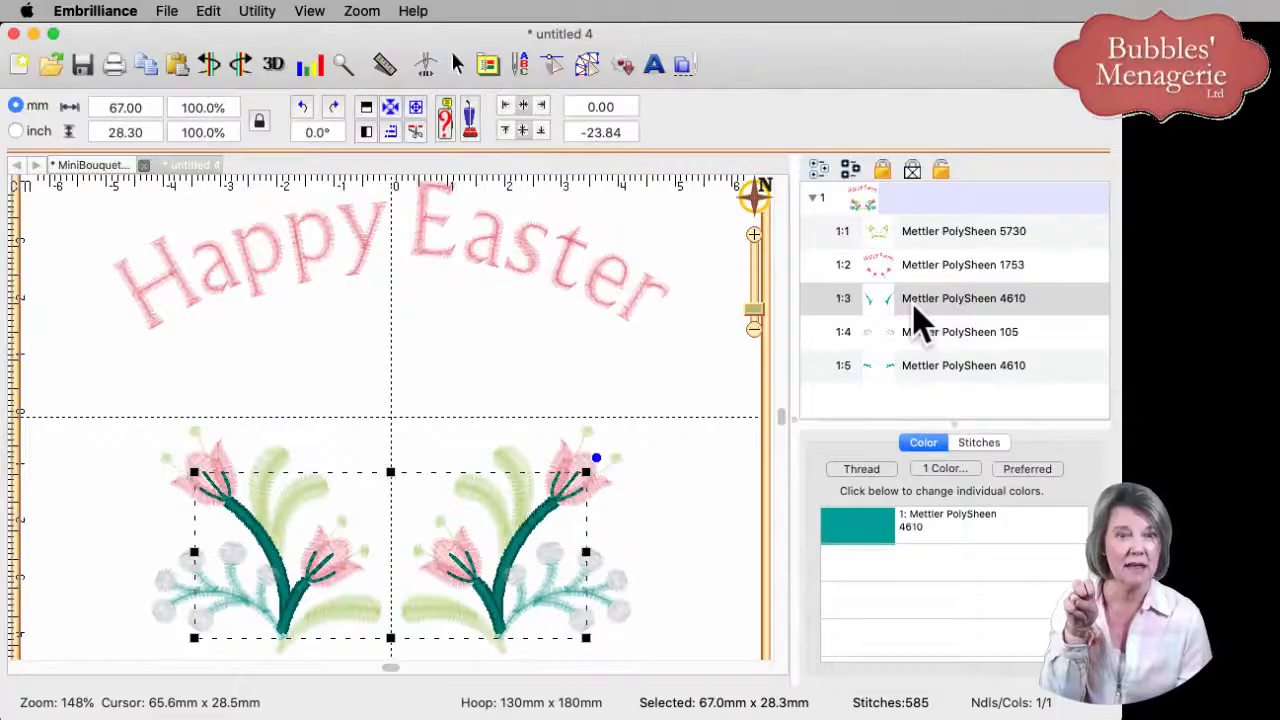
pyautogui.click(960, 332)
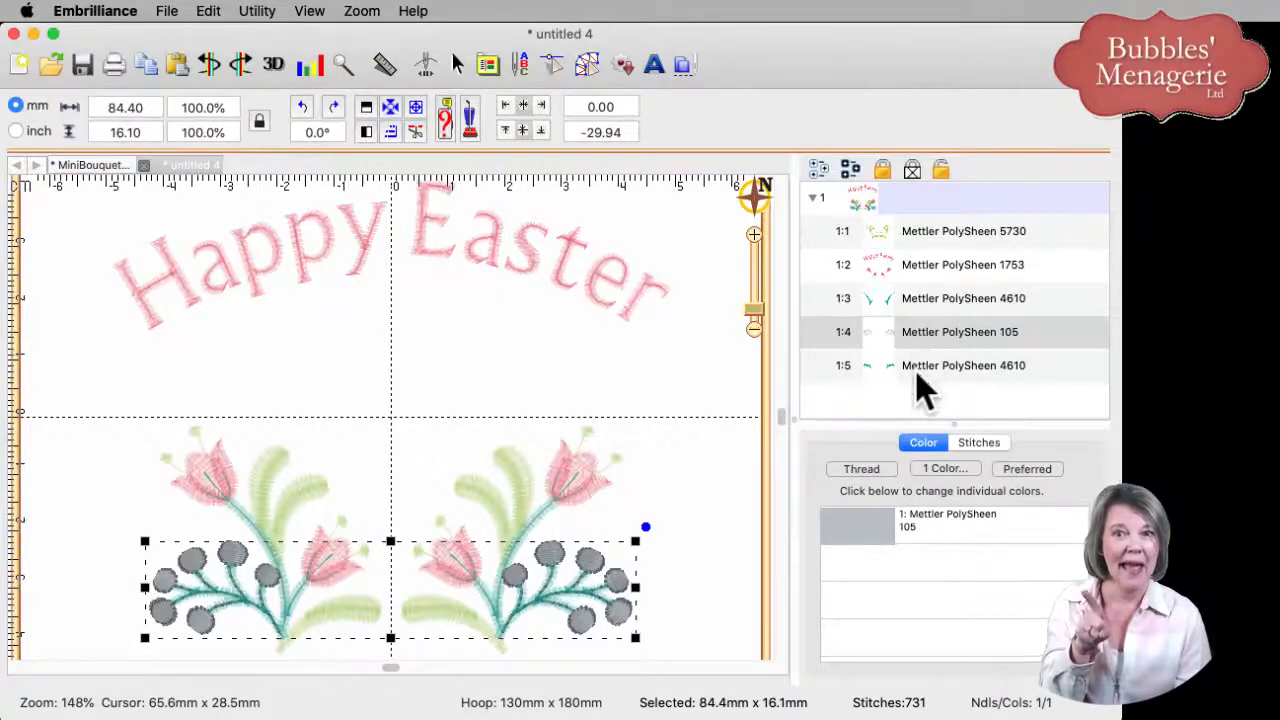
pyautogui.click(964, 364)
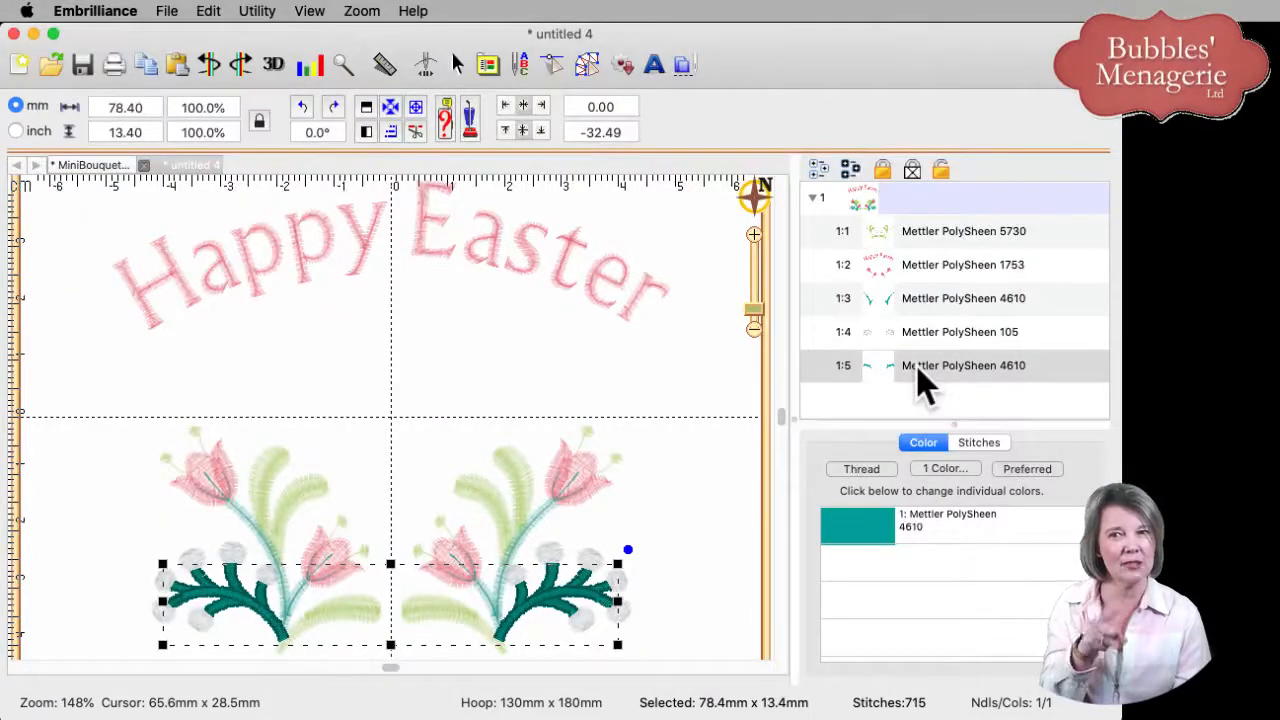
pyautogui.moveTo(710, 390)
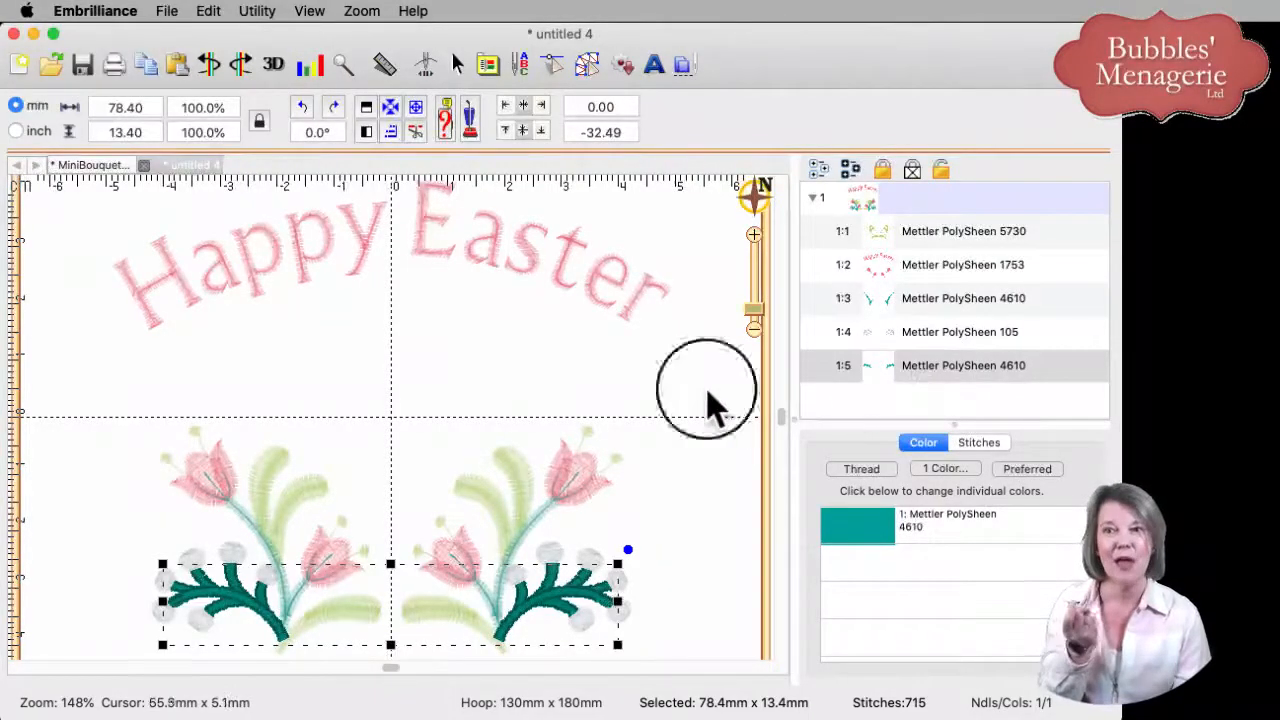
pyautogui.click(710, 410)
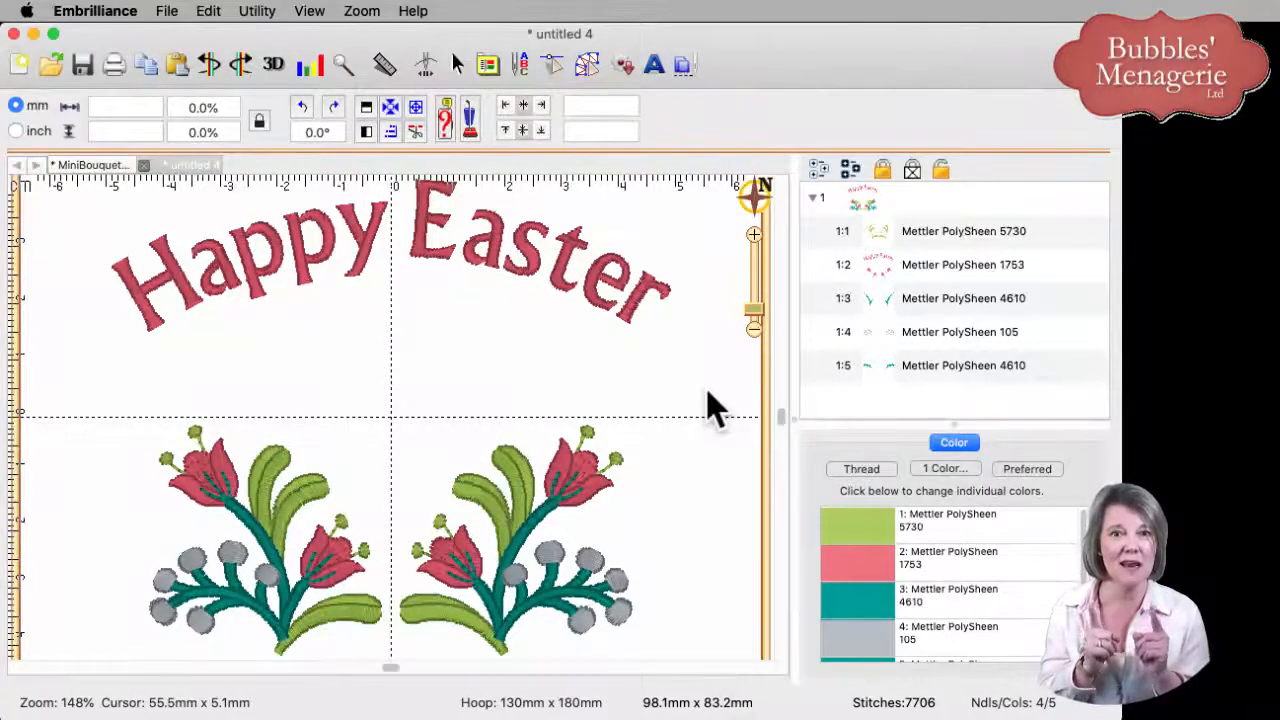
pyautogui.moveTo(370, 540)
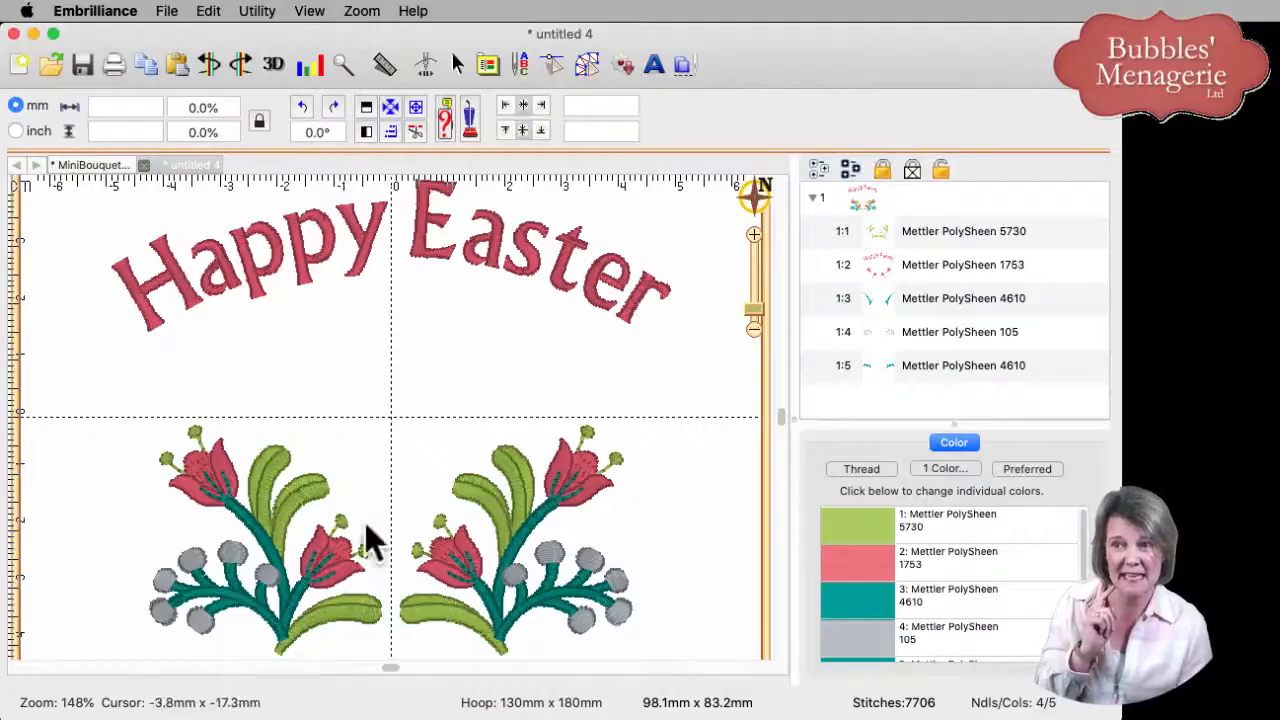
pyautogui.moveTo(280, 596)
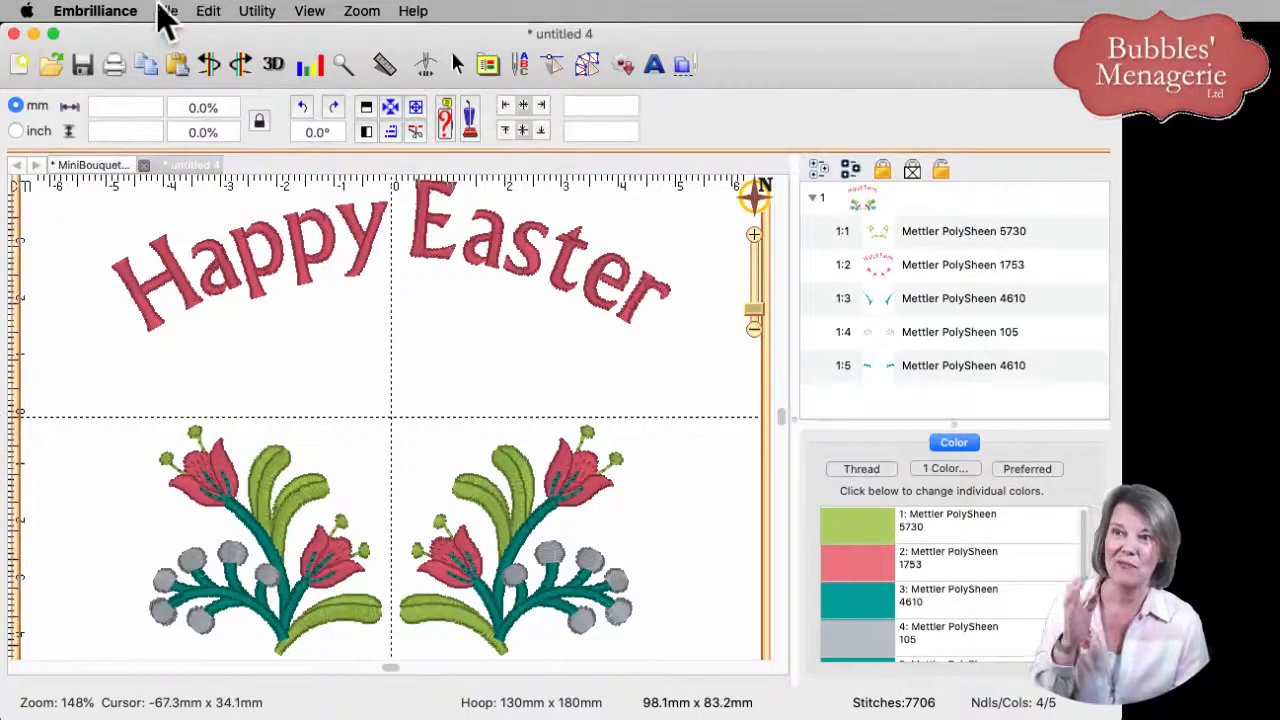
# Step: Choose File > Save As (Stitch and Working) to bring up the save dialog
pyautogui.click(168, 12)
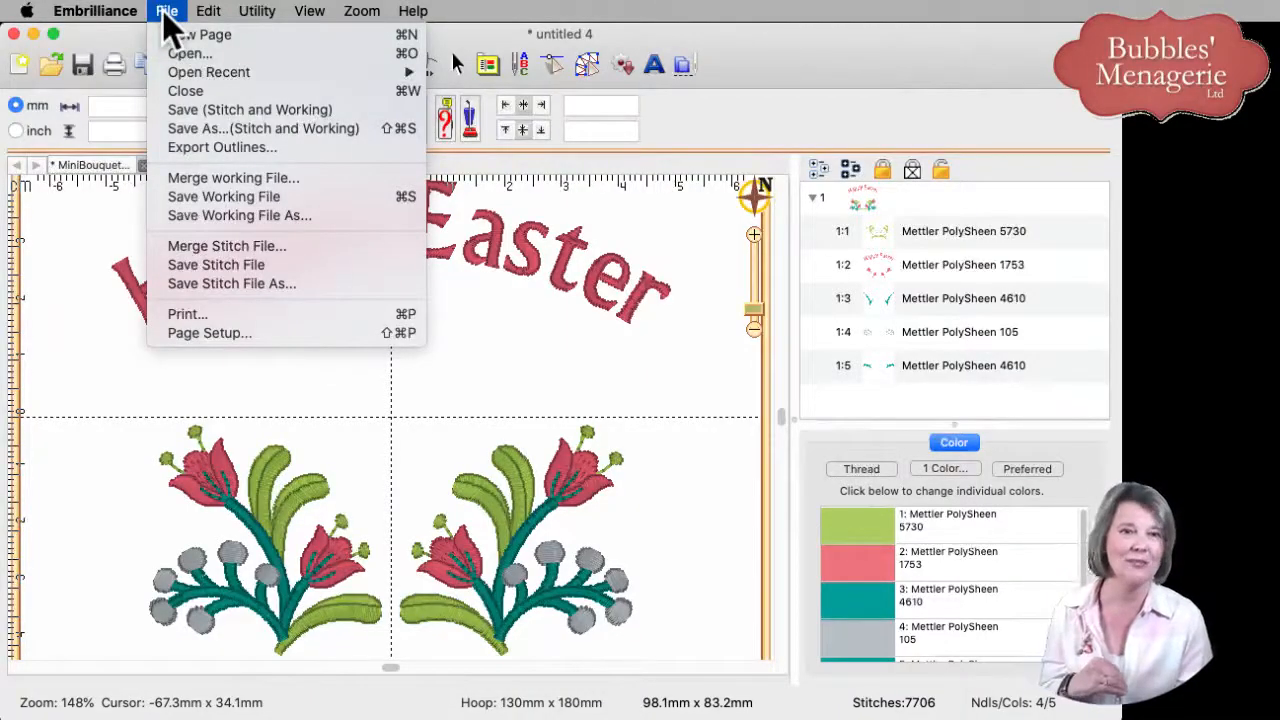
pyautogui.moveTo(264, 128)
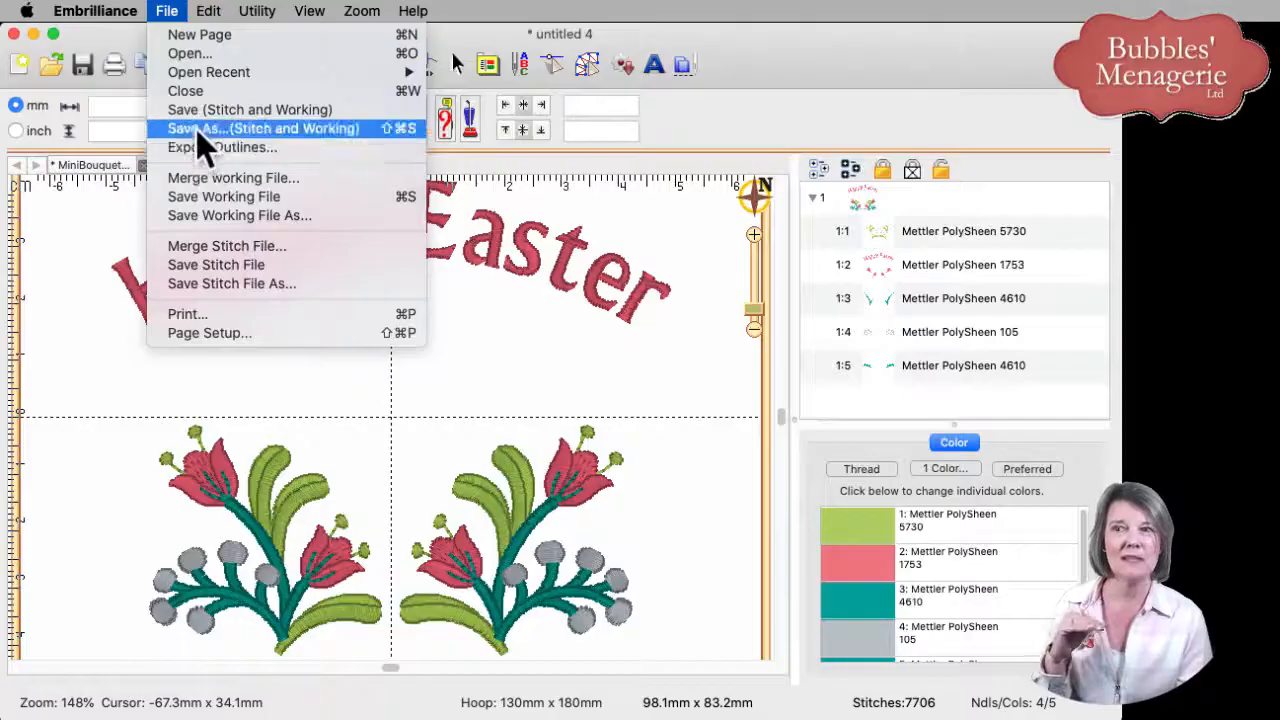
pyautogui.moveTo(250, 108)
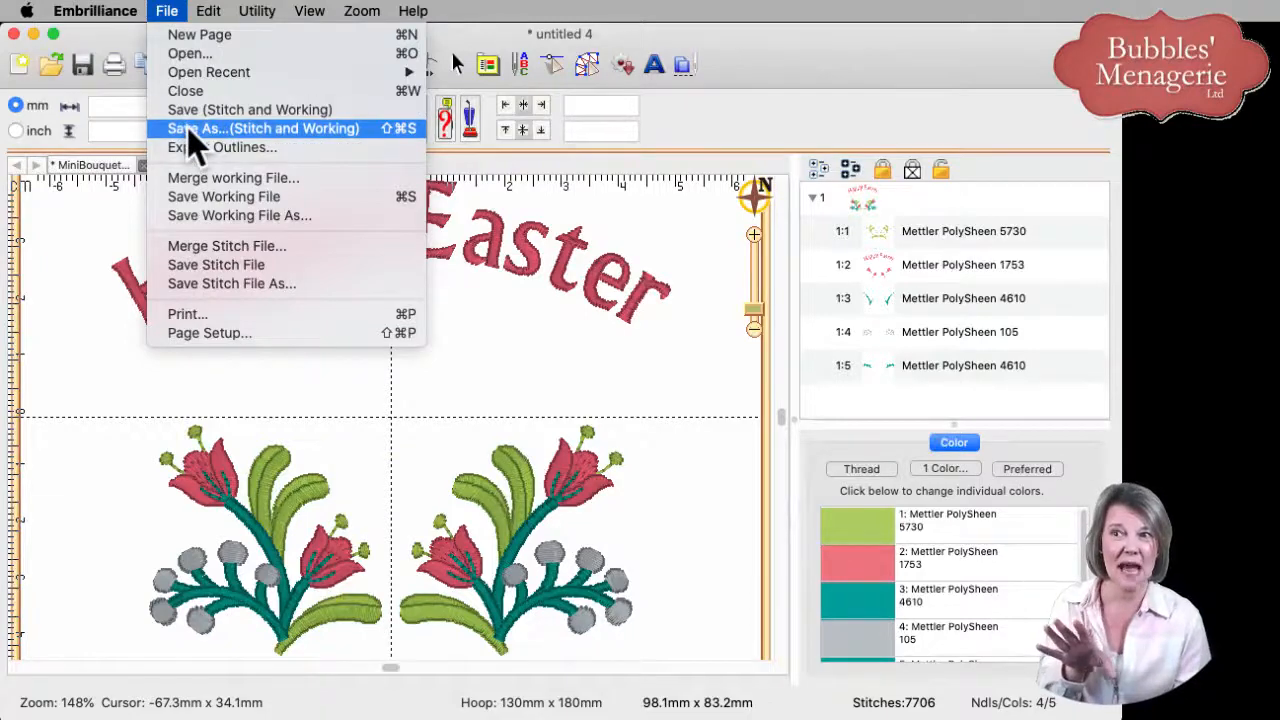
pyautogui.moveTo(200, 140)
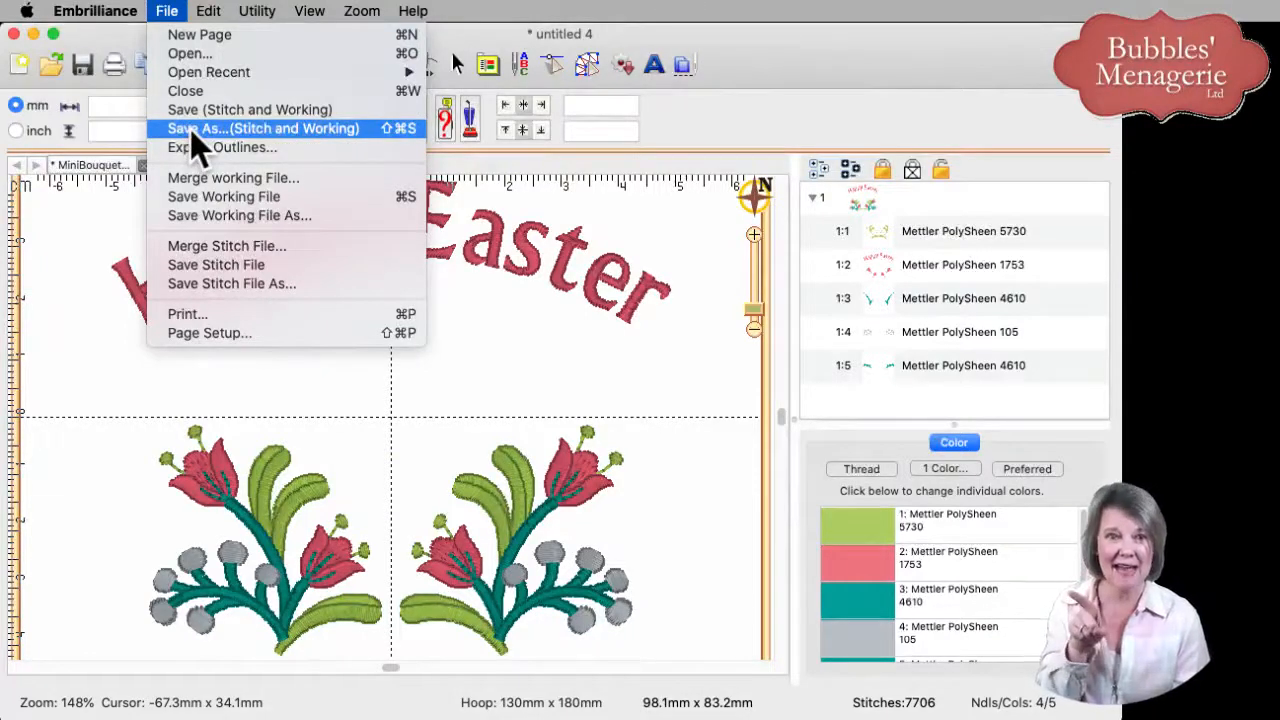
pyautogui.click(262, 128)
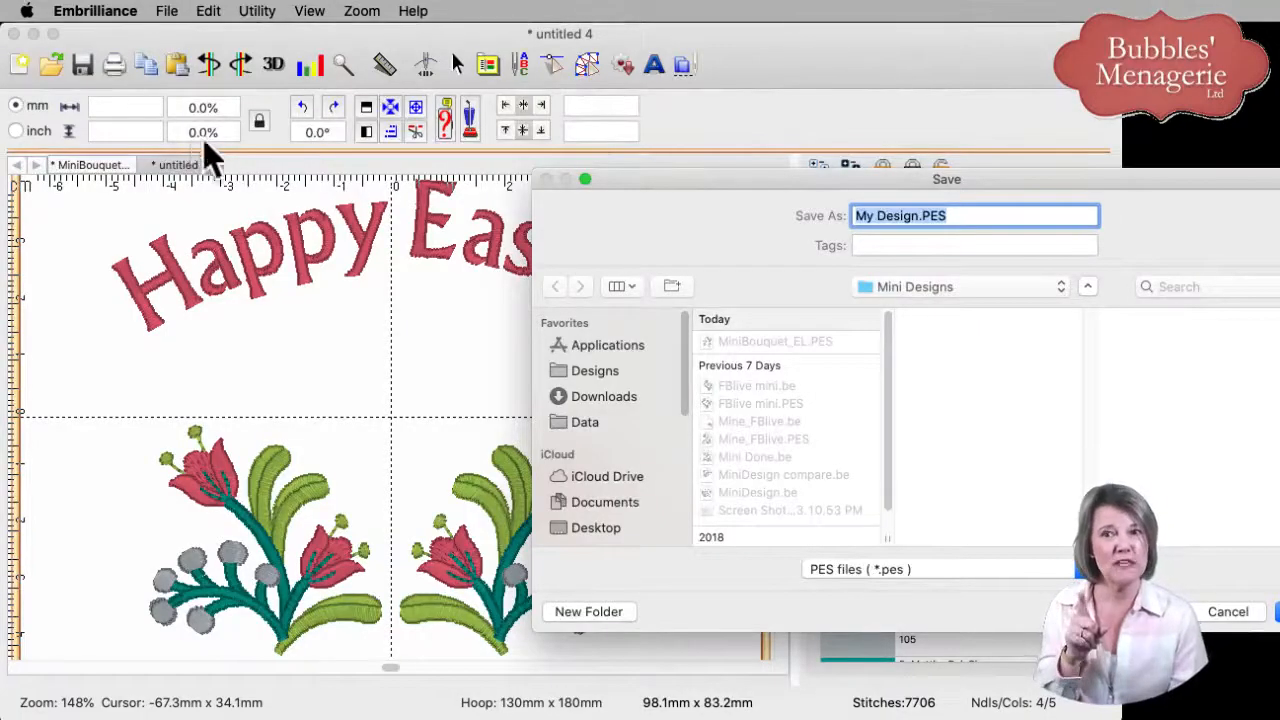
pyautogui.moveTo(770, 360)
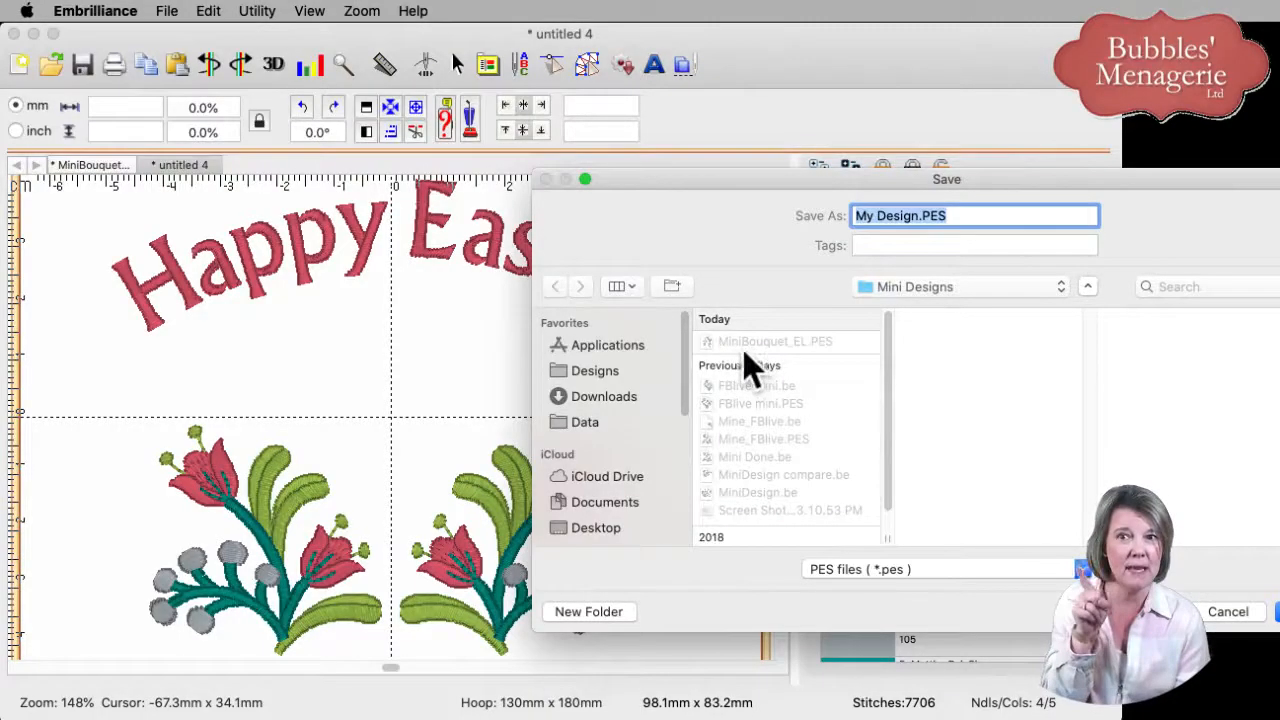
pyautogui.moveTo(820, 376)
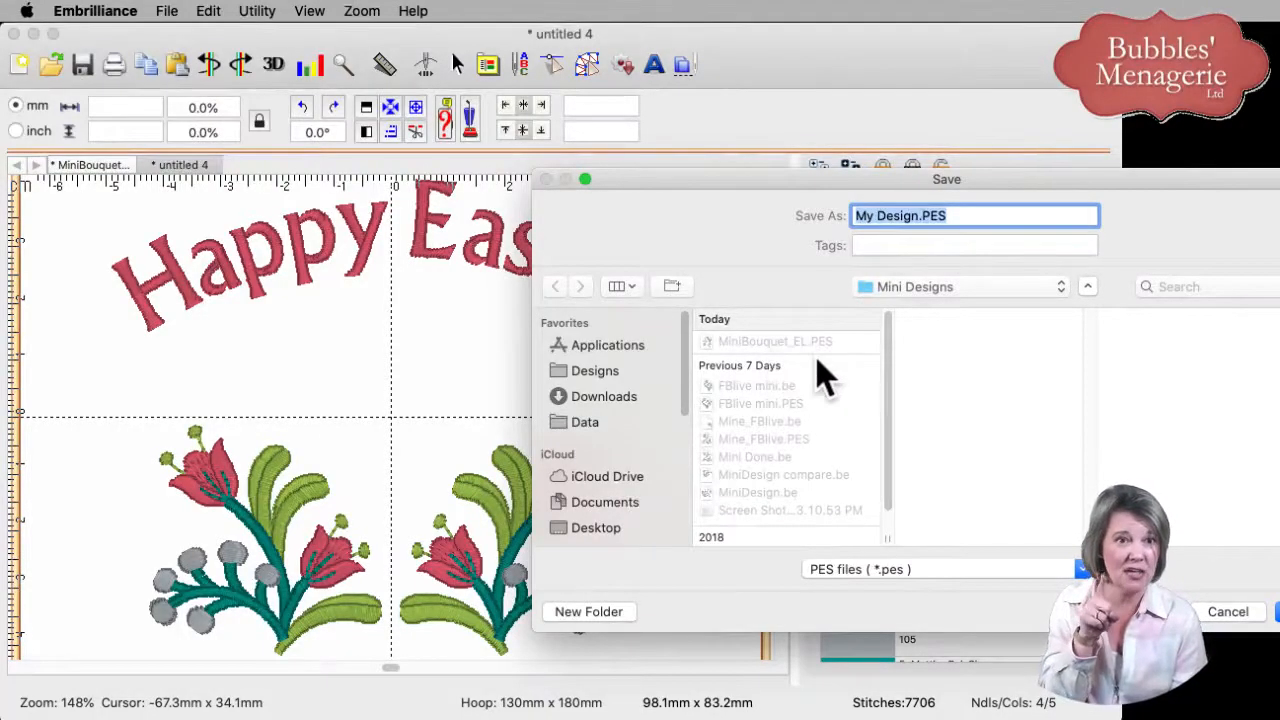
pyautogui.moveTo(796, 376)
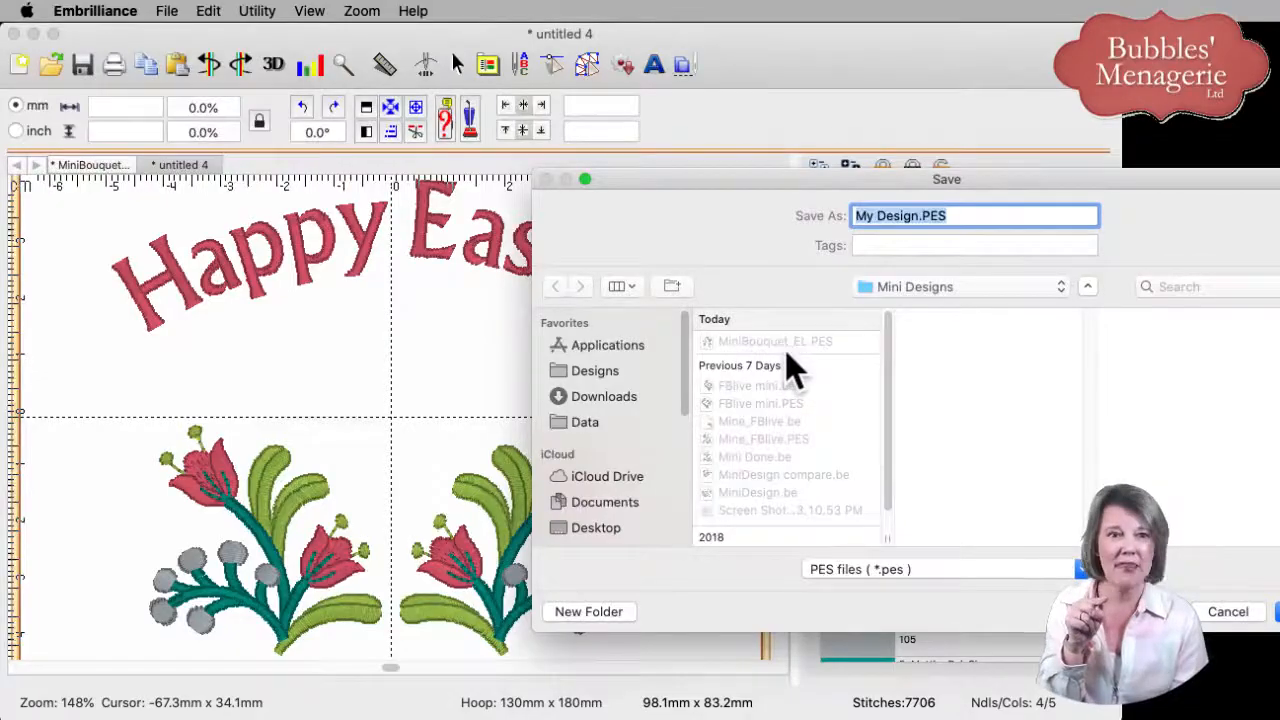
pyautogui.moveTo(228, 280)
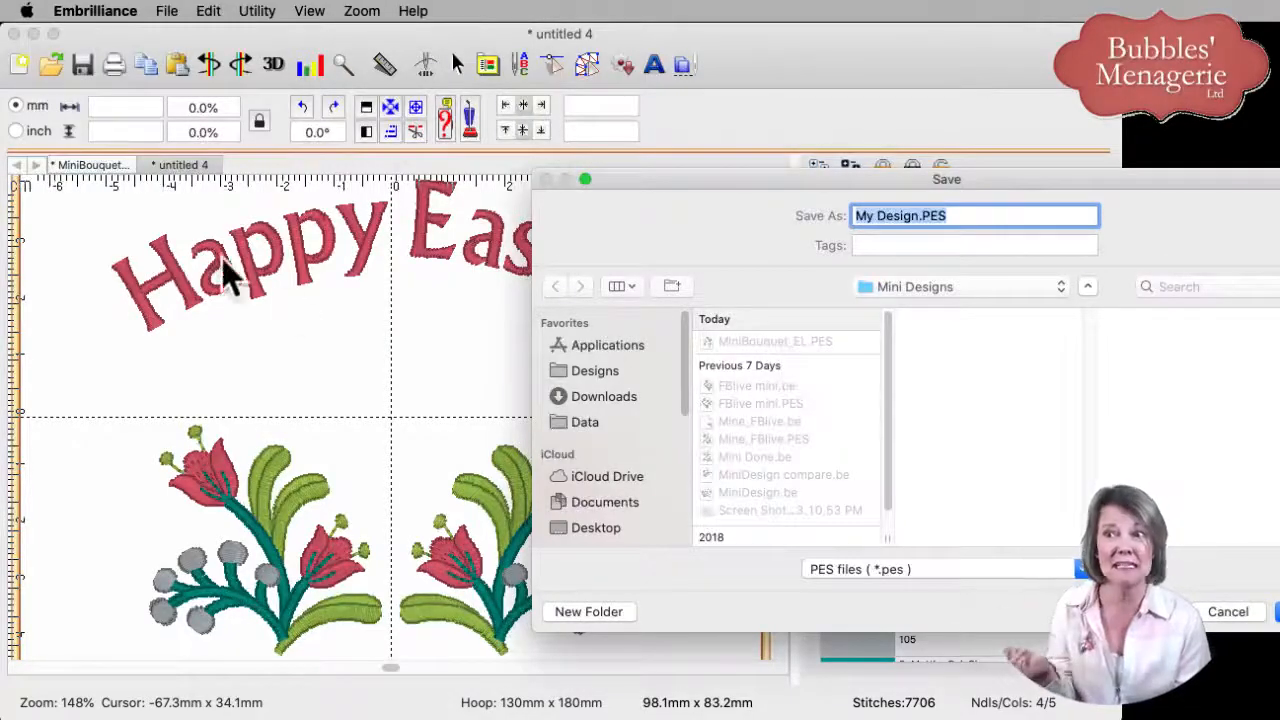
pyautogui.moveTo(664, 160)
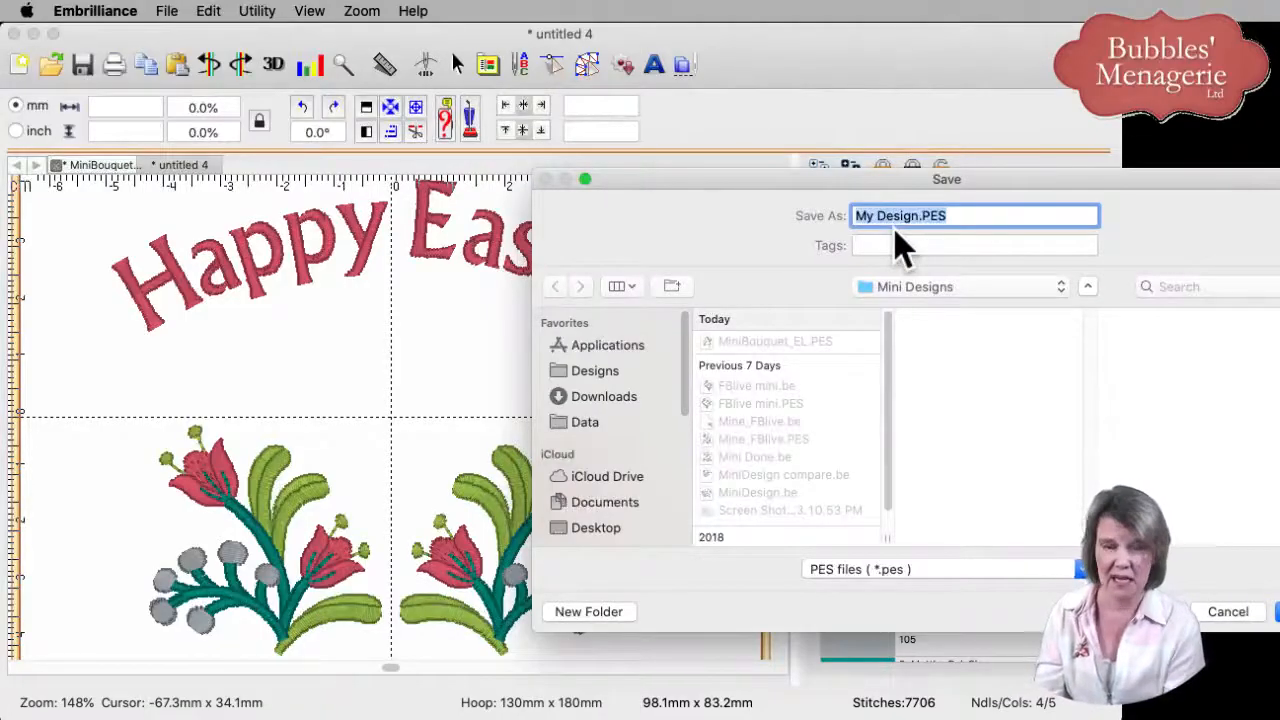
# Step: Name the new stitch and working files 'Happy Easter' in the Mini Designs folder
pyautogui.write('Happy')
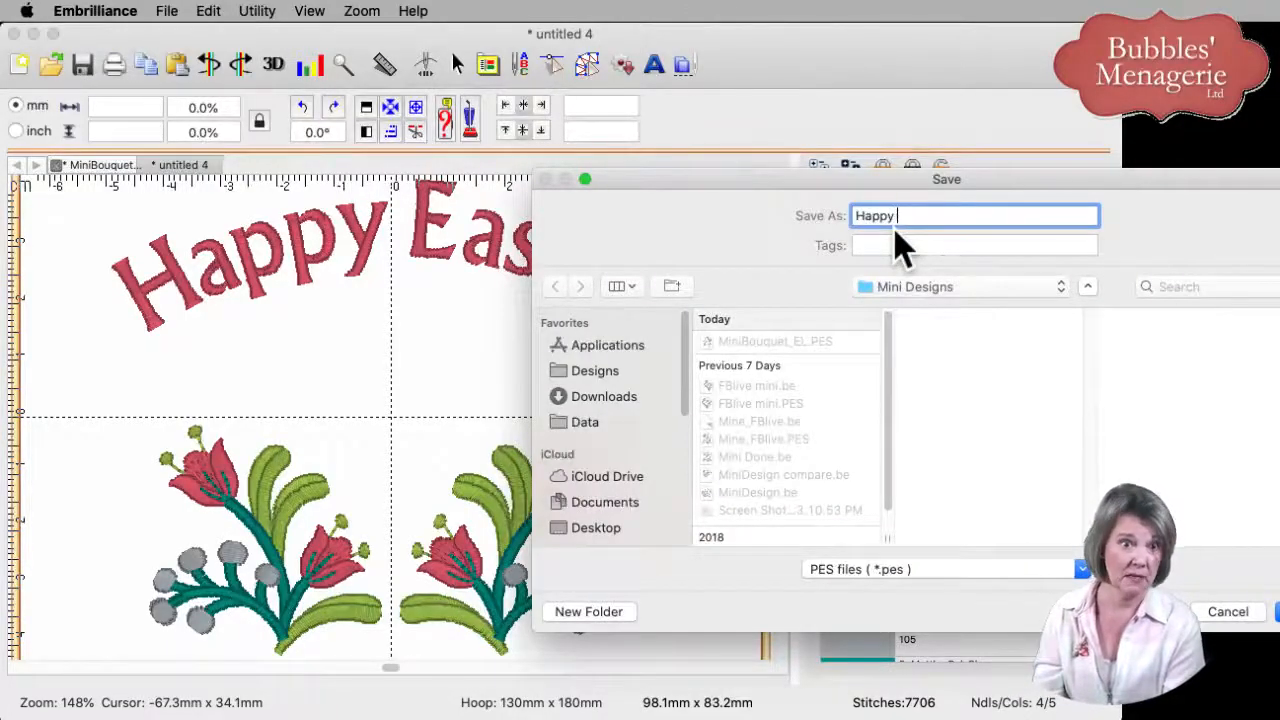
pyautogui.write('Easter')
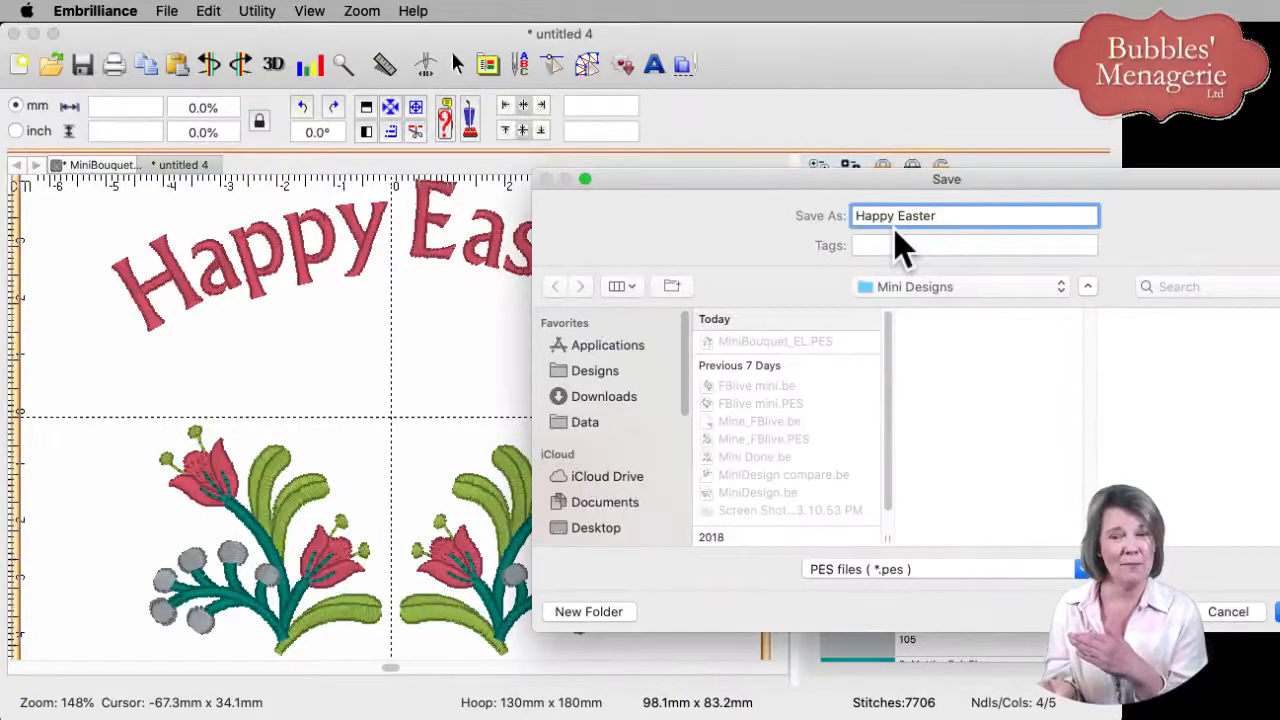
pyautogui.moveTo(800, 360)
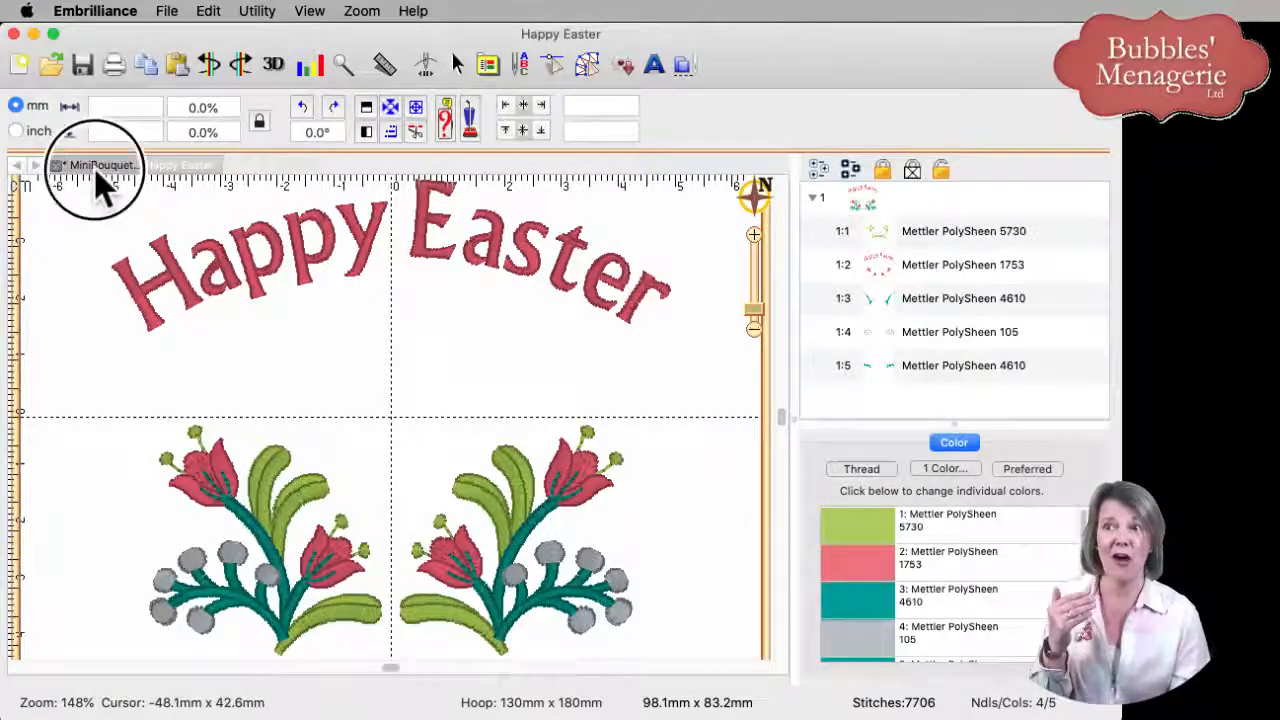
pyautogui.click(96, 164)
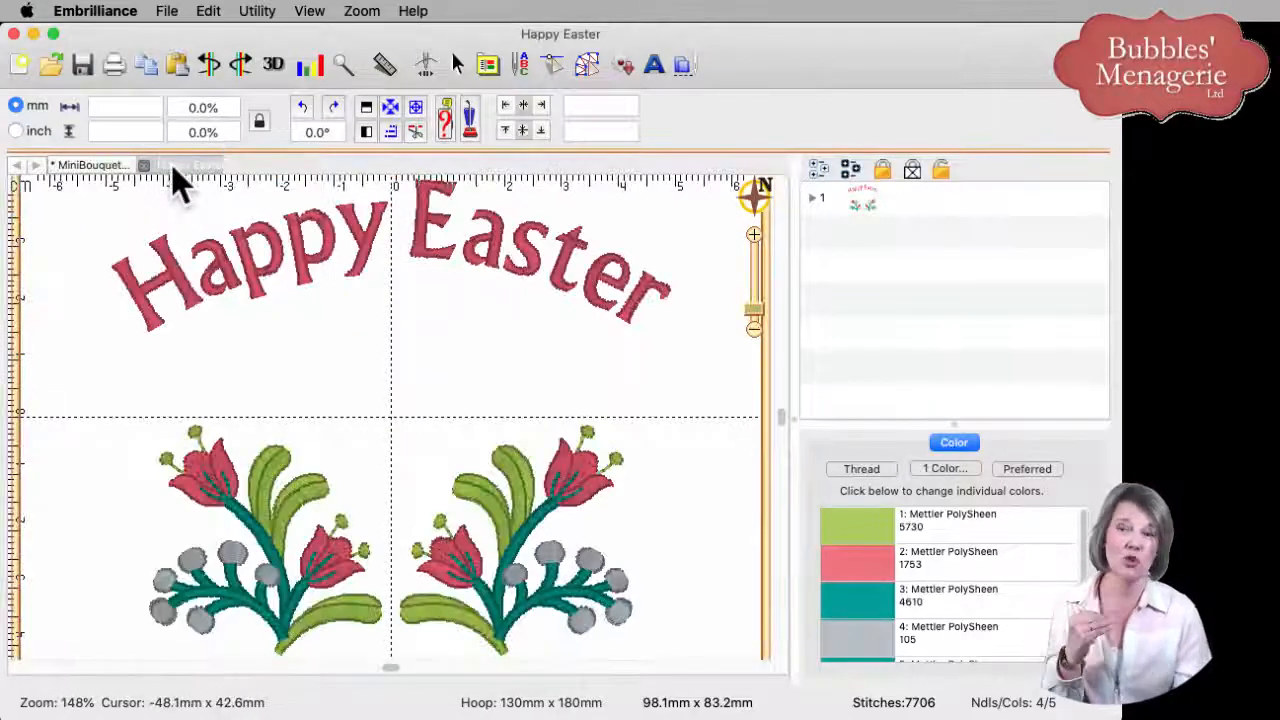
pyautogui.moveTo(320, 310)
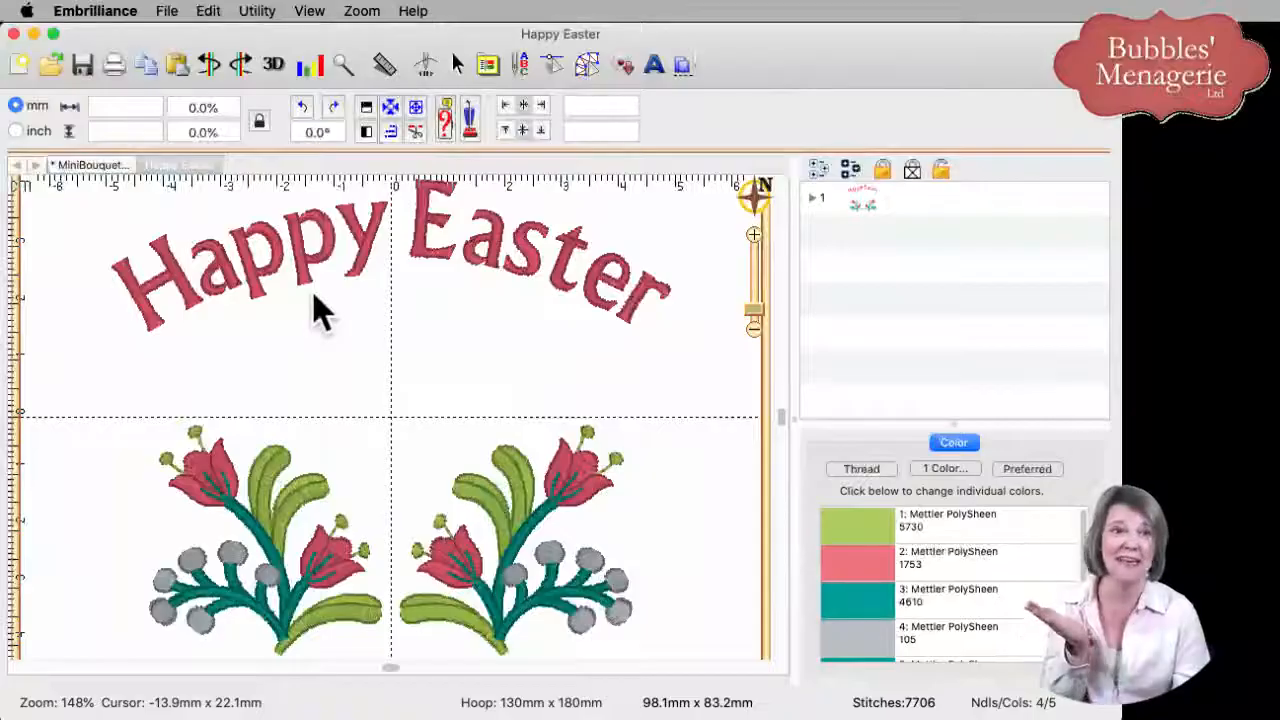